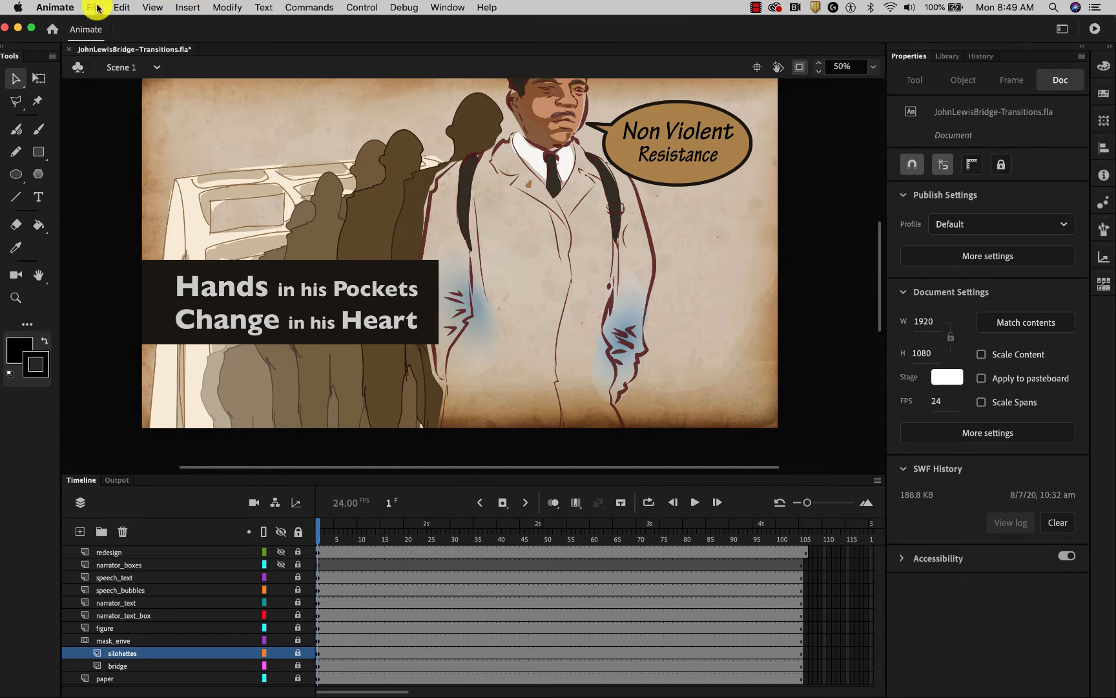
Import Narrator.wav from the John Lewis Bridge folder into the library
left_click(93, 7)
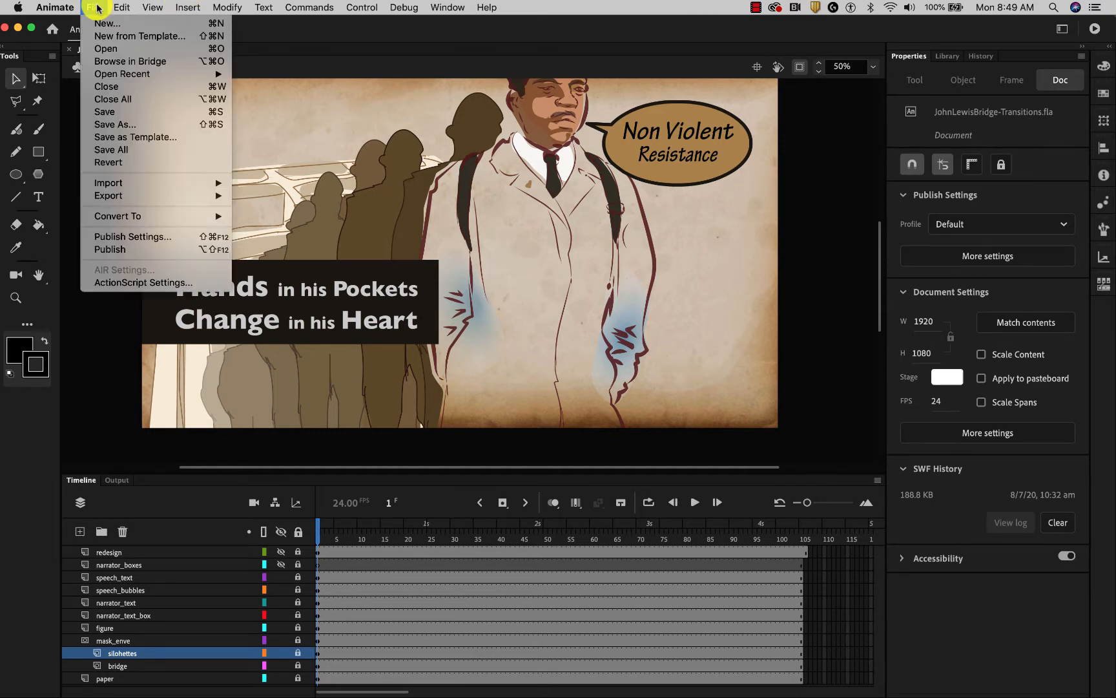
mouse_move(109, 183)
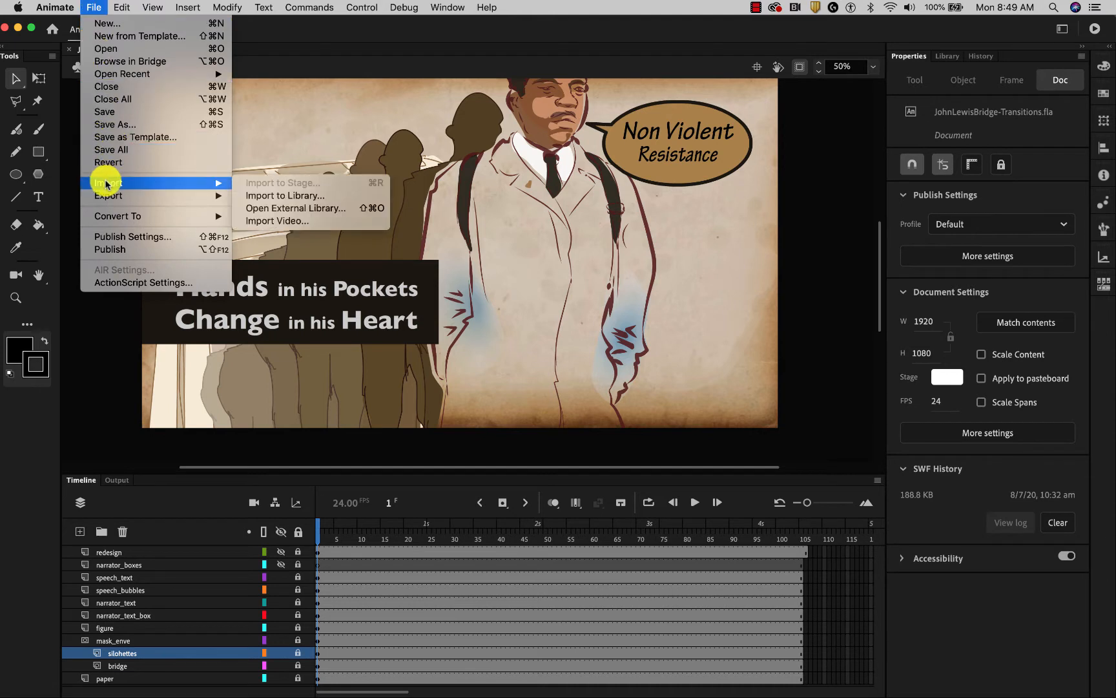
mouse_move(290, 196)
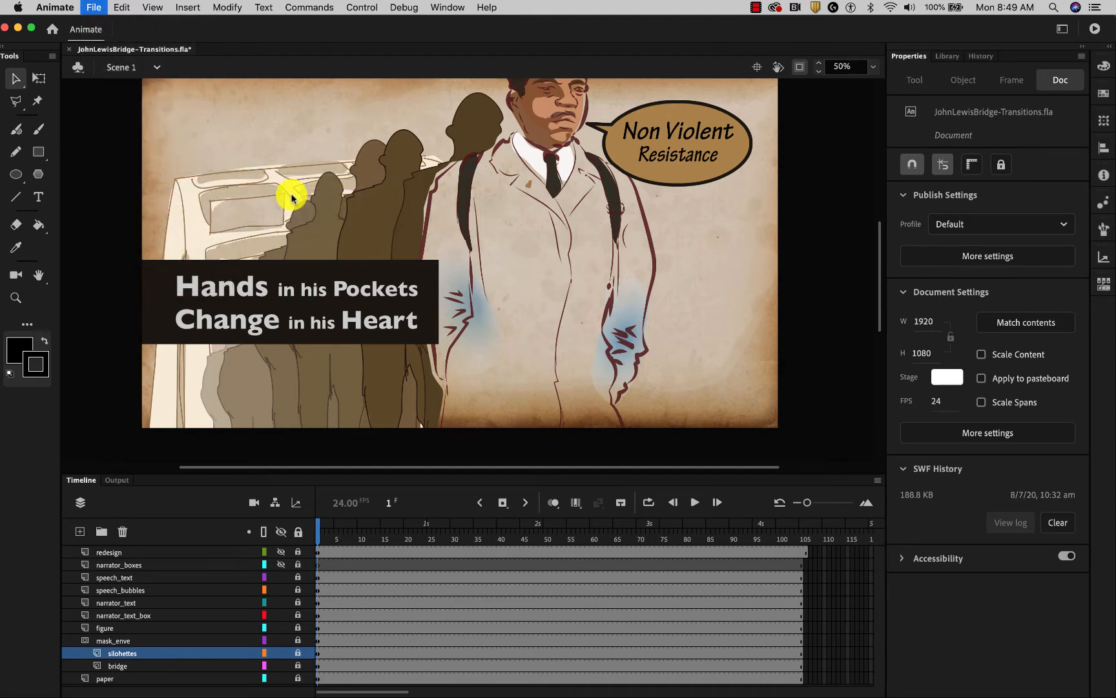
left_click(93, 7)
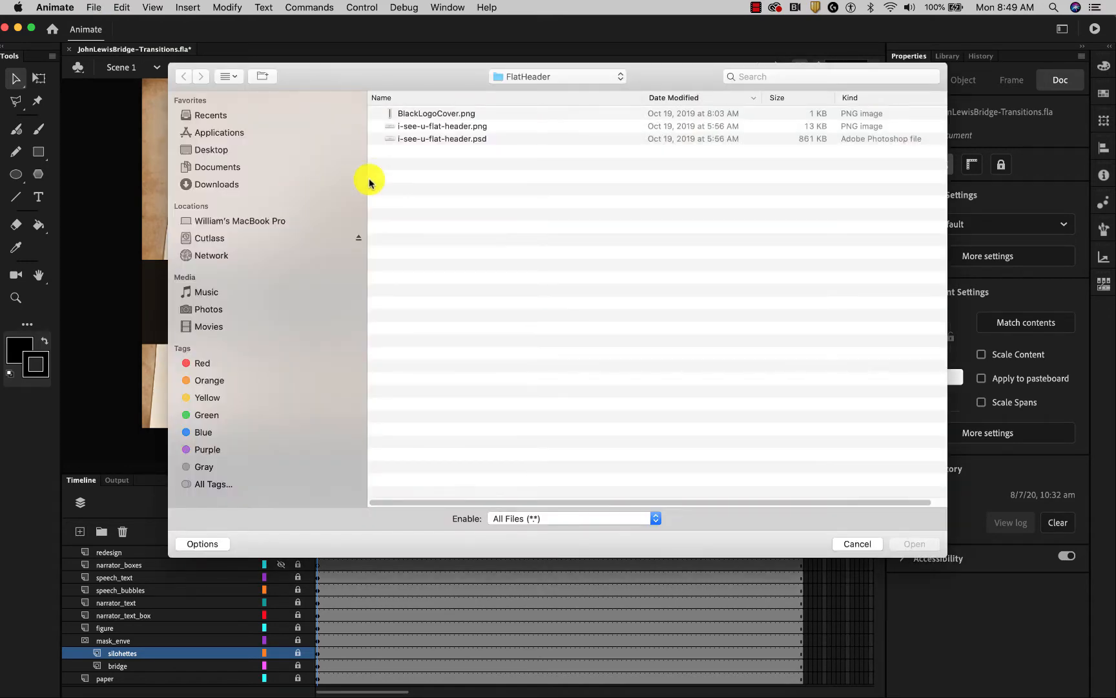
mouse_move(214, 167)
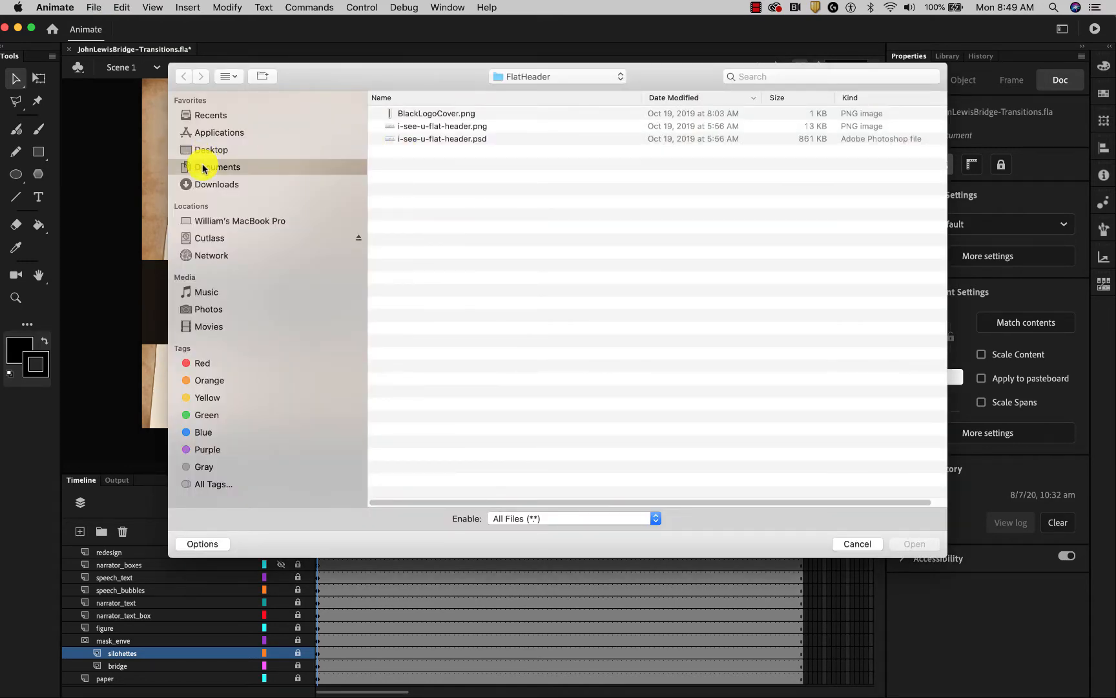
left_click(217, 166)
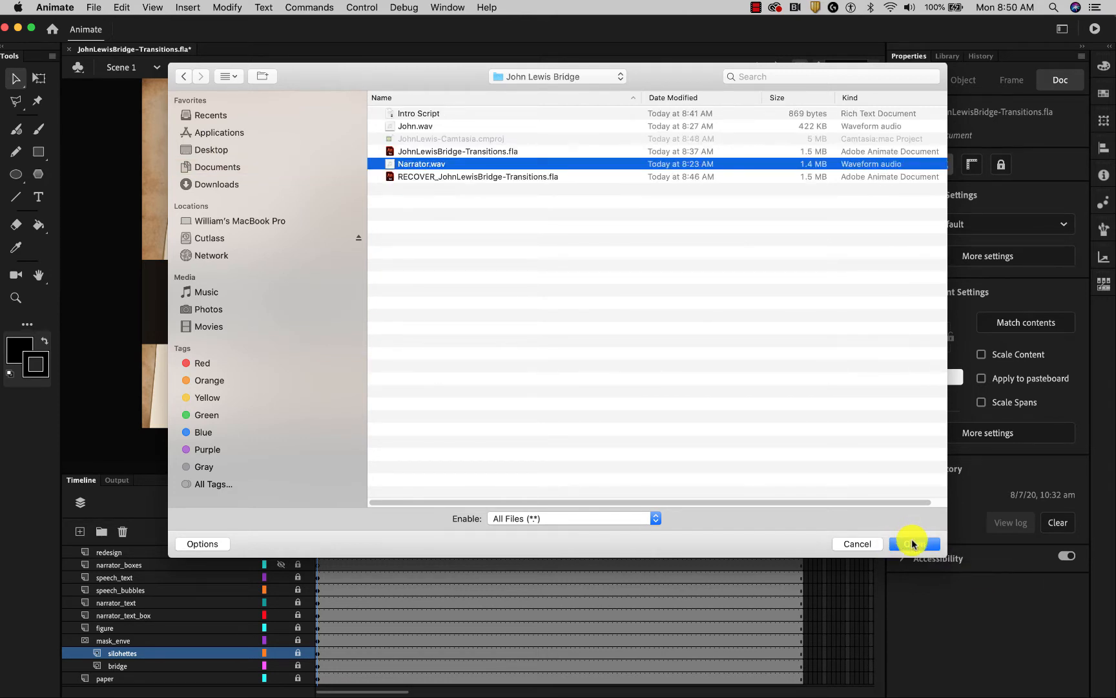
left_click(930, 544)
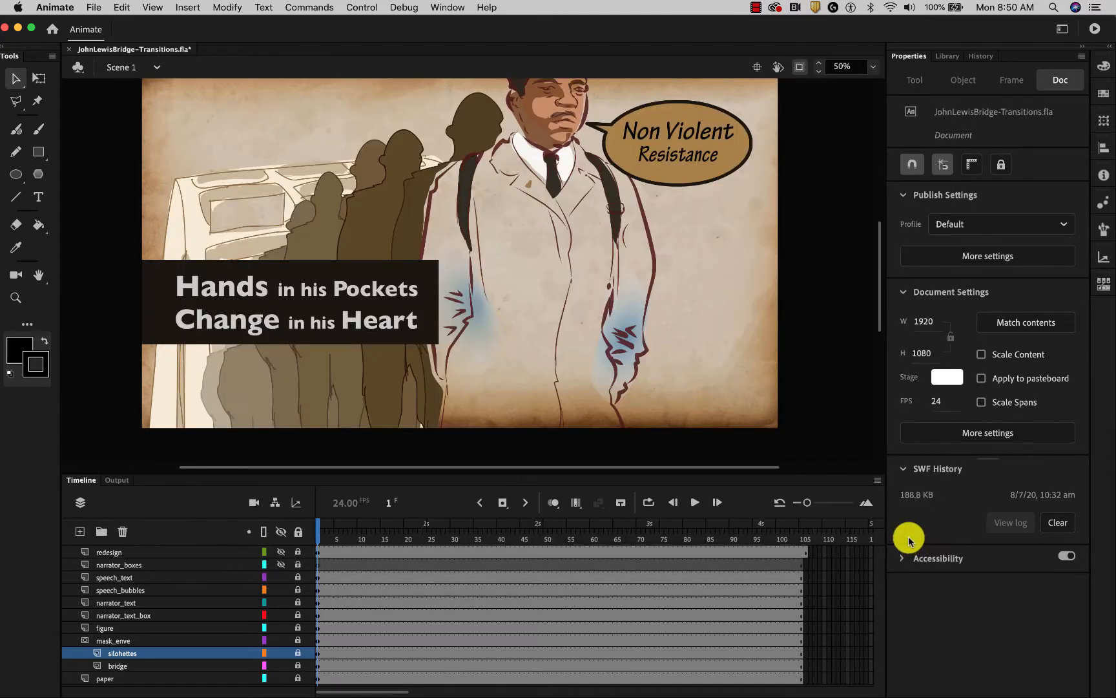
mouse_move(954, 63)
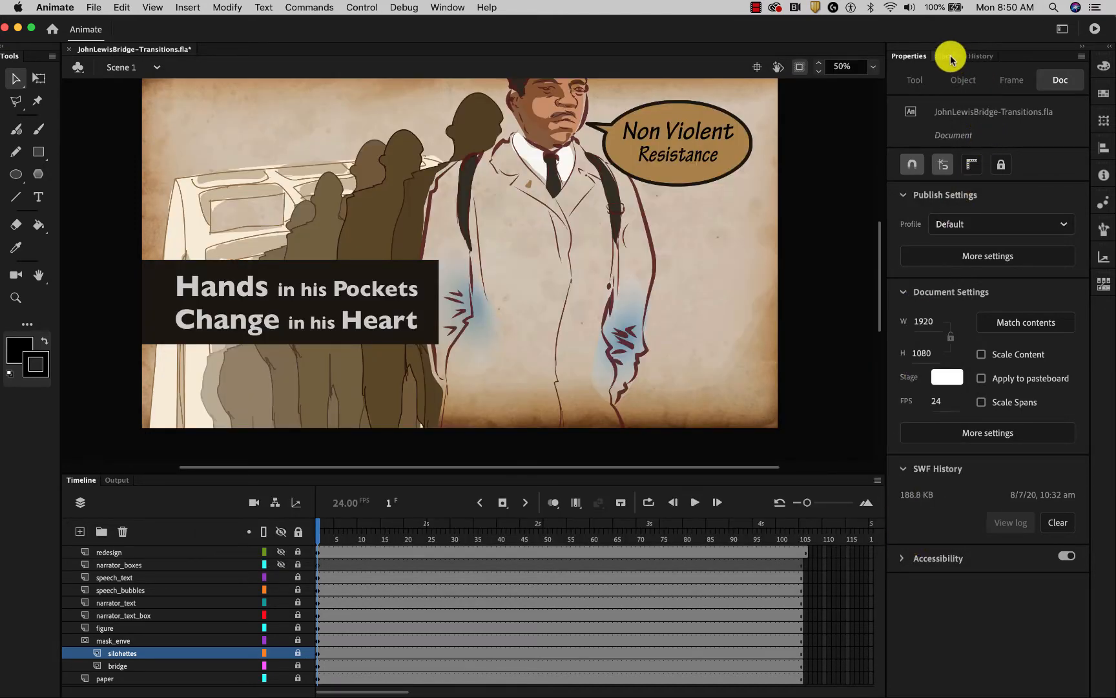
Select Narrator.wav in the Library and rename the new top layer 'Narration'
left_click(948, 55)
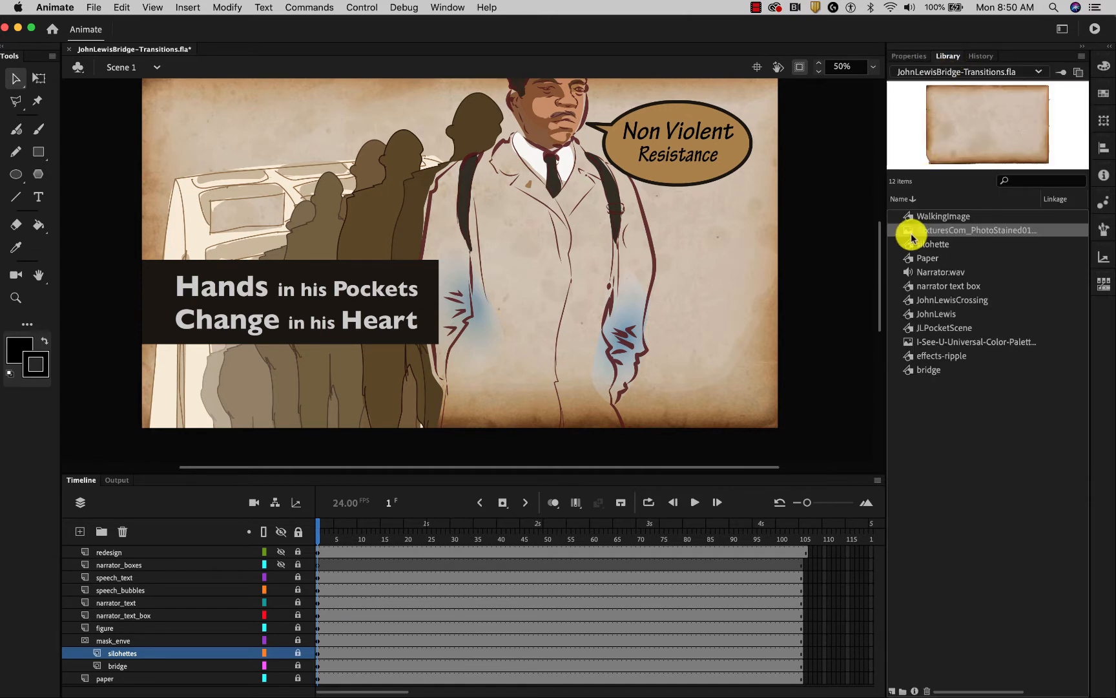
mouse_move(920, 310)
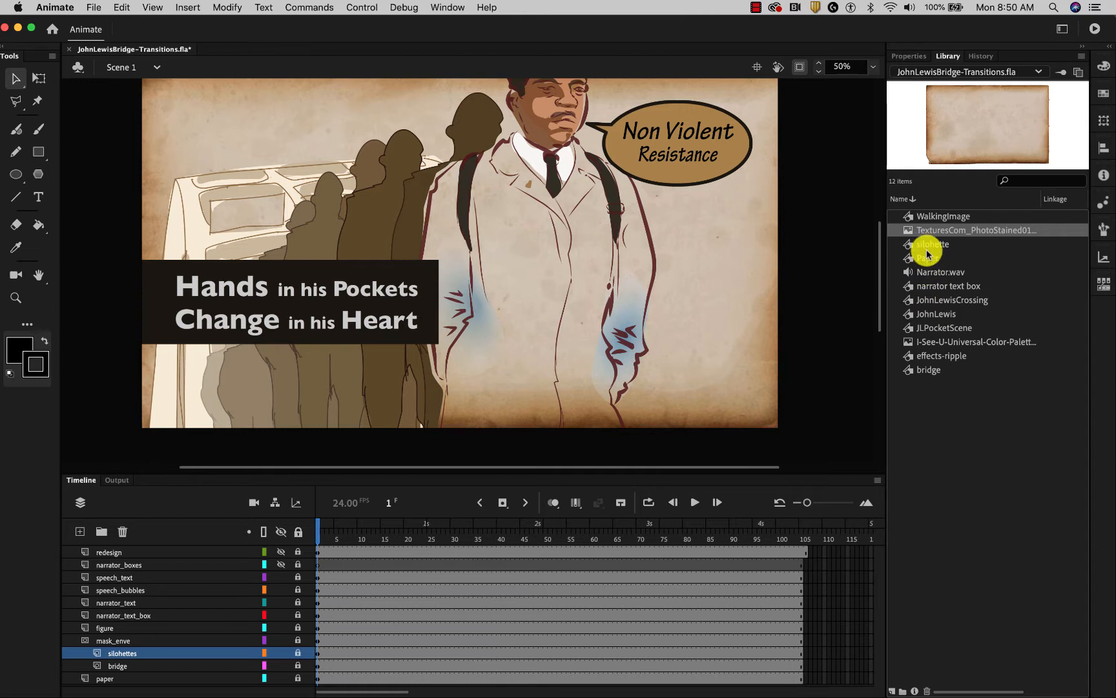
left_click(941, 272)
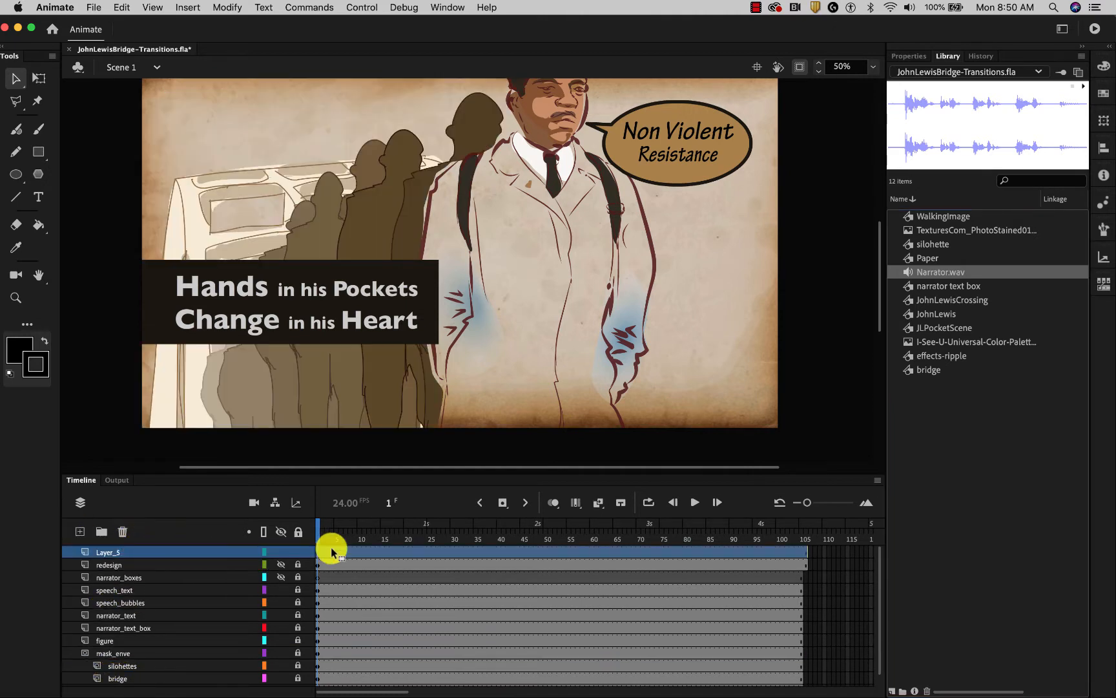
double_click(108, 552)
type("Narration")
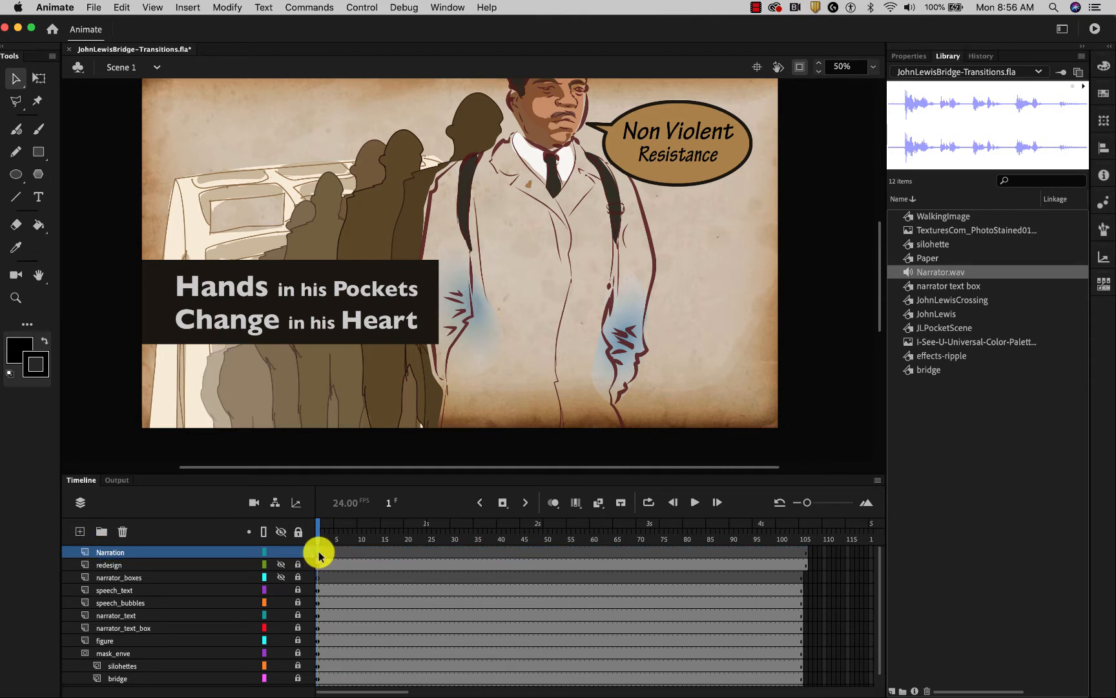
Set the Narration keyframe's sound to Narrator.wav with Stream sync
left_click(908, 56)
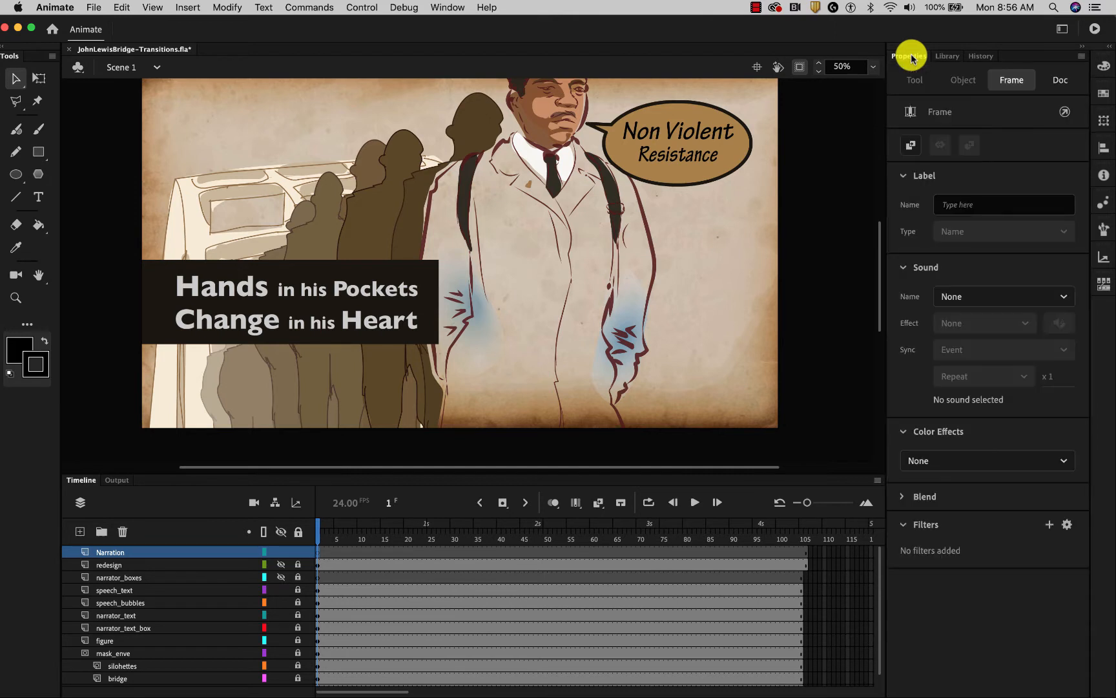
mouse_move(985, 218)
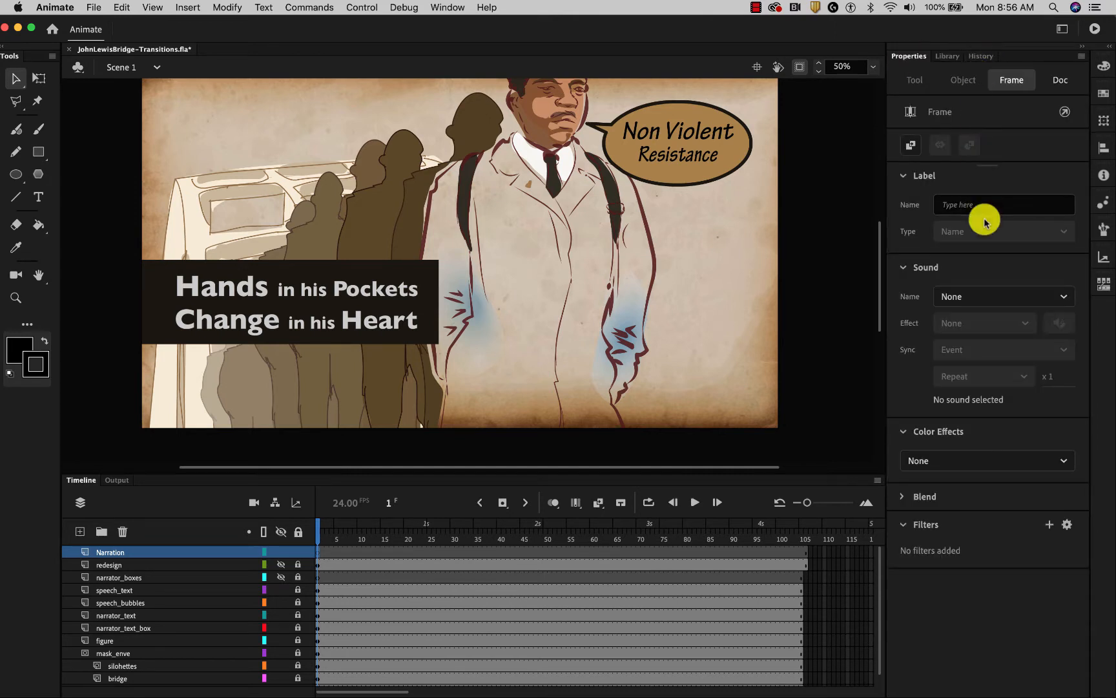
left_click(902, 267)
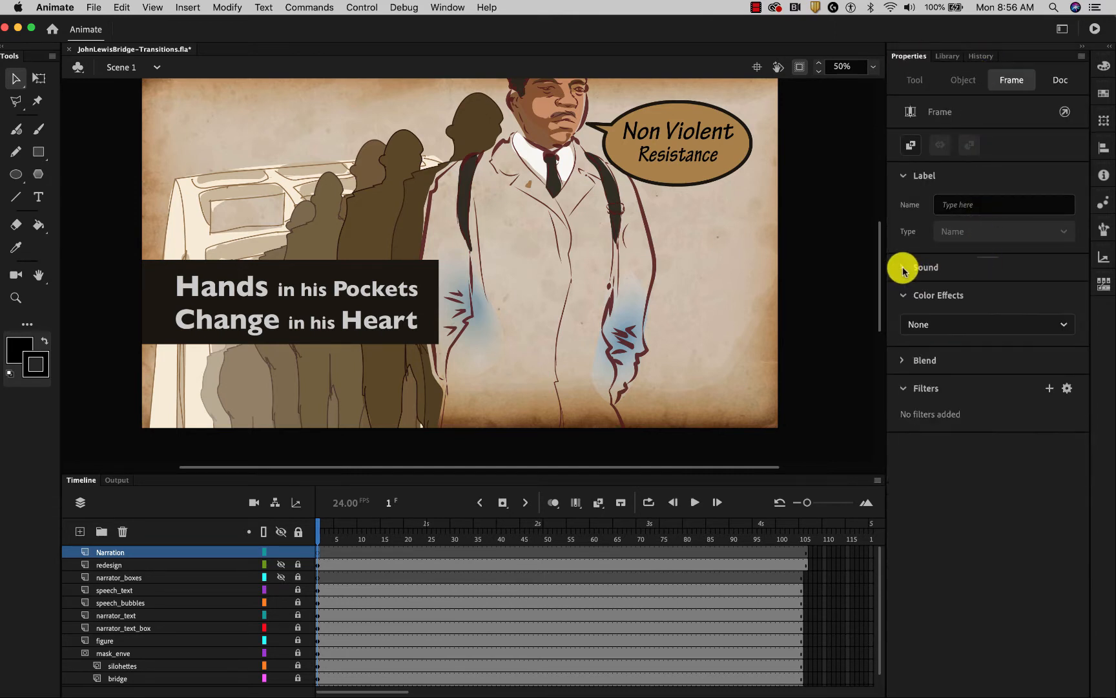
left_click(926, 267)
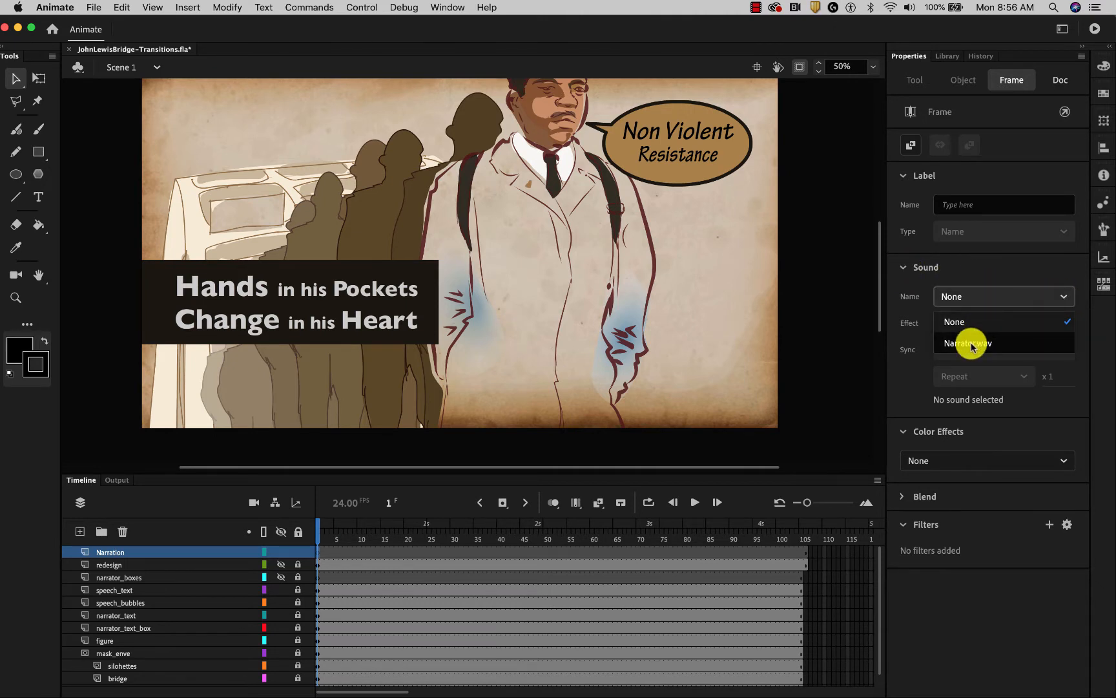
left_click(969, 343)
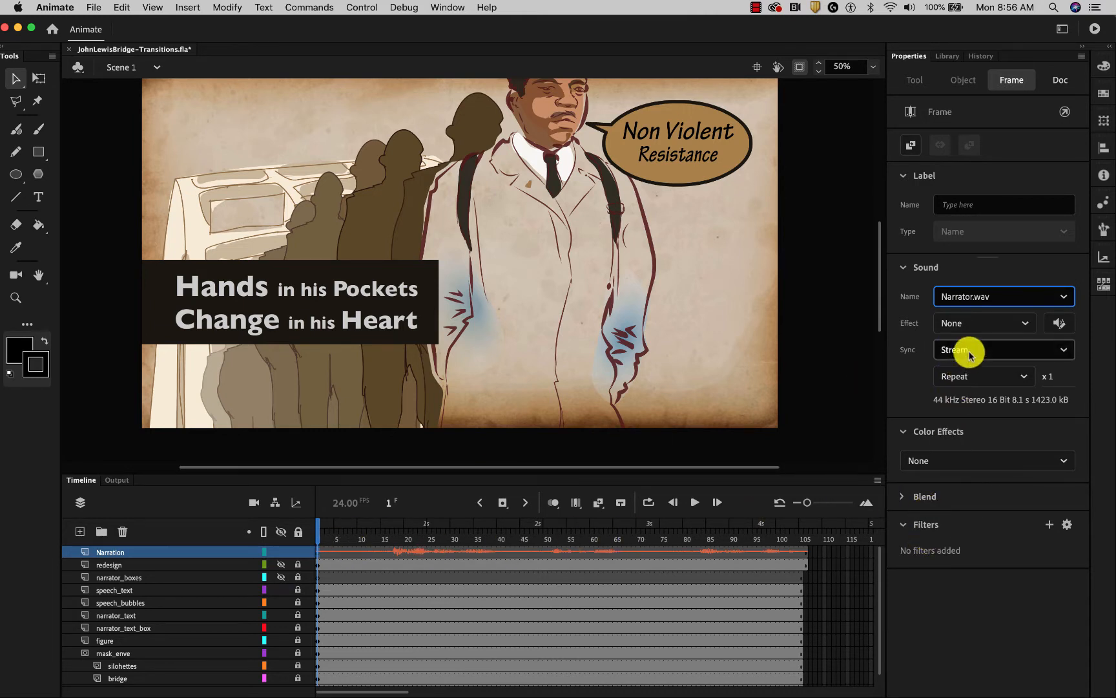
mouse_move(985, 349)
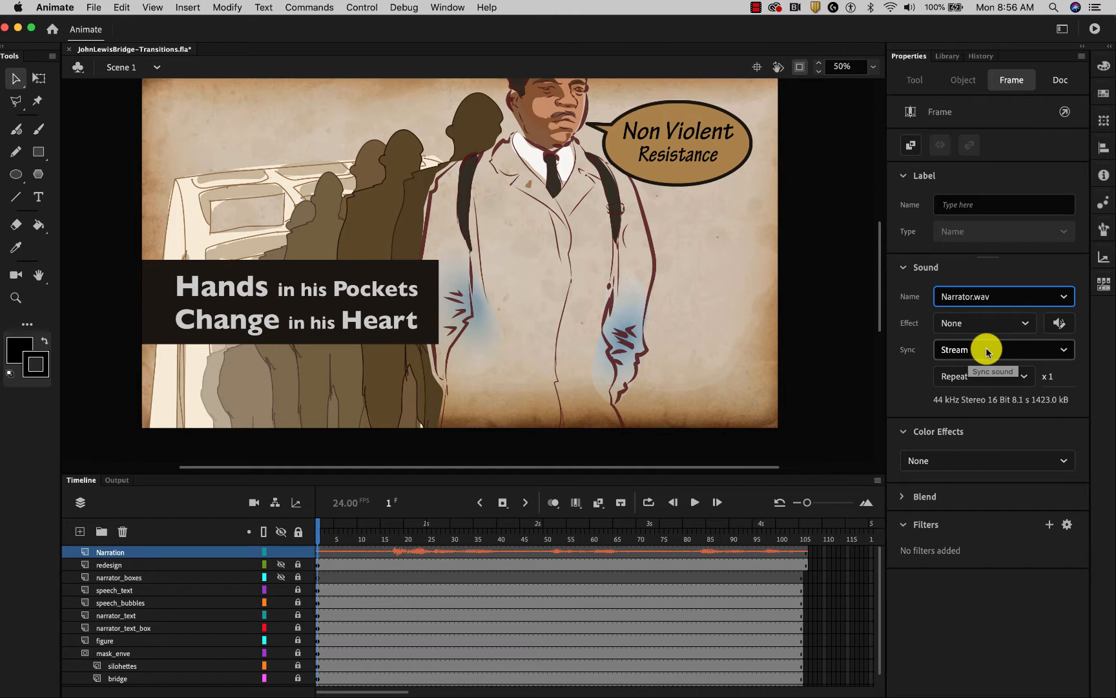
left_click(1003, 349)
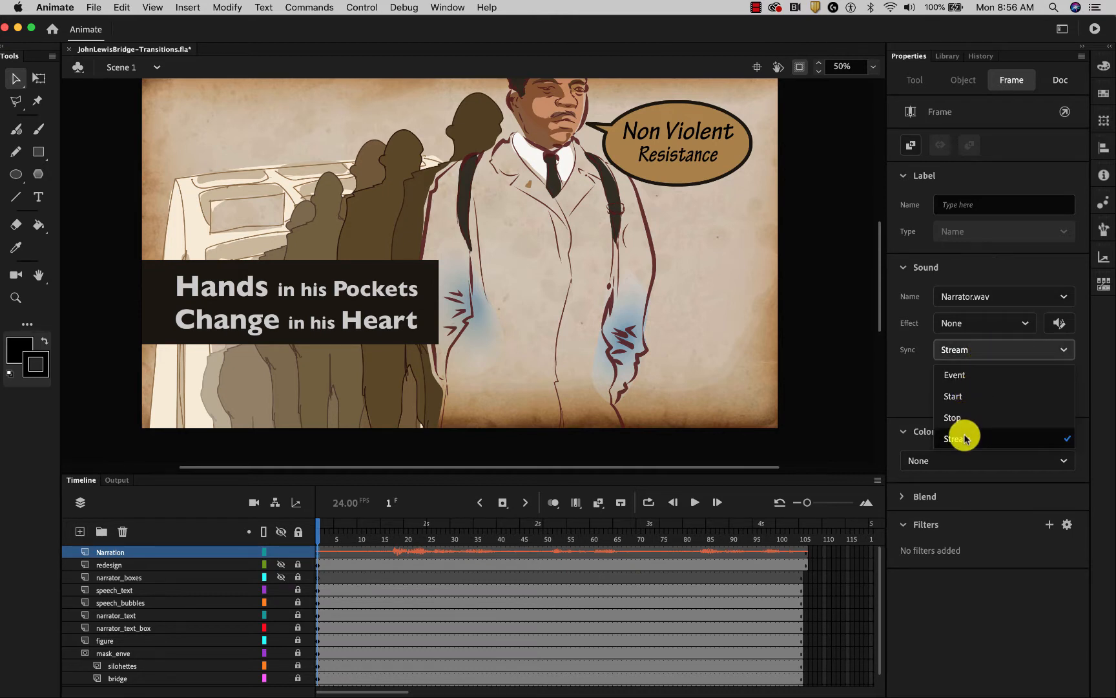
left_click(955, 439)
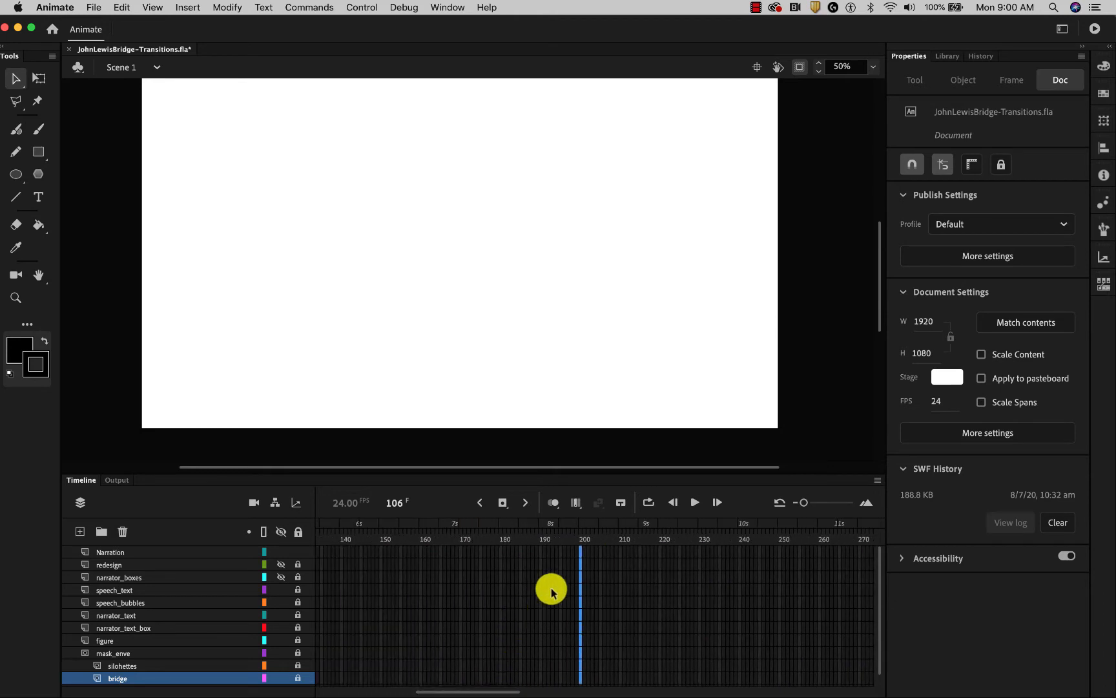
Select frame 200 across all layers and insert frames there
left_click(111, 552)
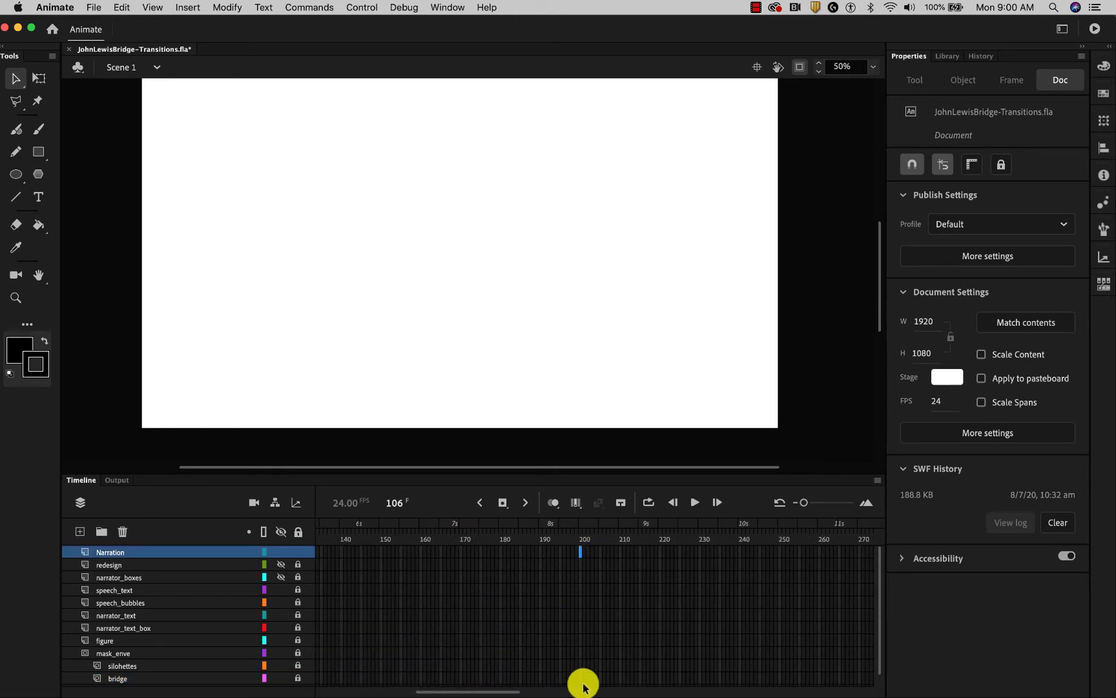
left_click(117, 677)
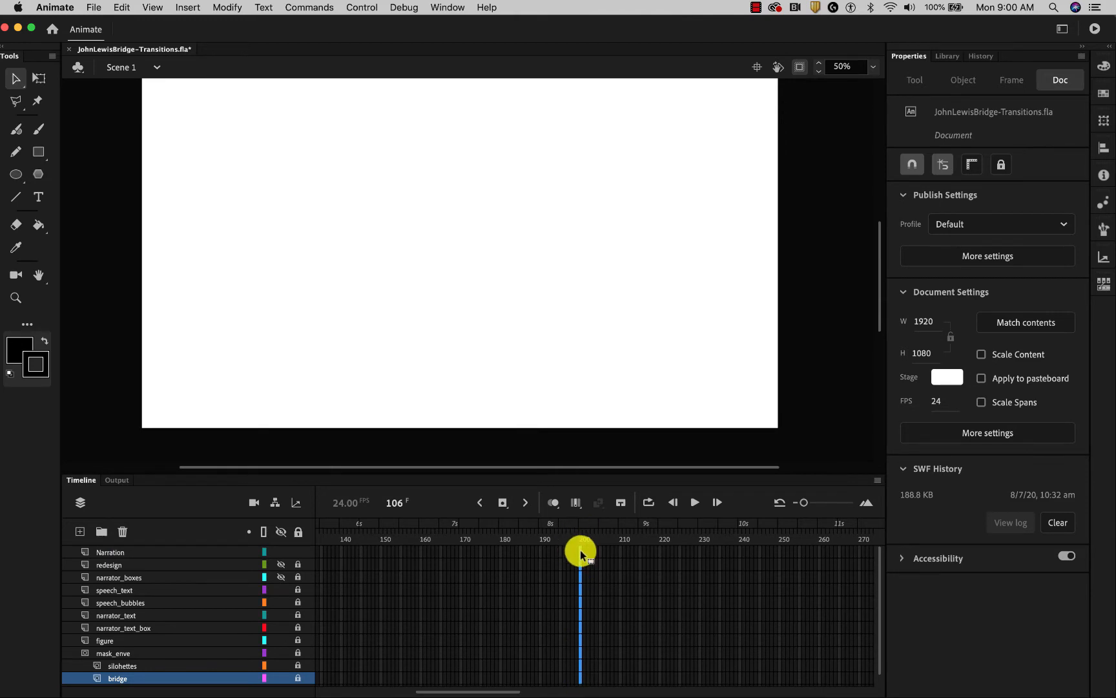
right_click(580, 551)
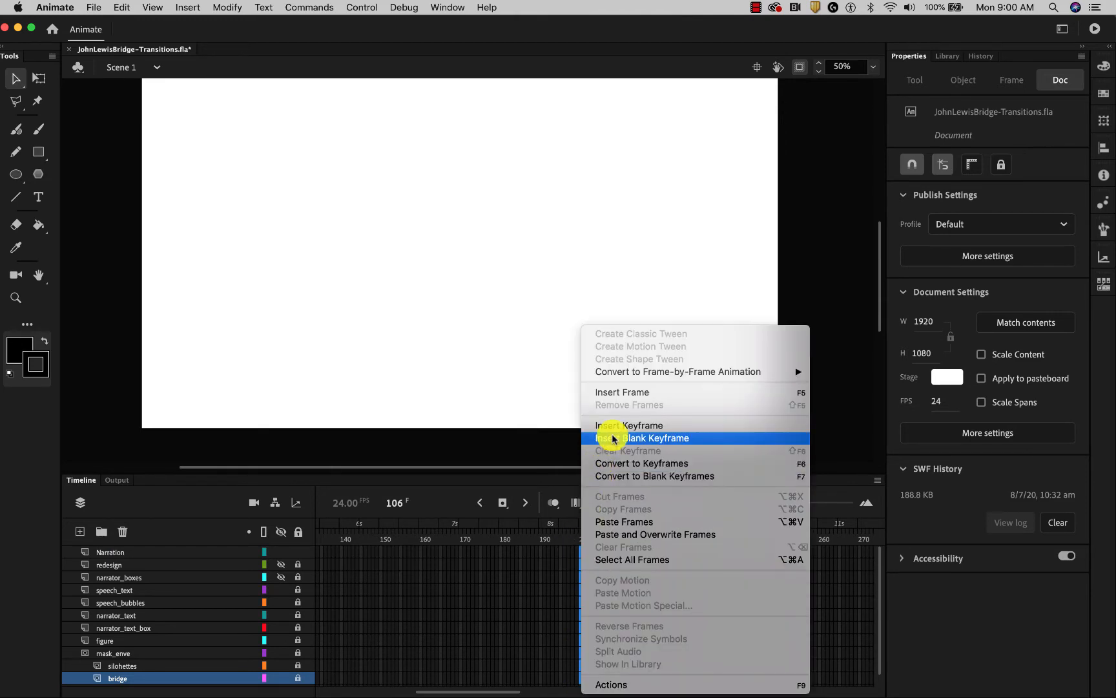
mouse_move(622, 392)
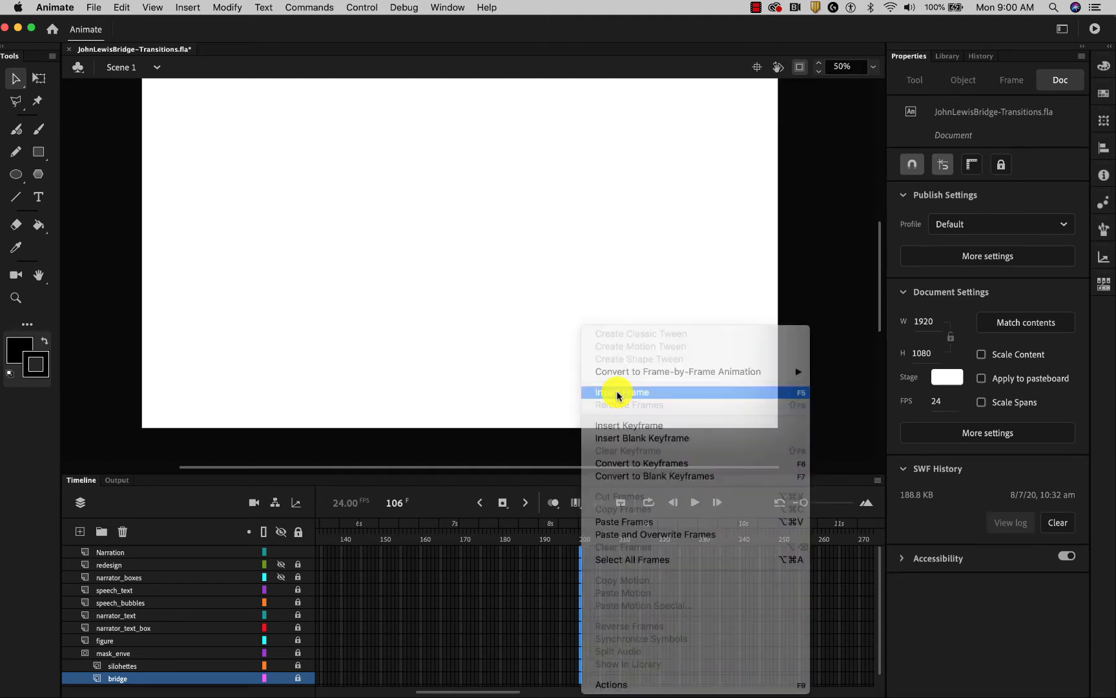
left_click(621, 392)
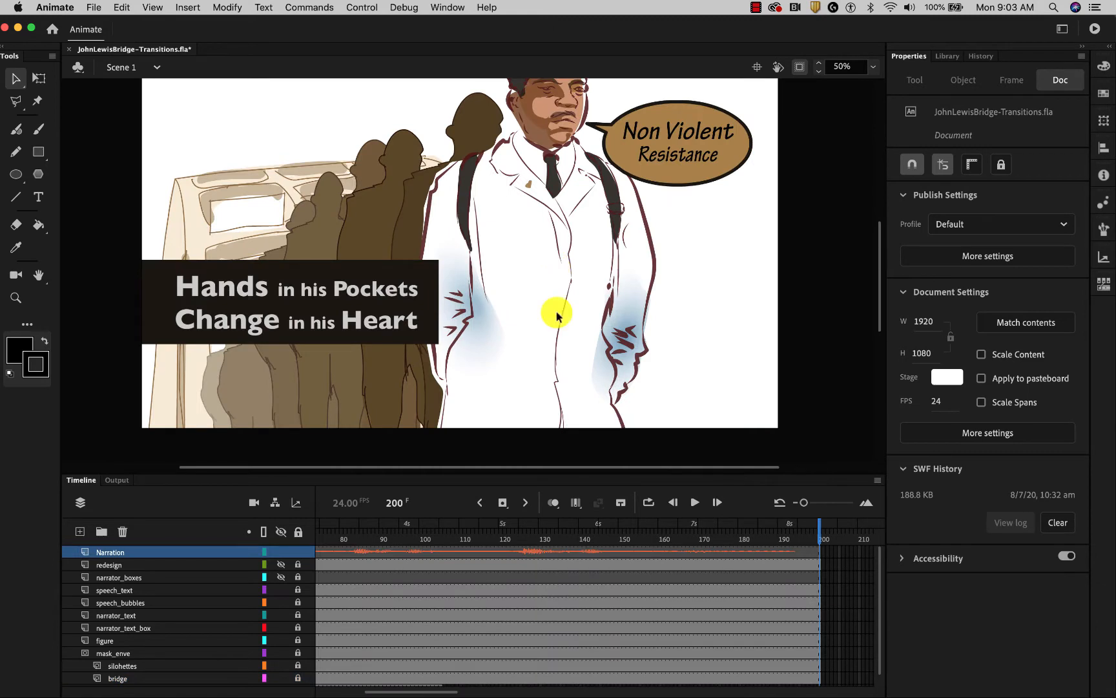
mouse_move(347, 298)
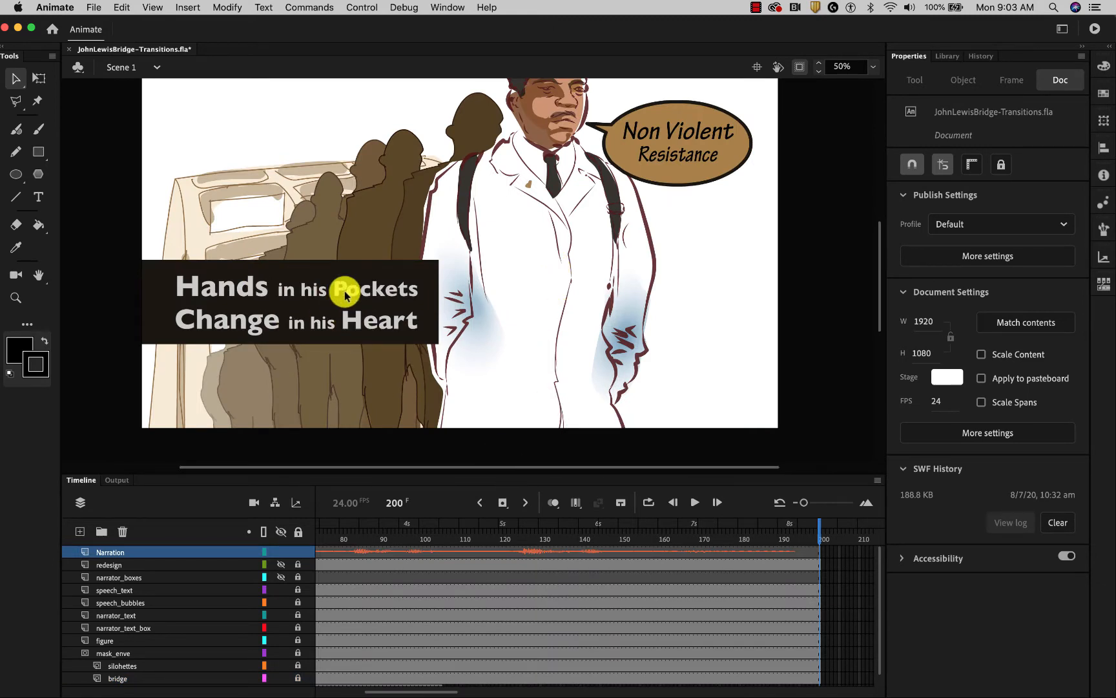
mouse_move(222, 289)
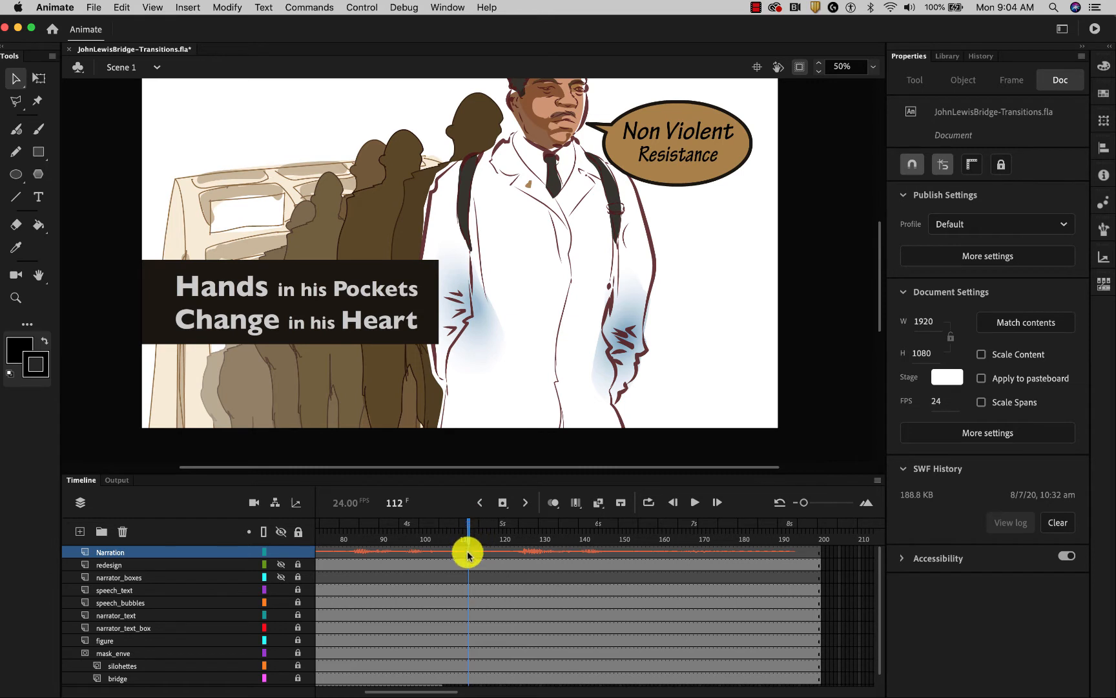
Check the Narration frame's sound settings and bring up its frame options
left_click(1010, 80)
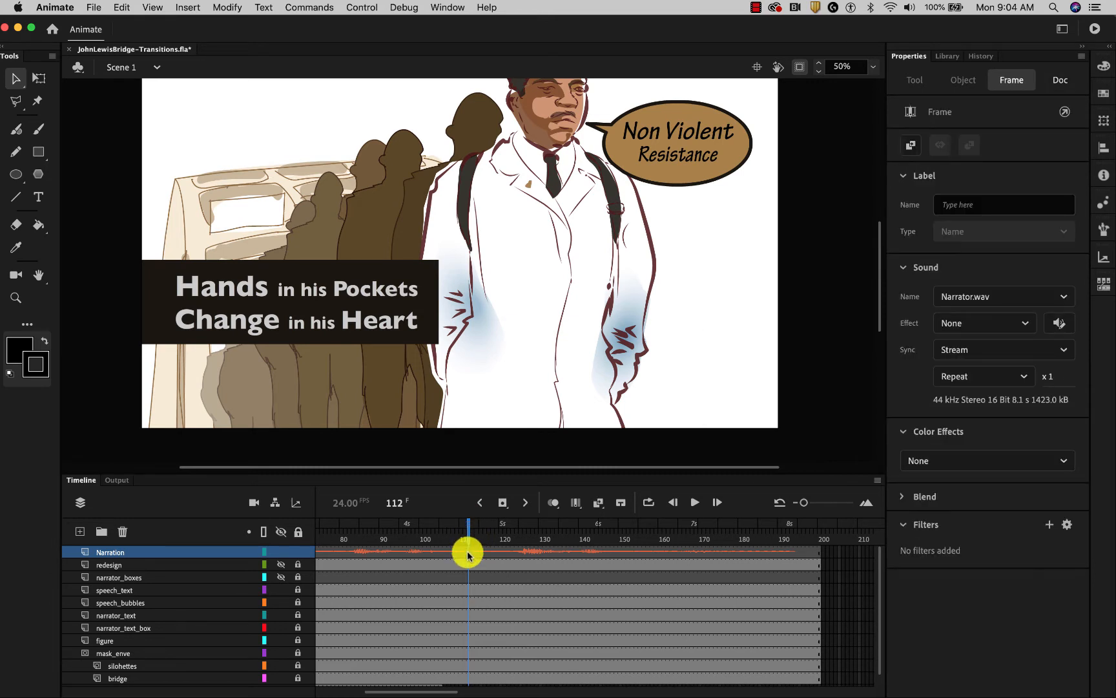
right_click(470, 554)
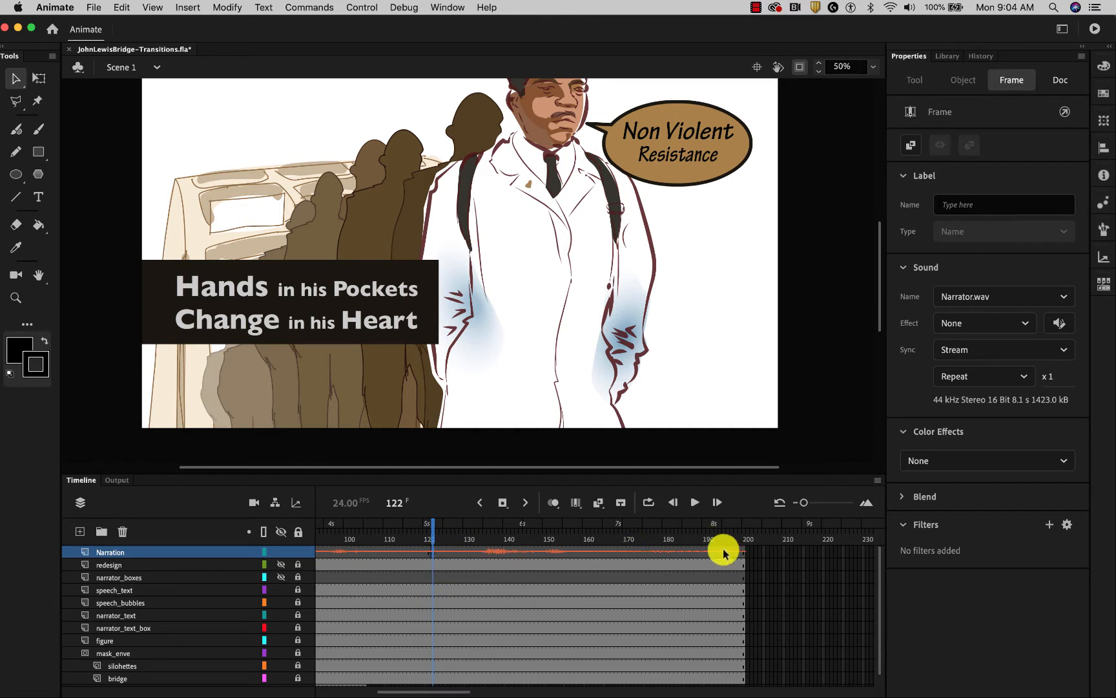
mouse_move(822, 557)
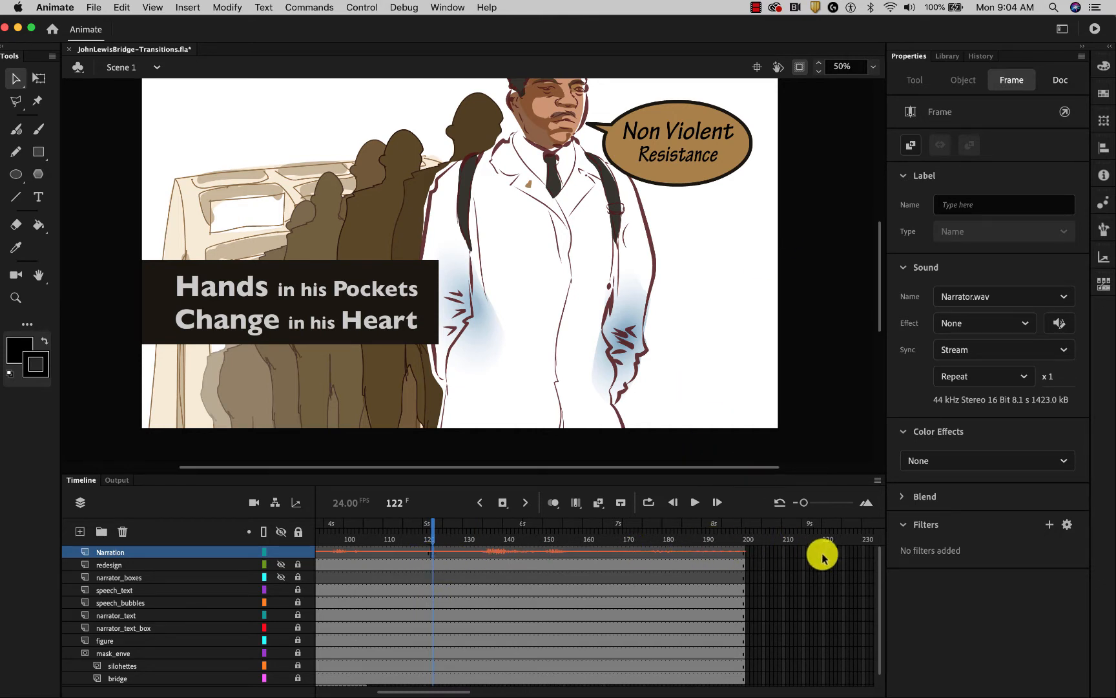
Insert frames at frame 220 on all layers
left_click(1060, 79)
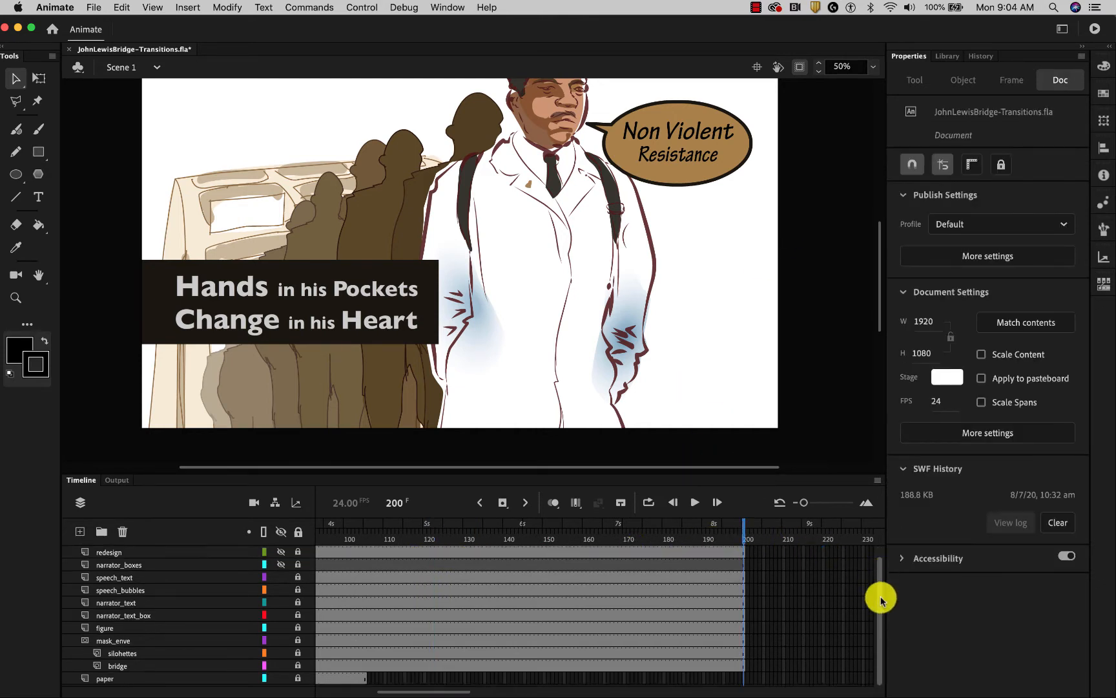
mouse_move(824, 668)
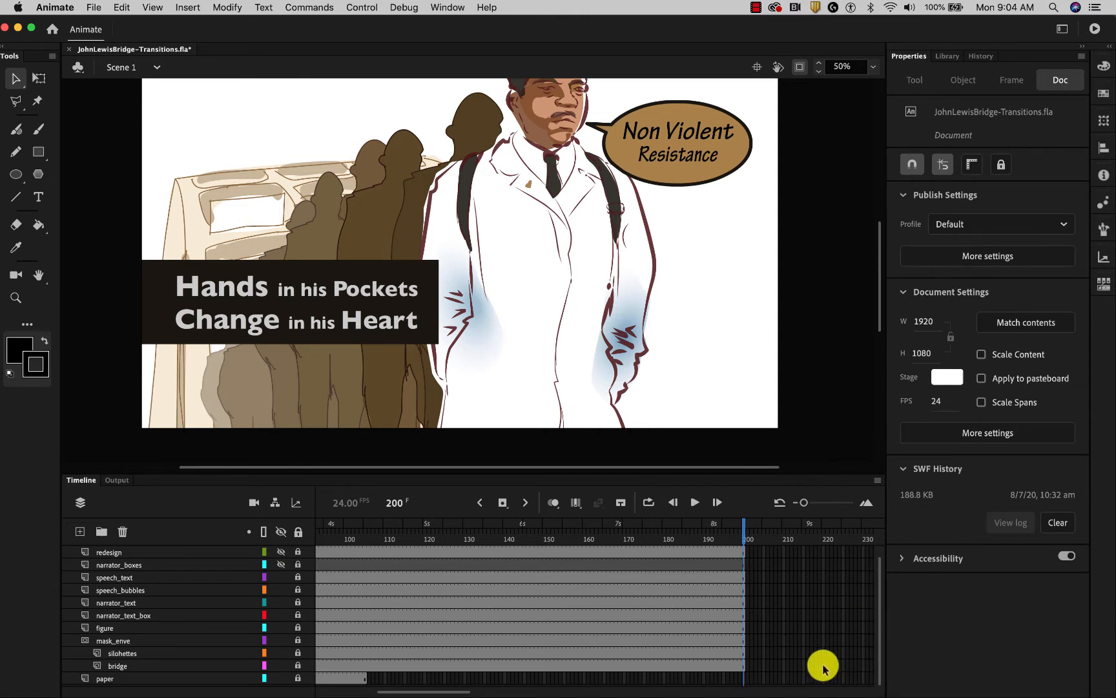
mouse_move(824, 551)
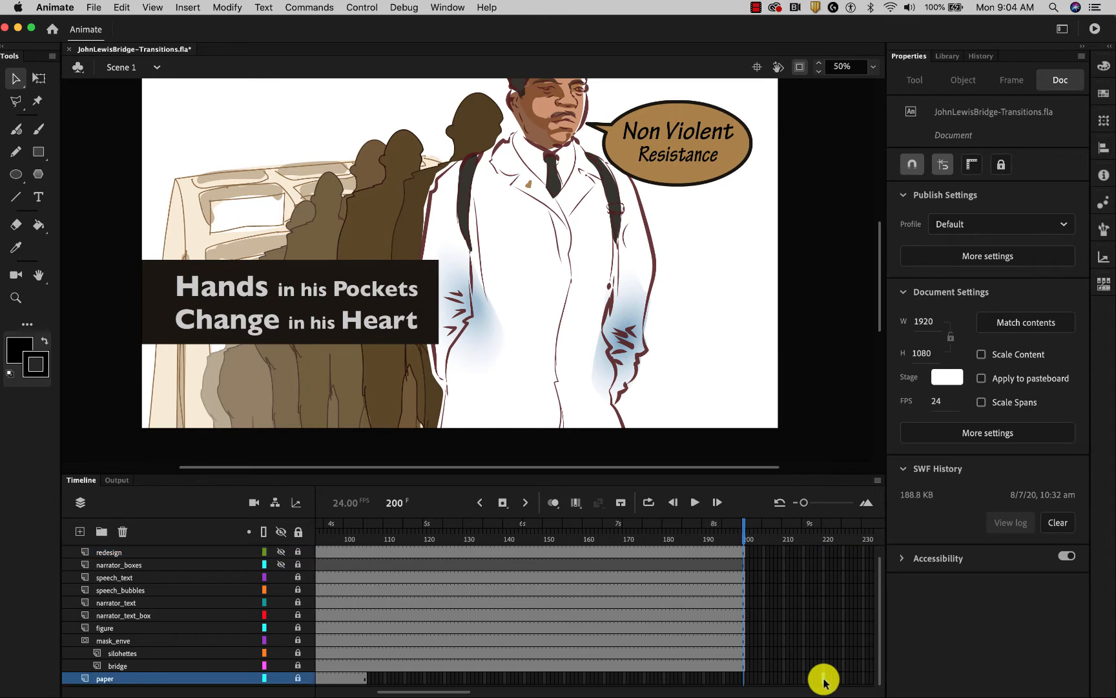
mouse_move(824, 554)
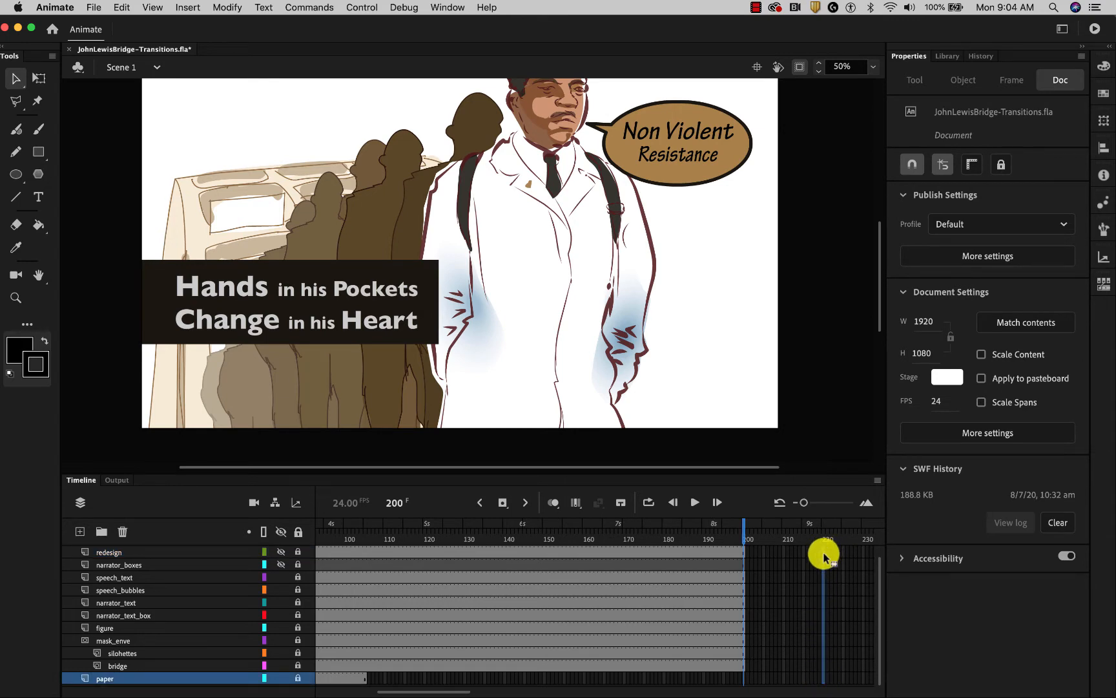
right_click(824, 553)
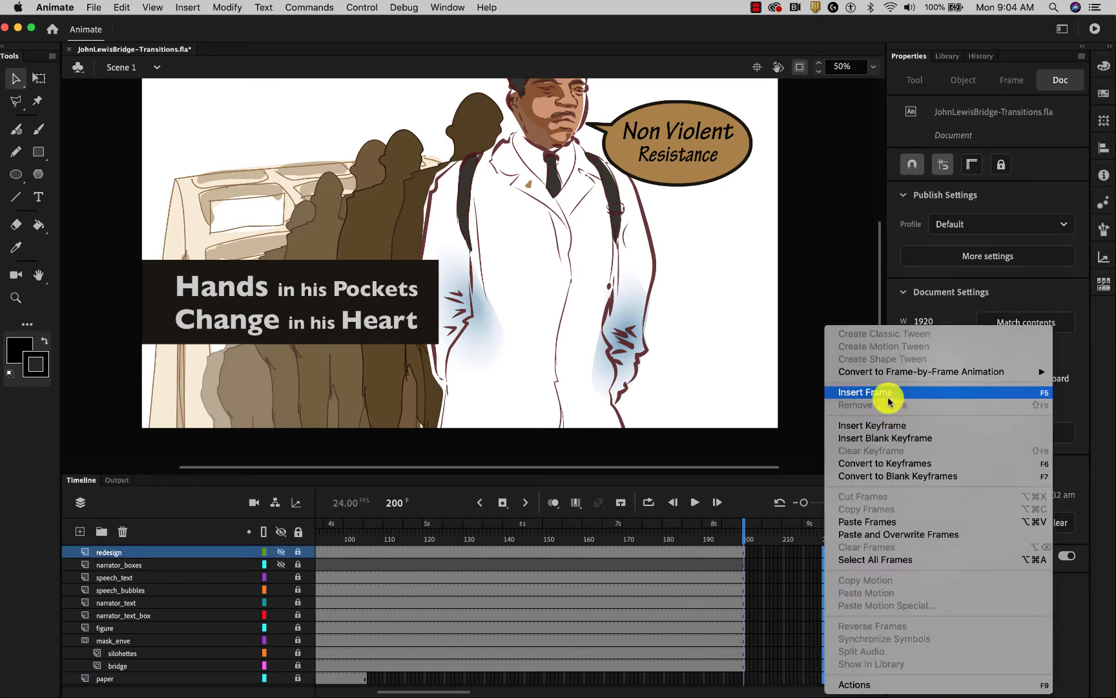
left_click(866, 392)
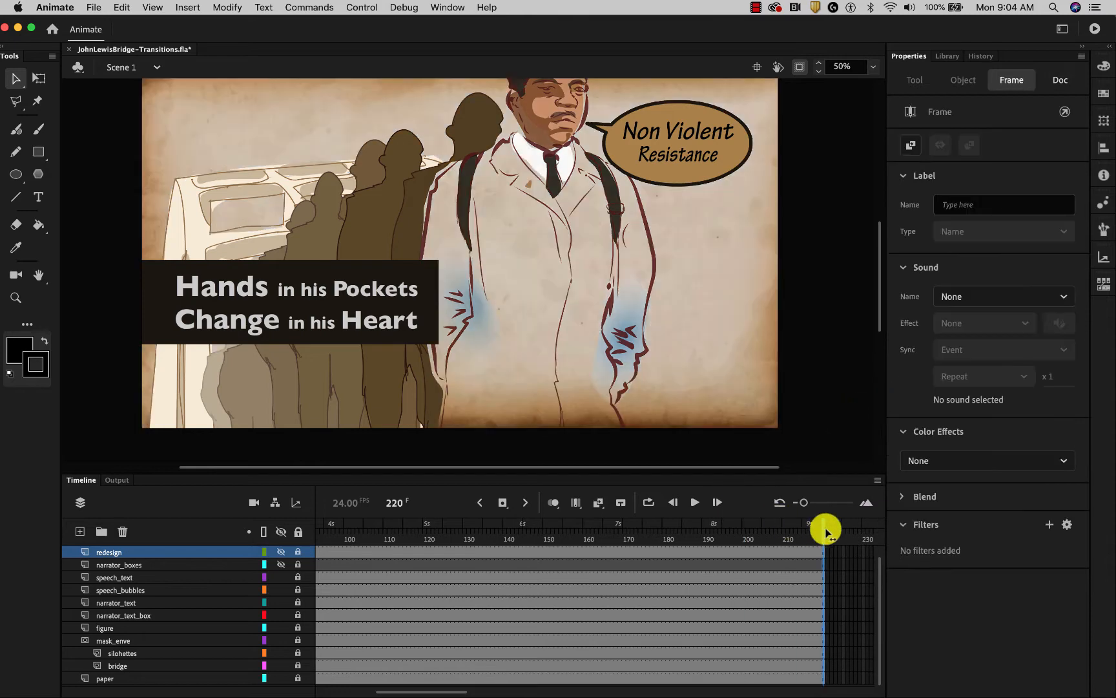
Add a blank keyframe at frame 113 on Narration and preview the pause
left_click(1060, 79)
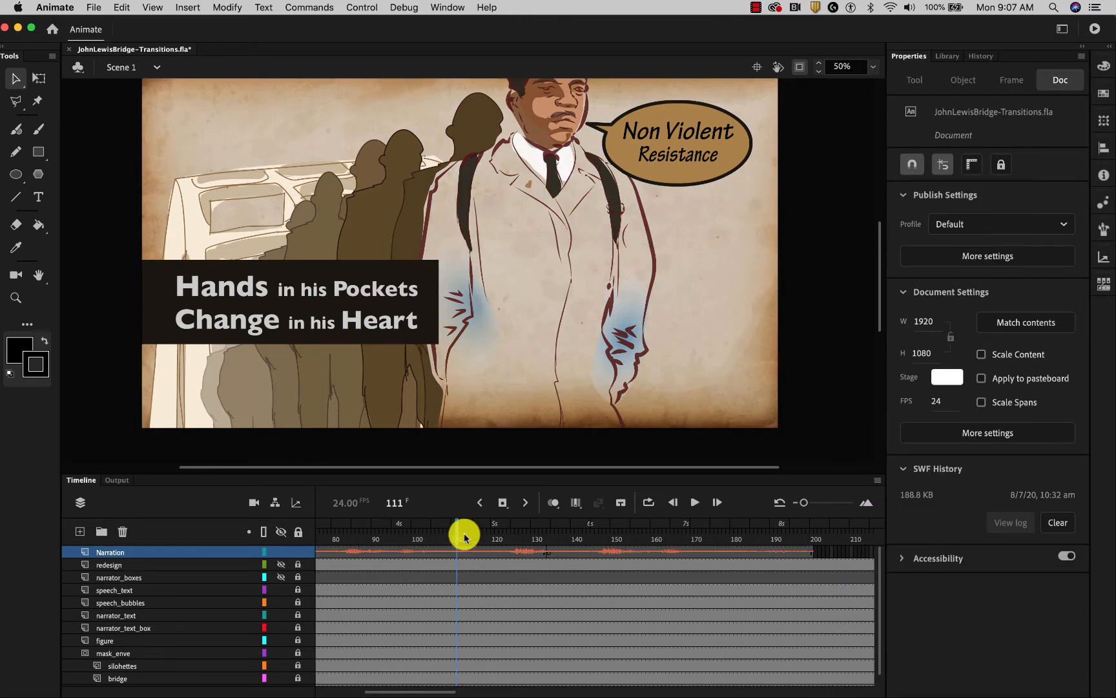
left_click(693, 502)
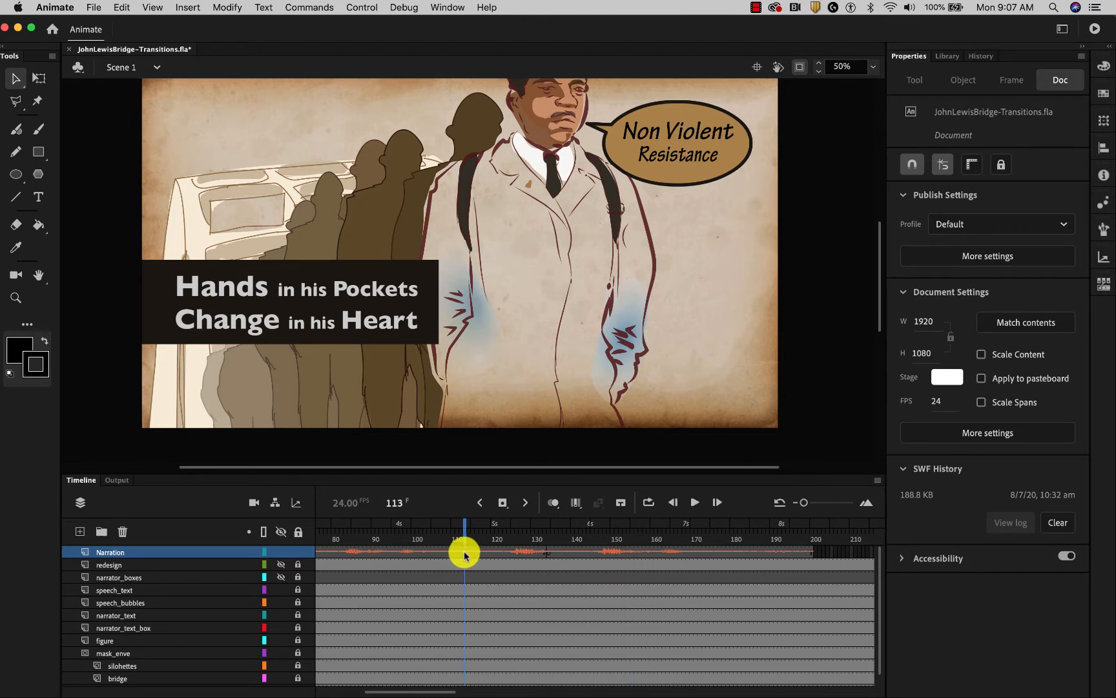
left_click(1010, 79)
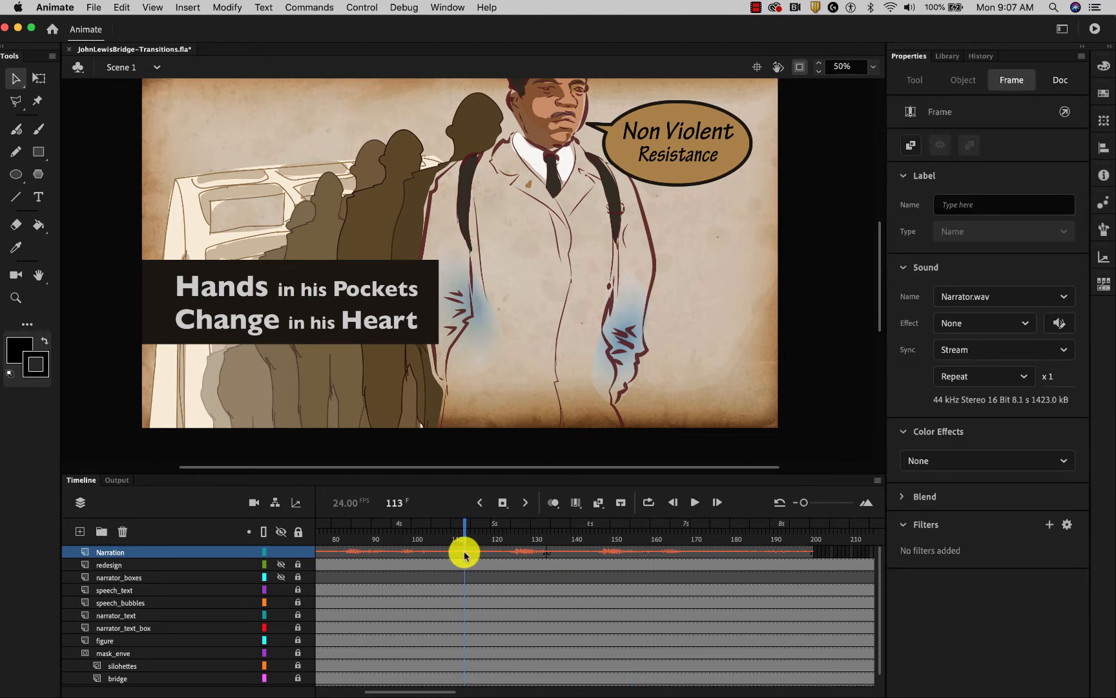
right_click(463, 551)
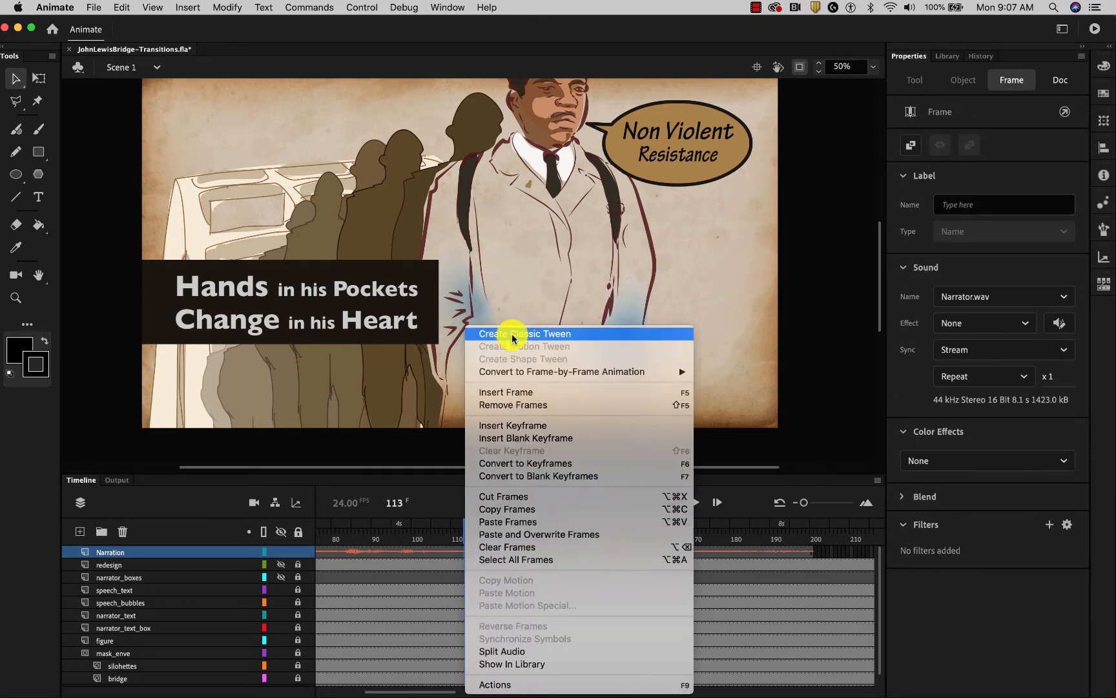
mouse_move(516, 438)
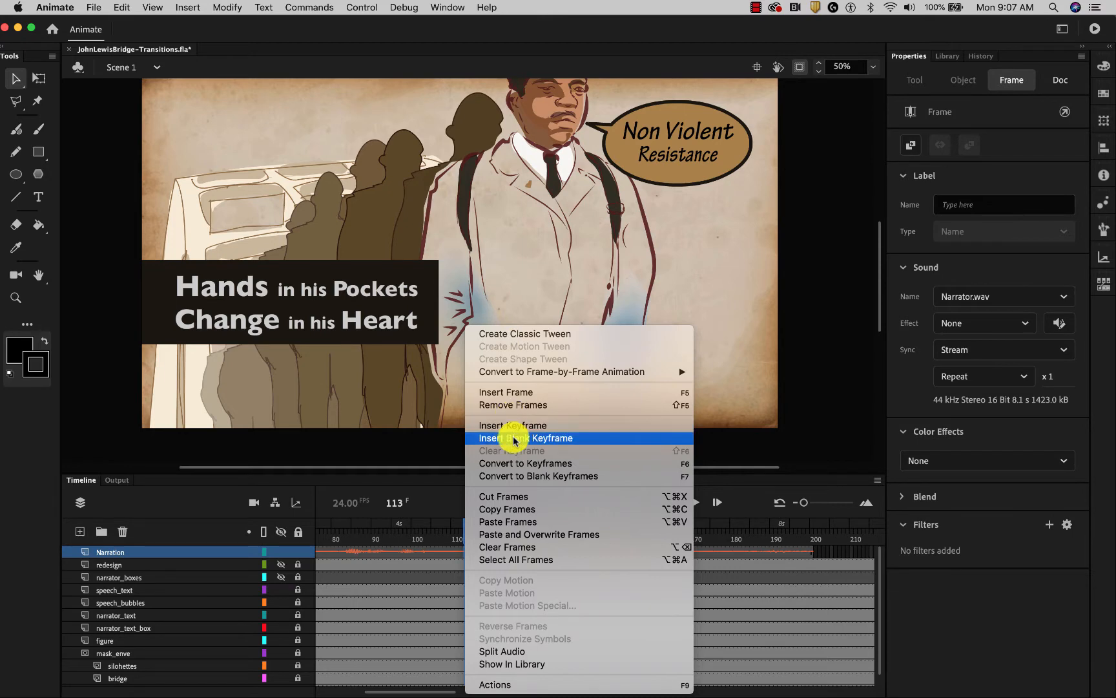
left_click(525, 438)
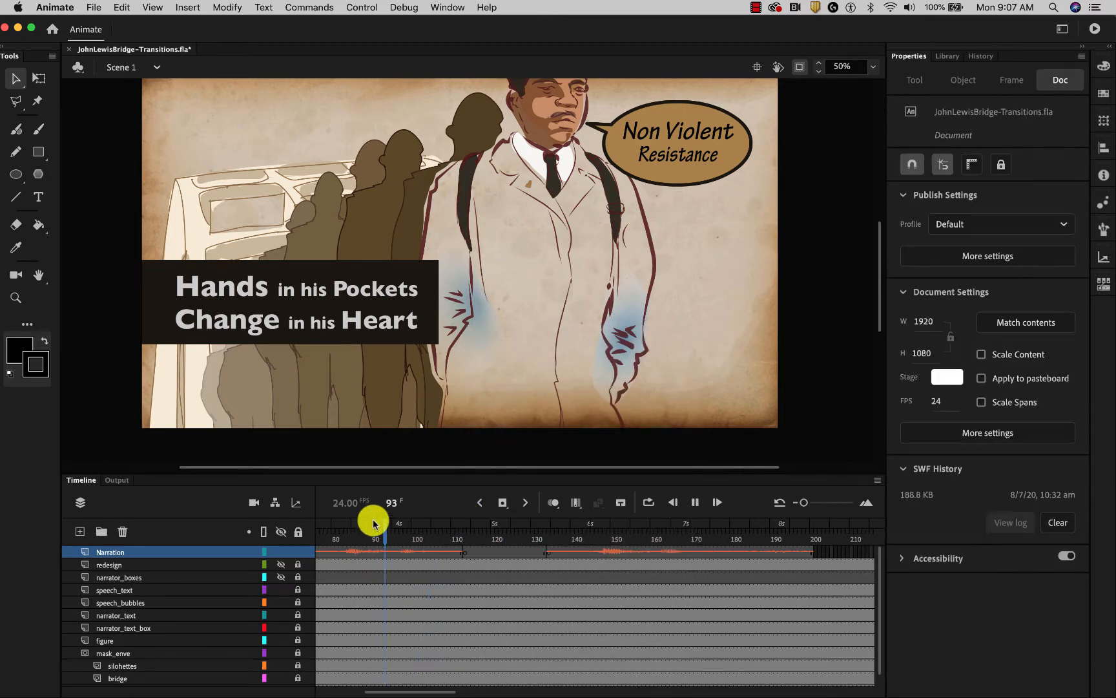
left_click(580, 523)
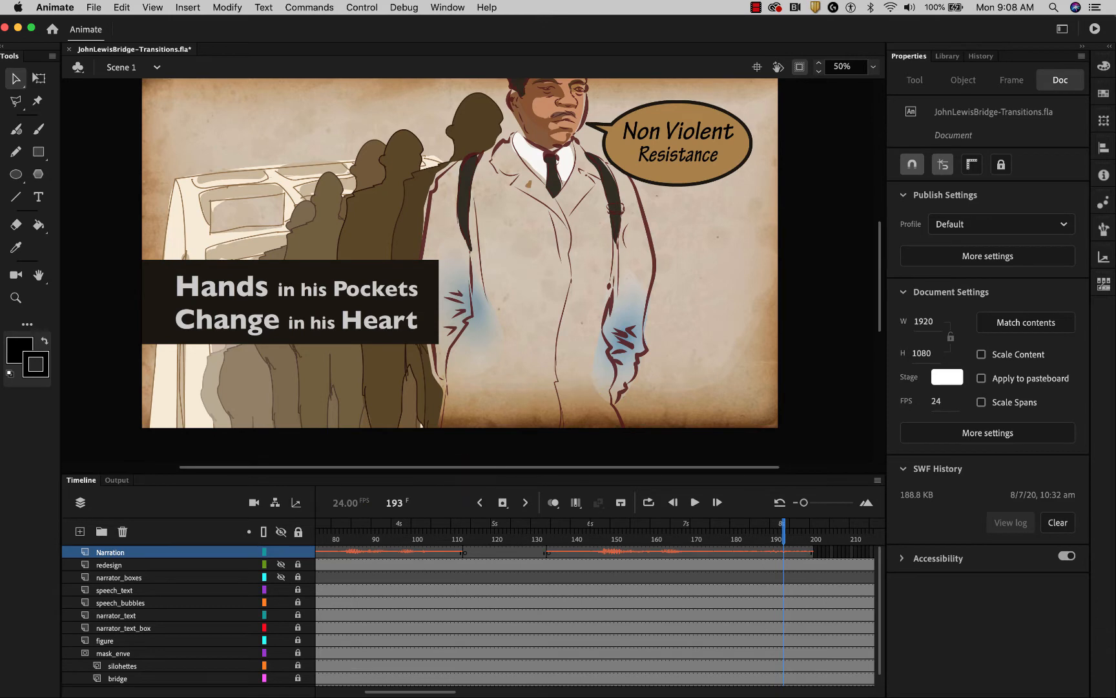
Give Narrator.wav a fade-out volume envelope in the sound envelope editor
left_click(1011, 80)
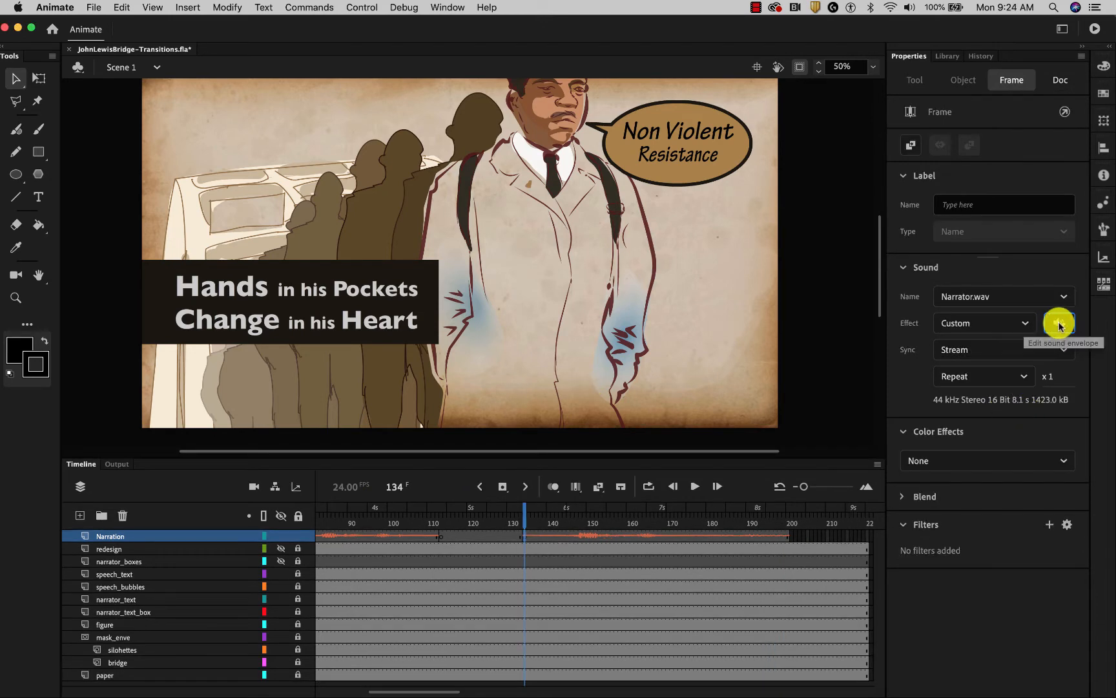
left_click(1059, 322)
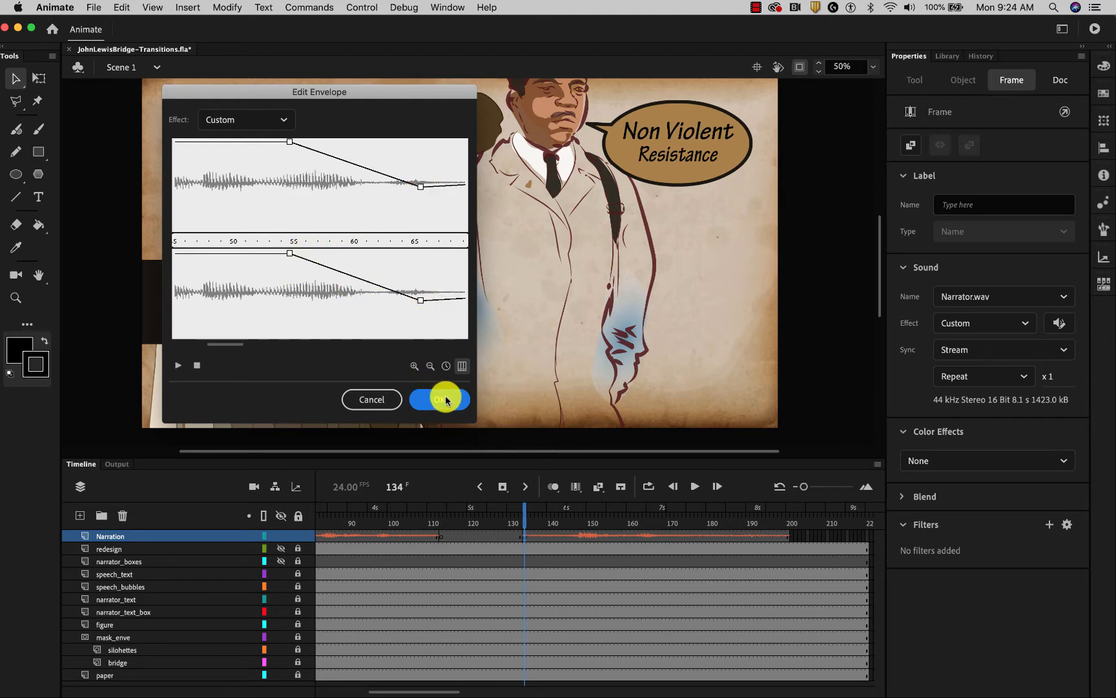
left_click(439, 399)
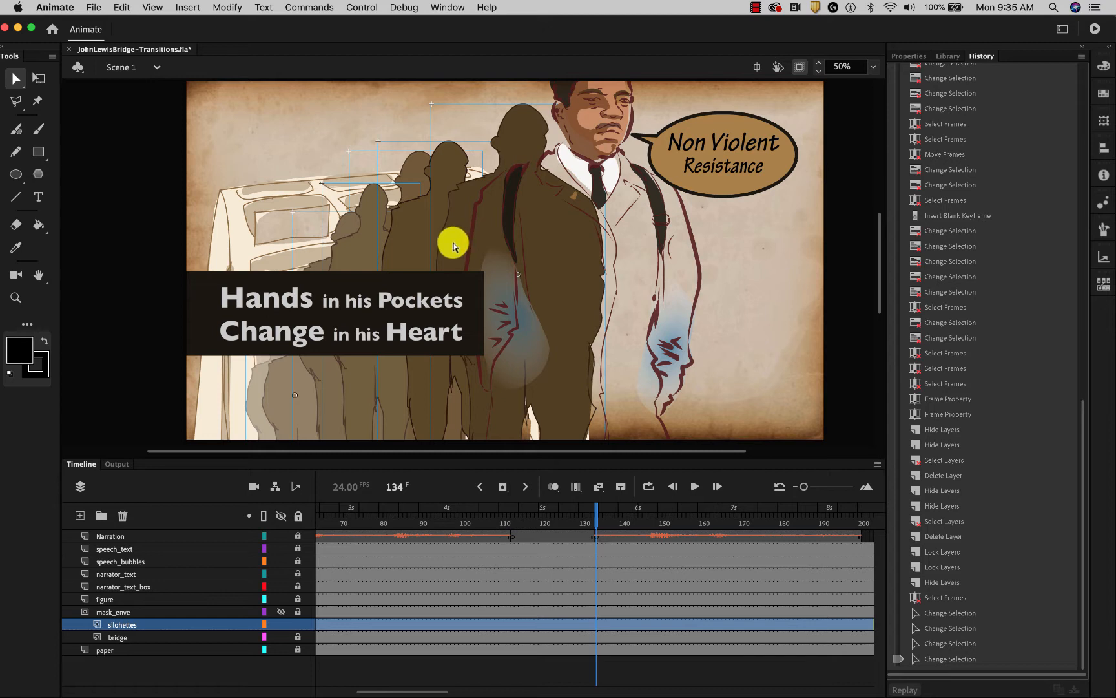
mouse_move(27, 84)
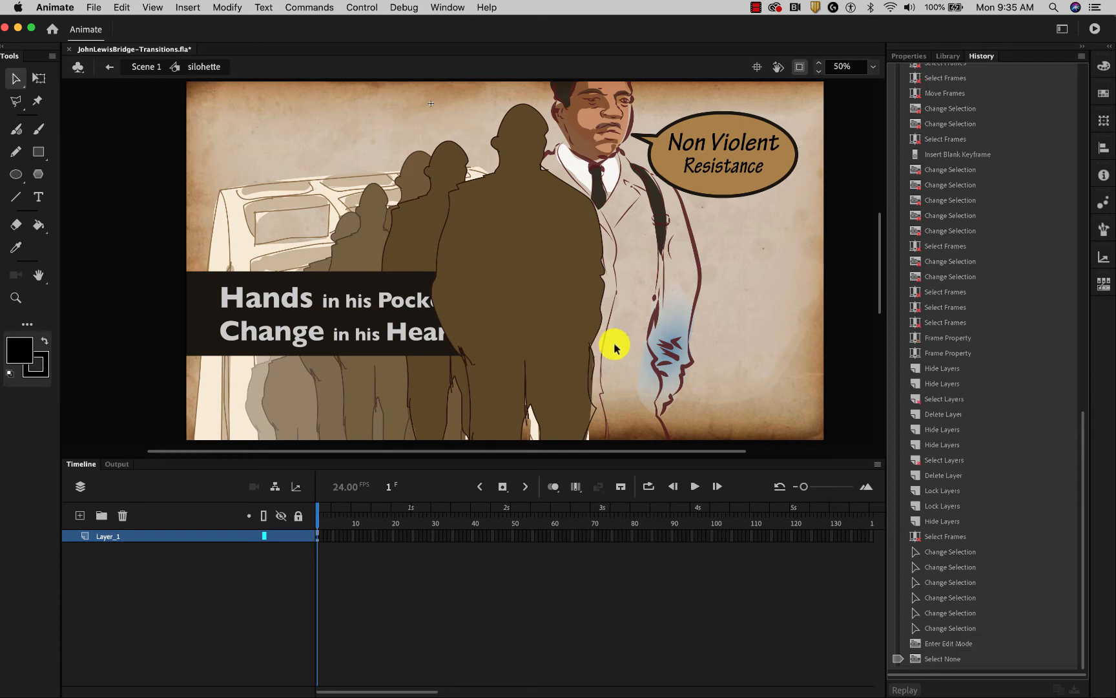
mouse_move(15, 299)
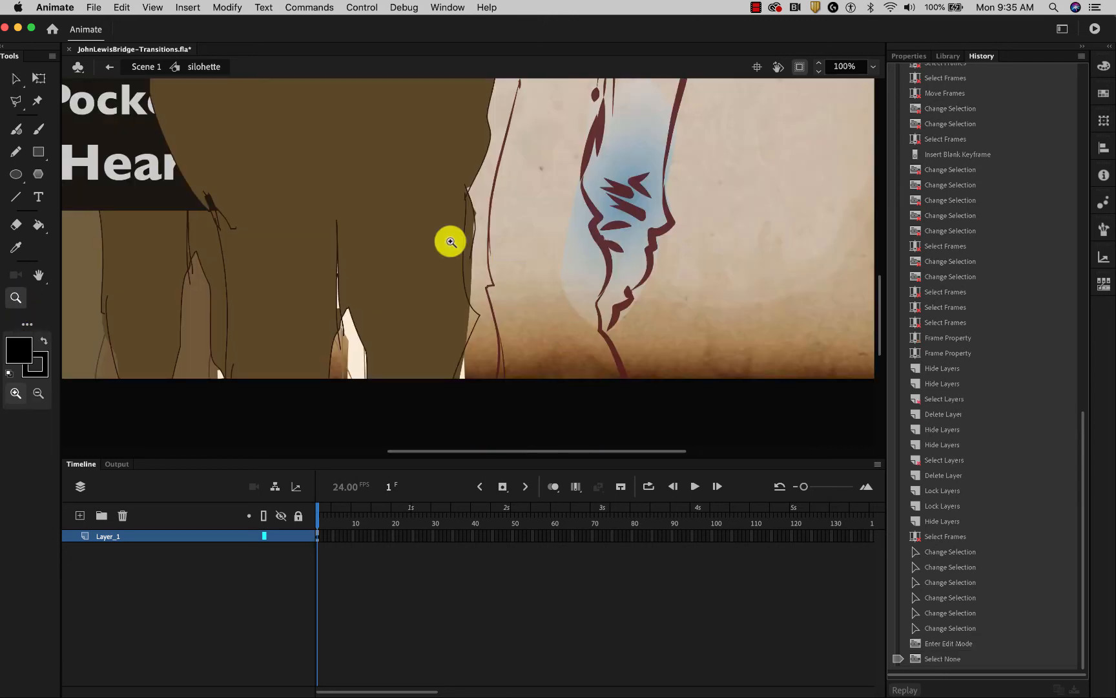
Zoom in on the silhouette symbol's edge and clear the selection
left_click(15, 78)
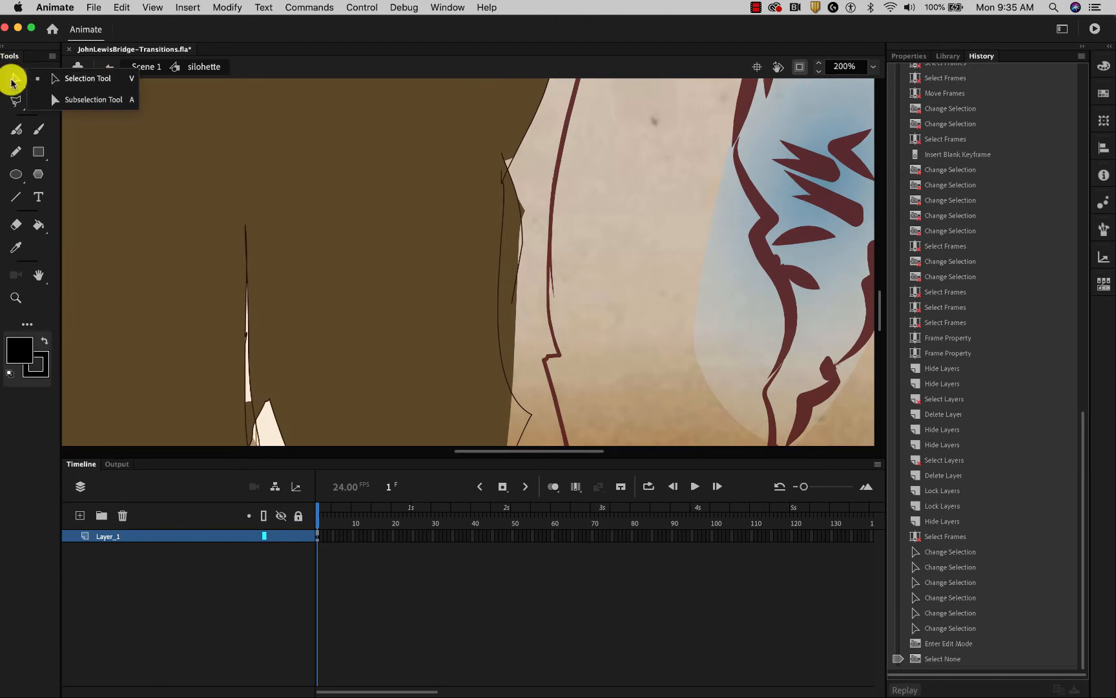
mouse_move(102, 99)
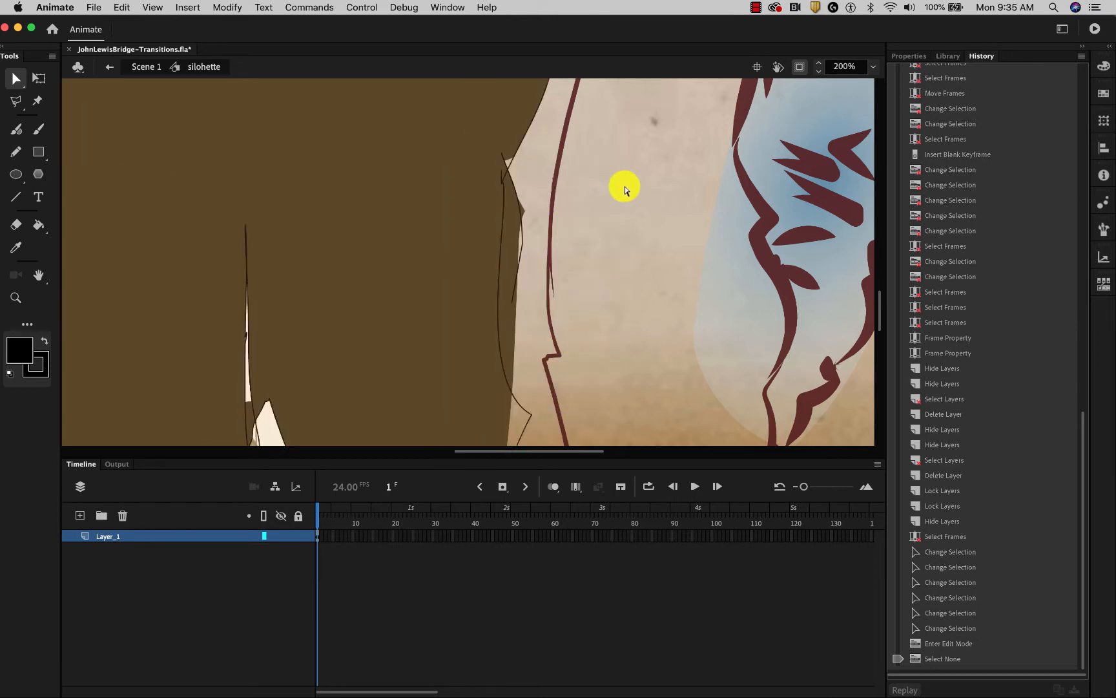
left_click(15, 78)
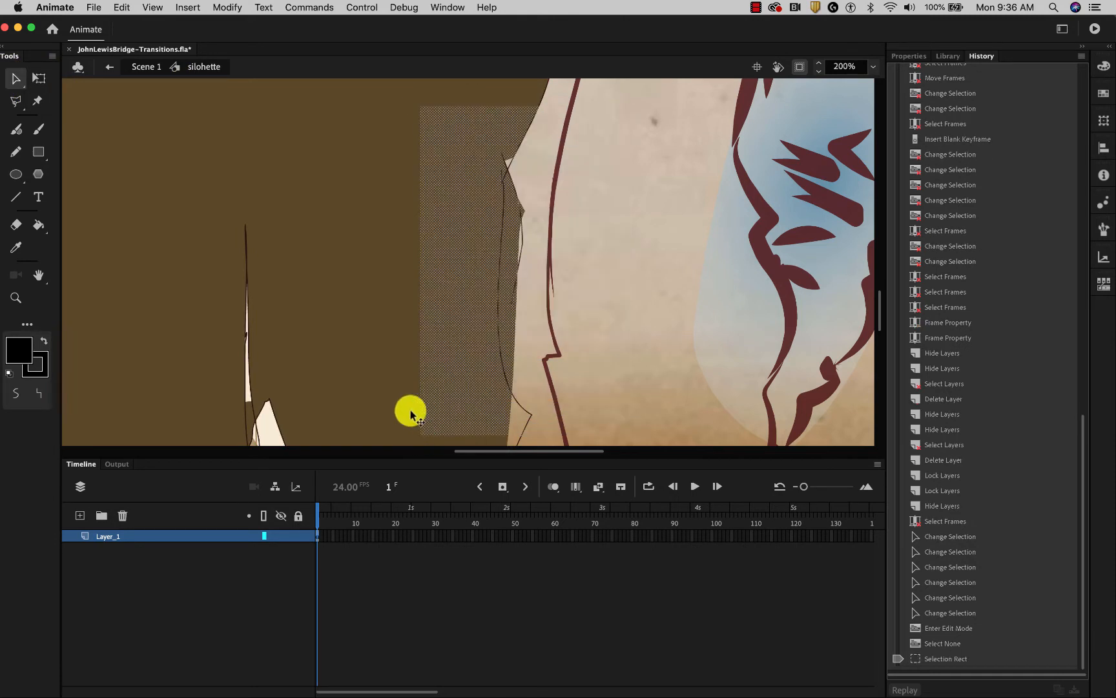
mouse_move(14, 392)
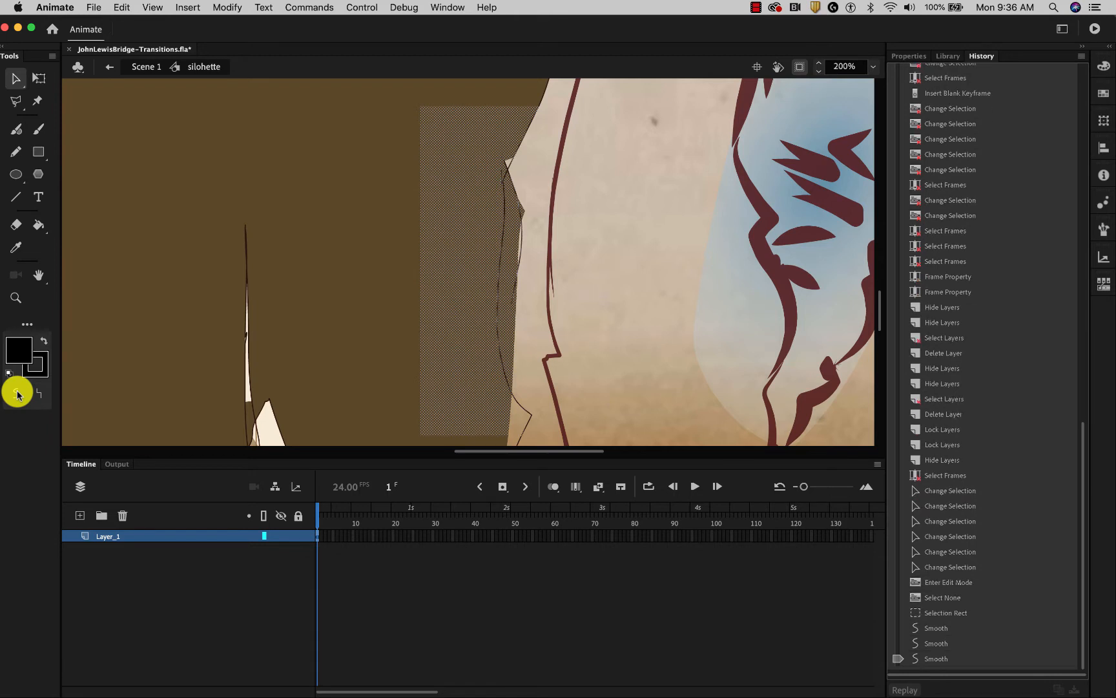
mouse_move(292, 182)
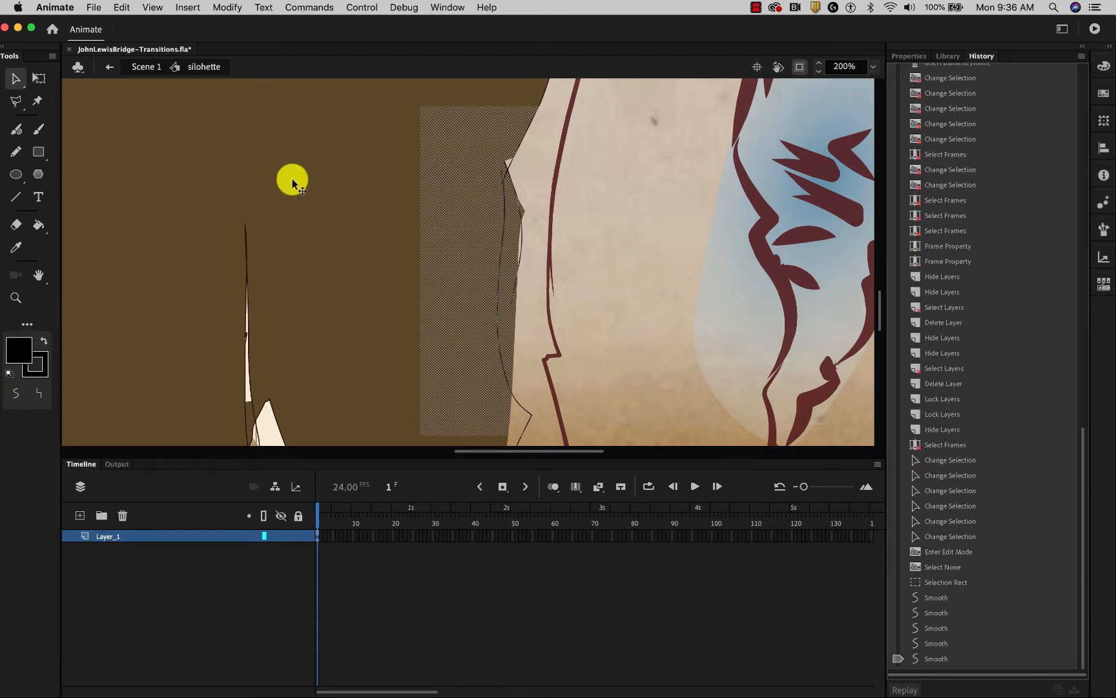
mouse_move(546, 159)
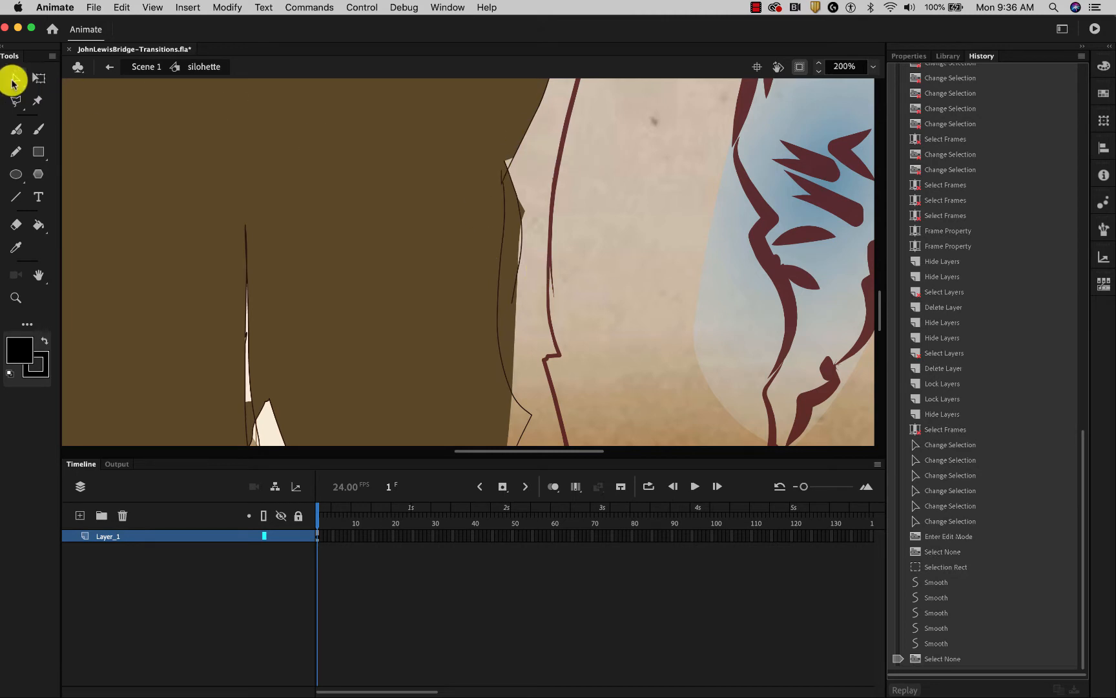
mouse_move(270, 131)
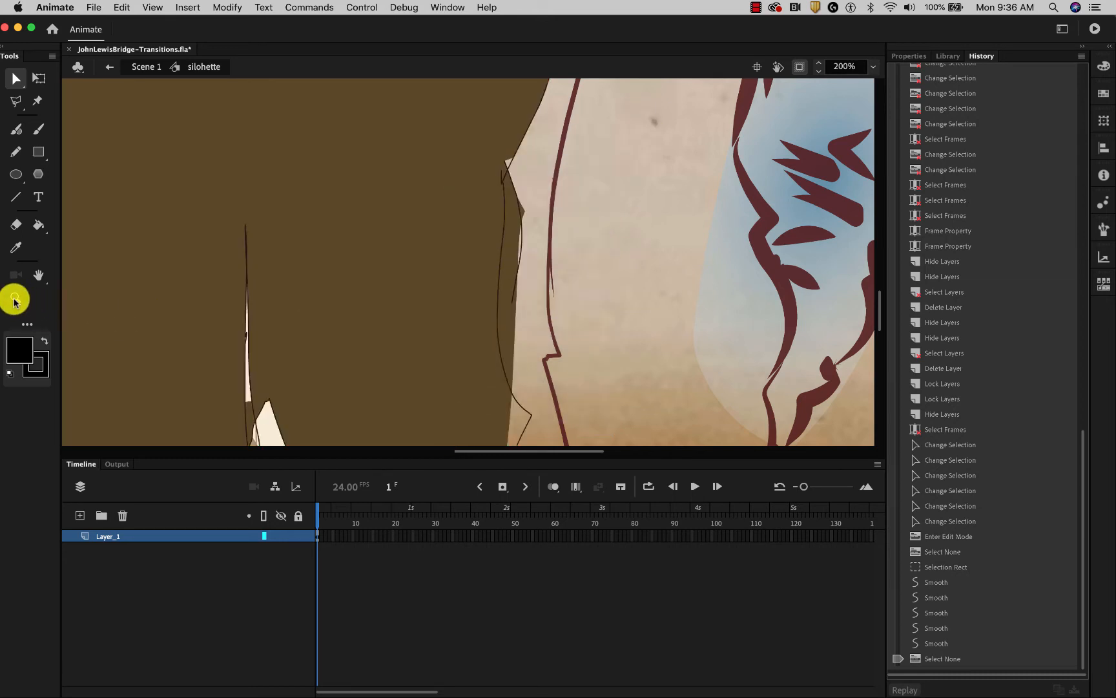
left_click(469, 284)
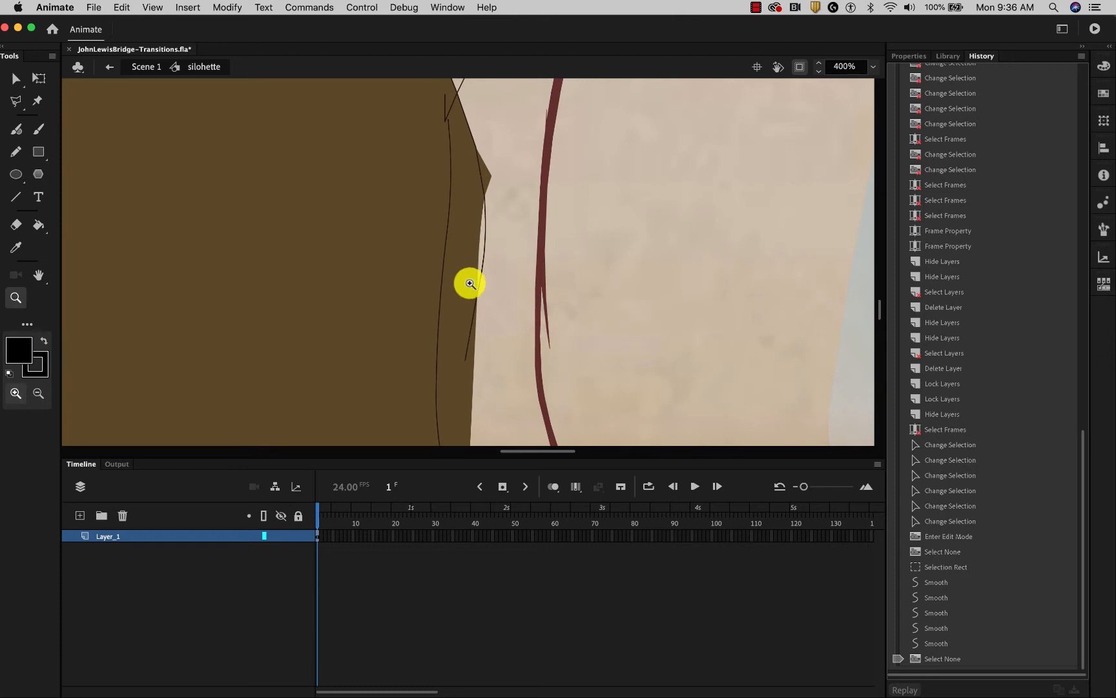
left_click(469, 284)
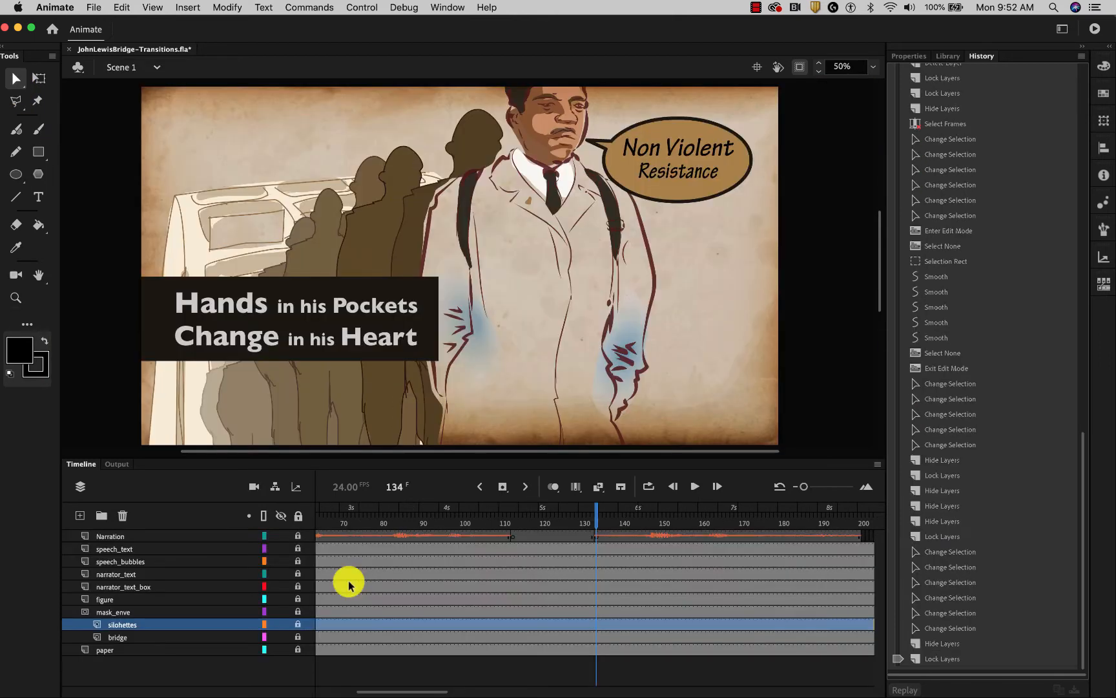
mouse_move(329, 584)
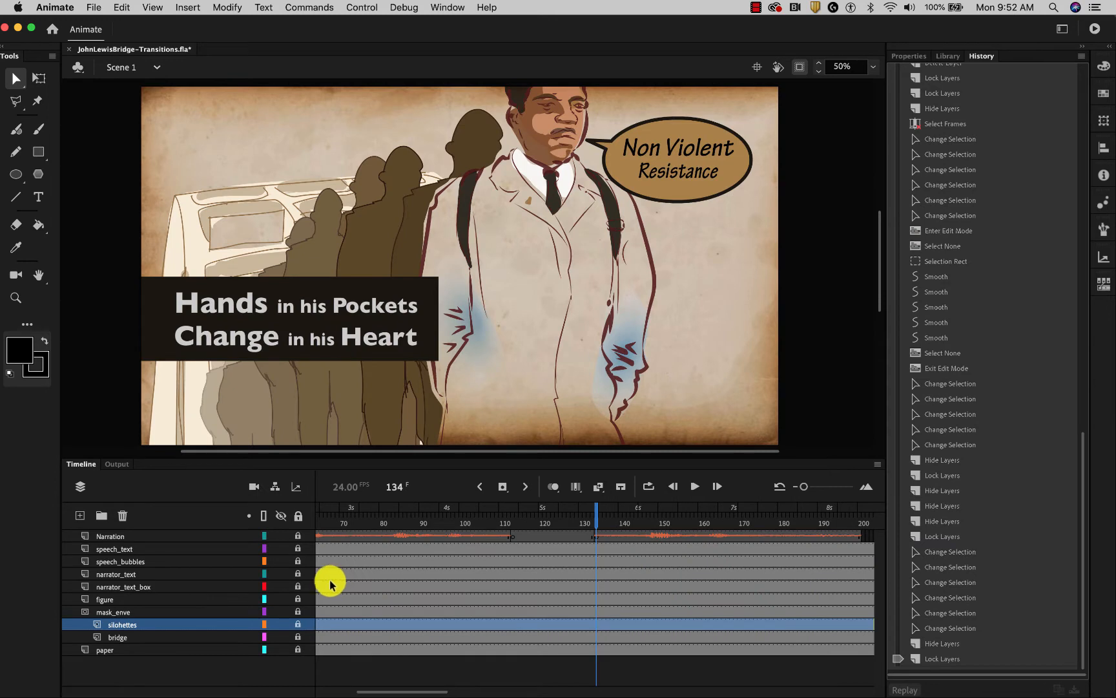
mouse_move(323, 531)
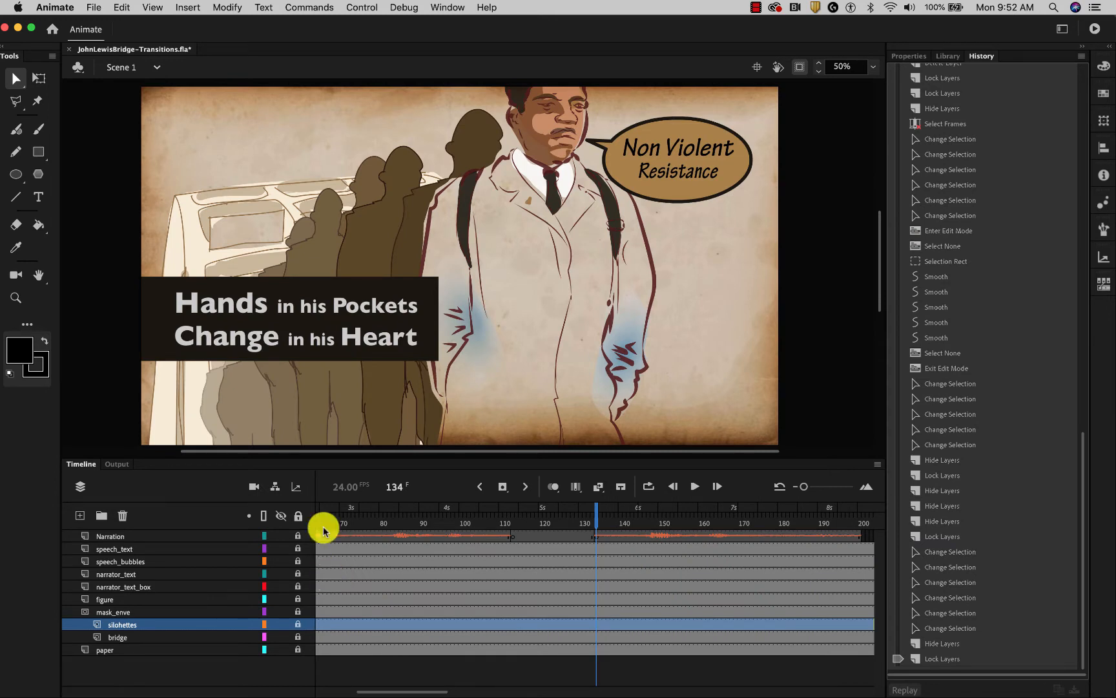
mouse_move(350, 217)
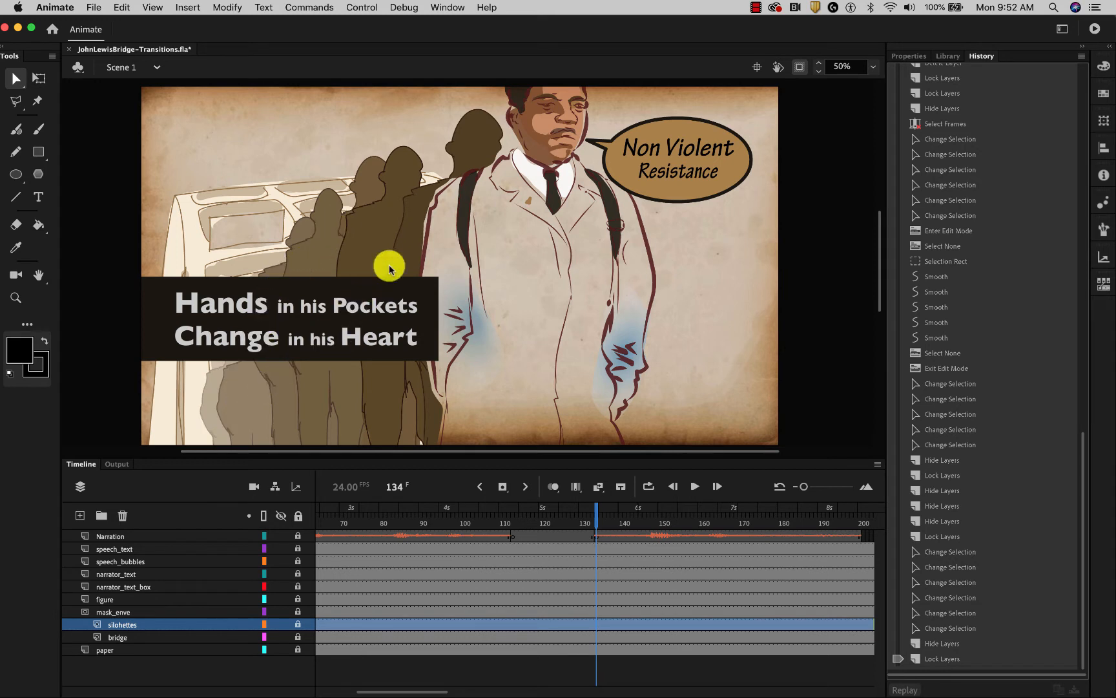
mouse_move(378, 230)
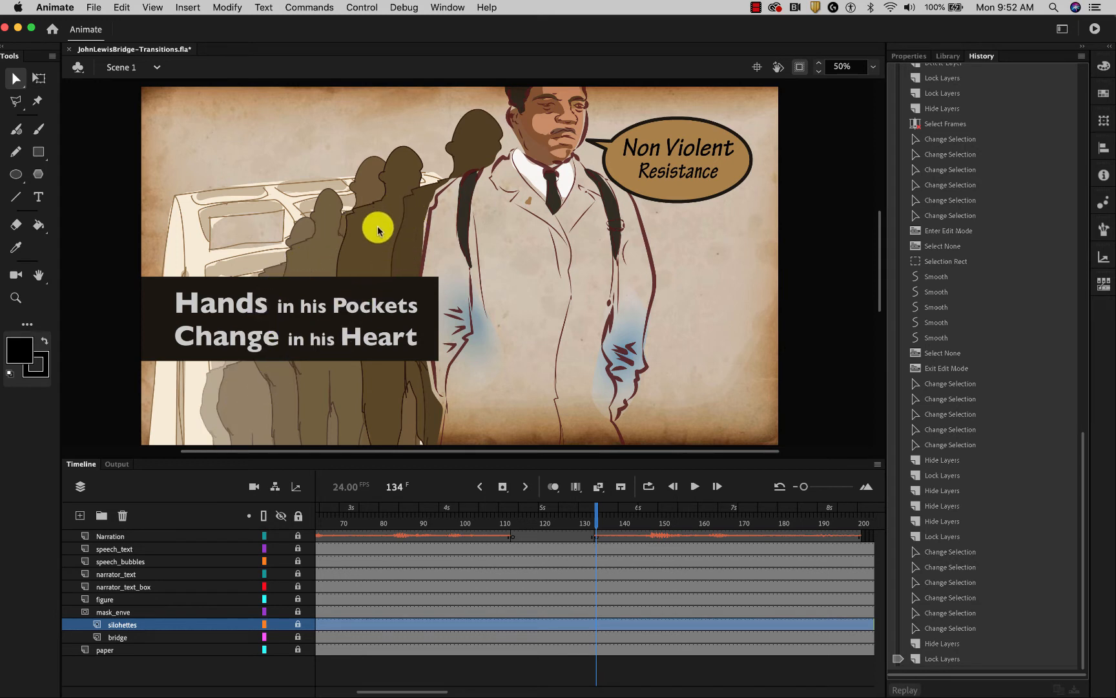
Unlock and isolate the silohettes layer, then add a new layer in the mask group
left_click(280, 624)
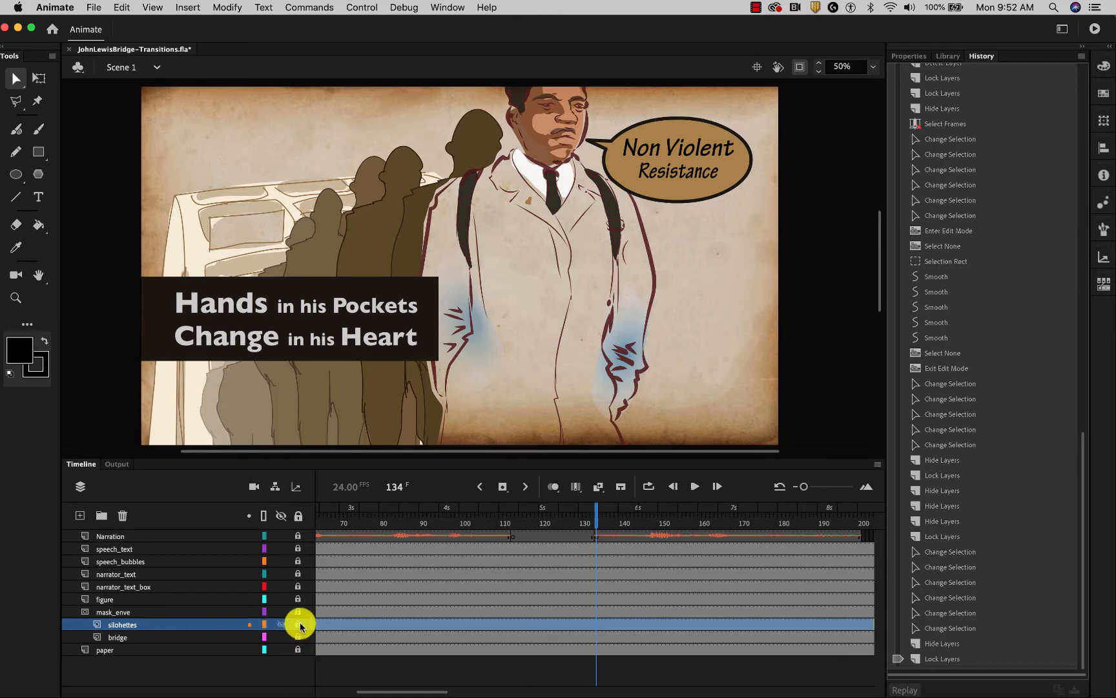
left_click(281, 624)
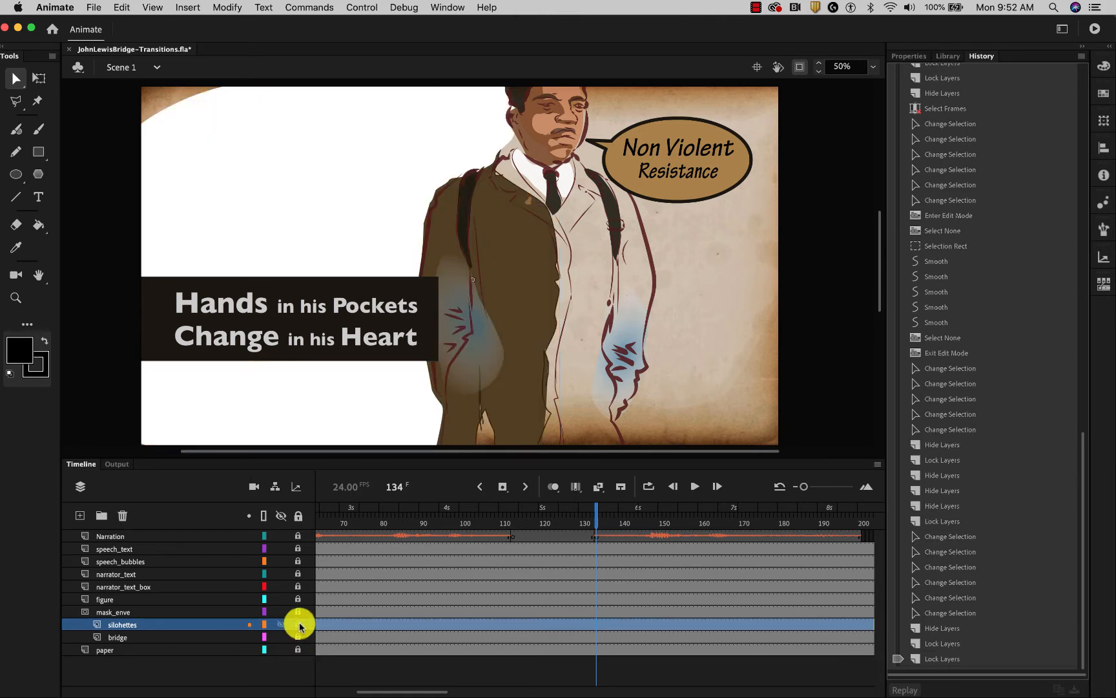
left_click(280, 612)
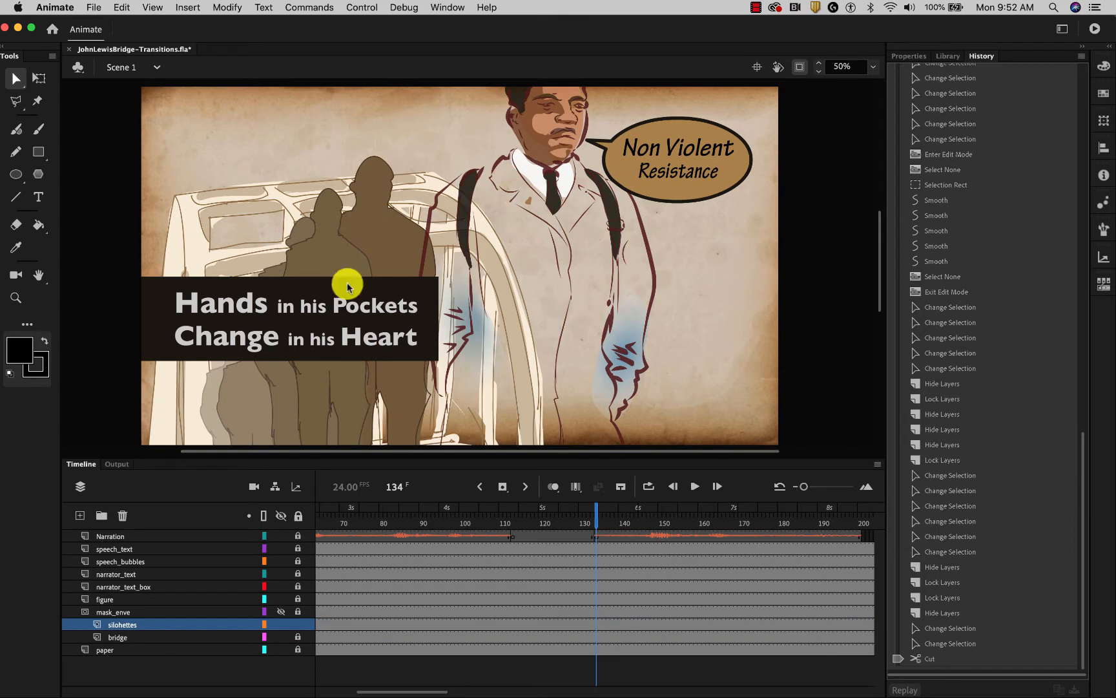
left_click(79, 515)
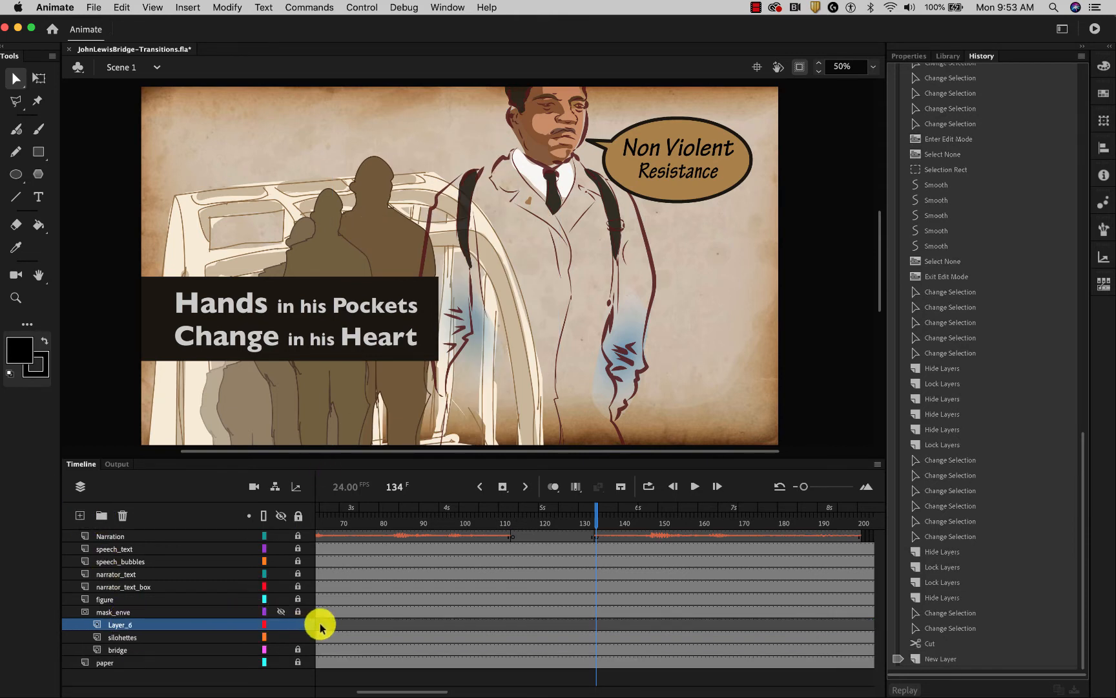
left_click(321, 511)
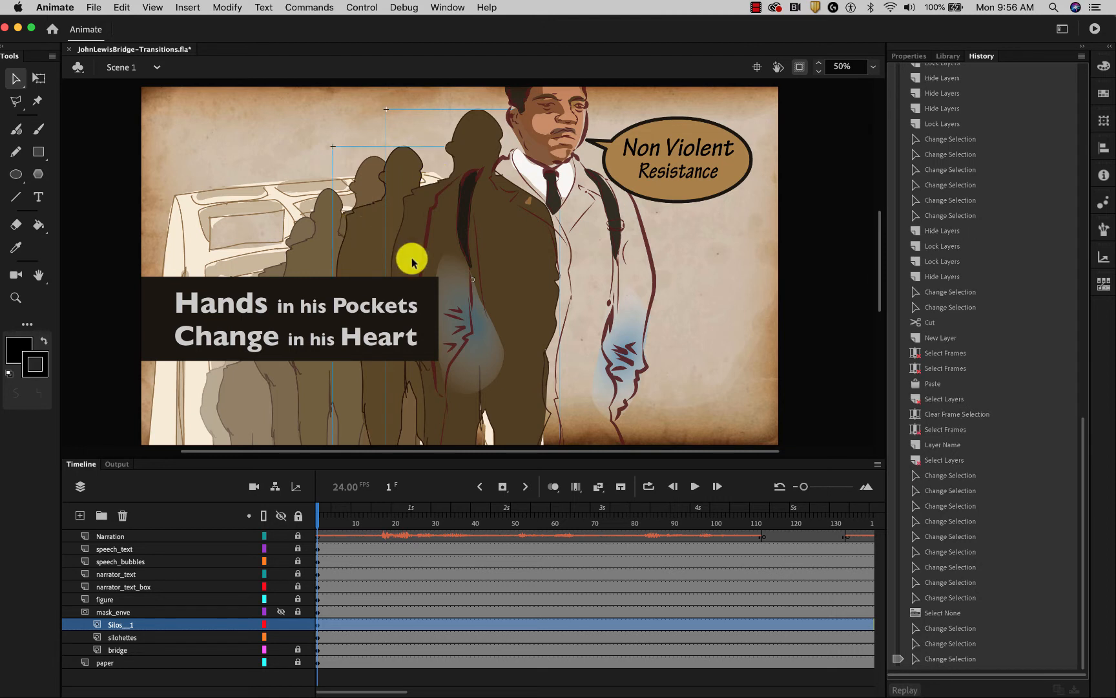
mouse_move(455, 178)
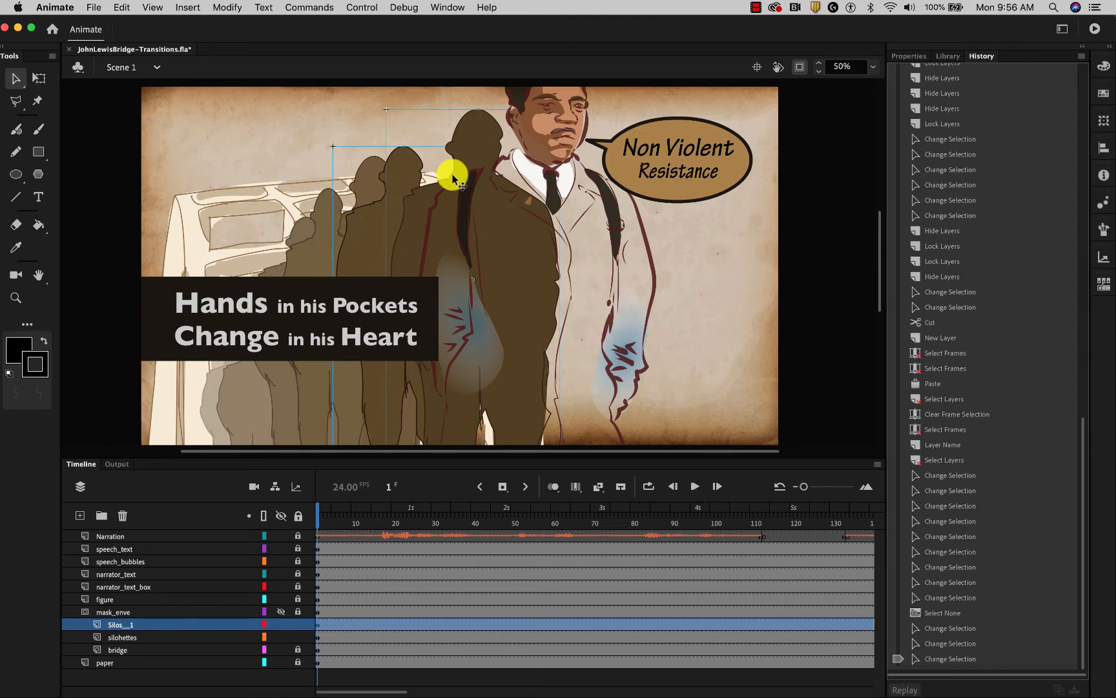
Convert the pasted silhouettes into the Silo_1 movie clip, then move the playhead to frame 68
right_click(488, 210)
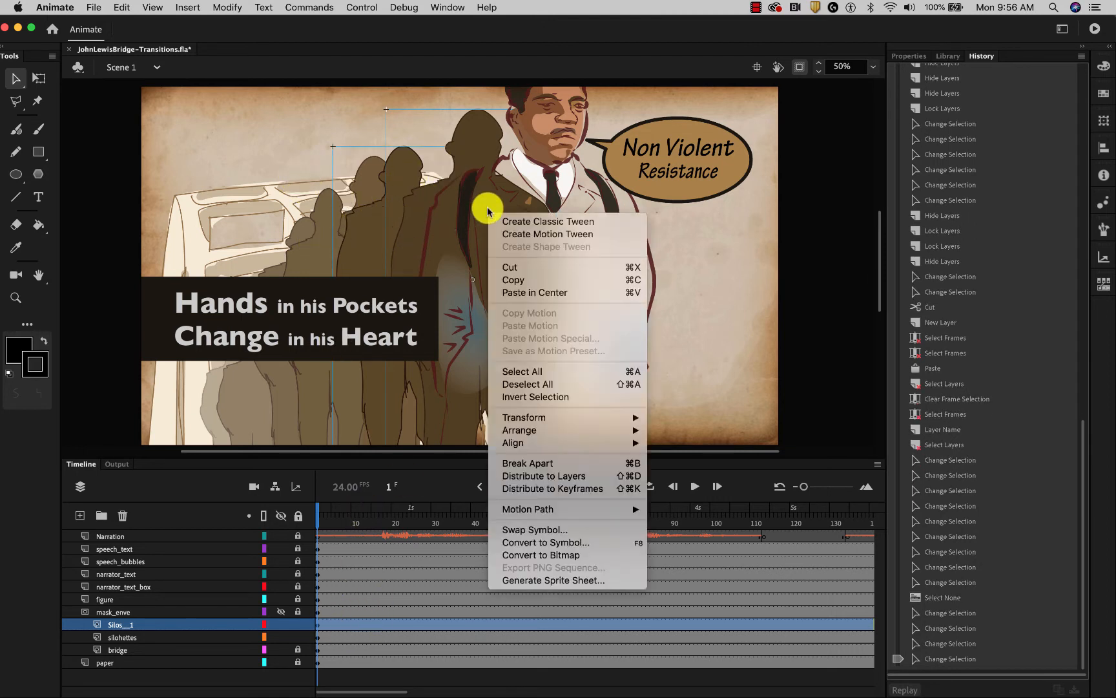
mouse_move(544, 371)
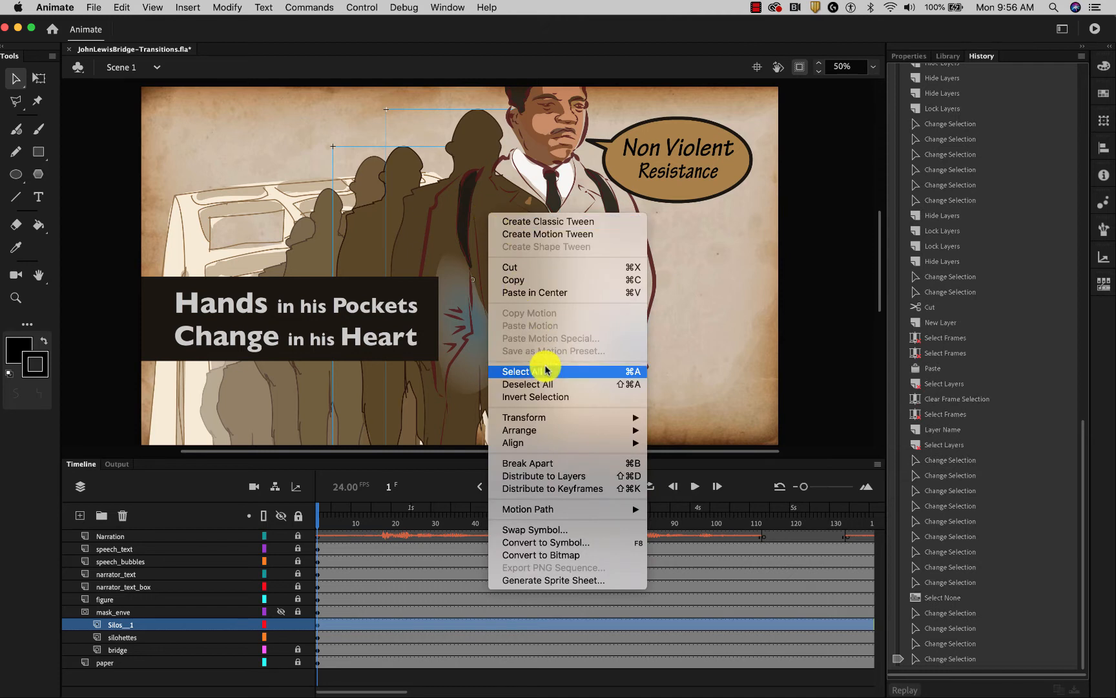
mouse_move(544, 542)
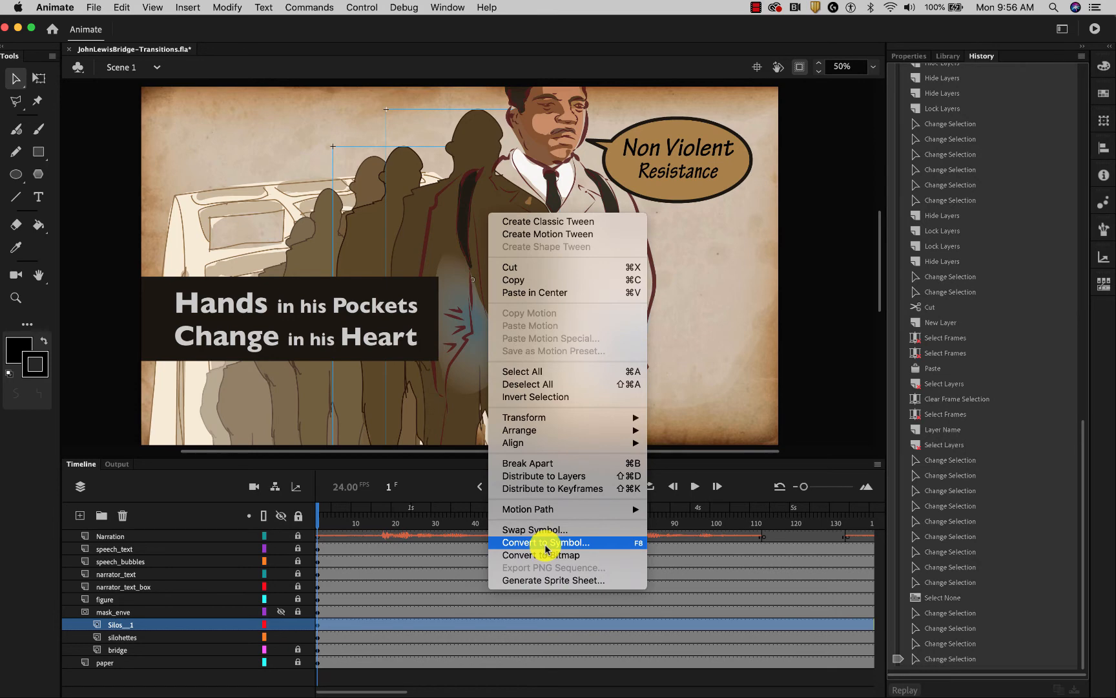
left_click(546, 542)
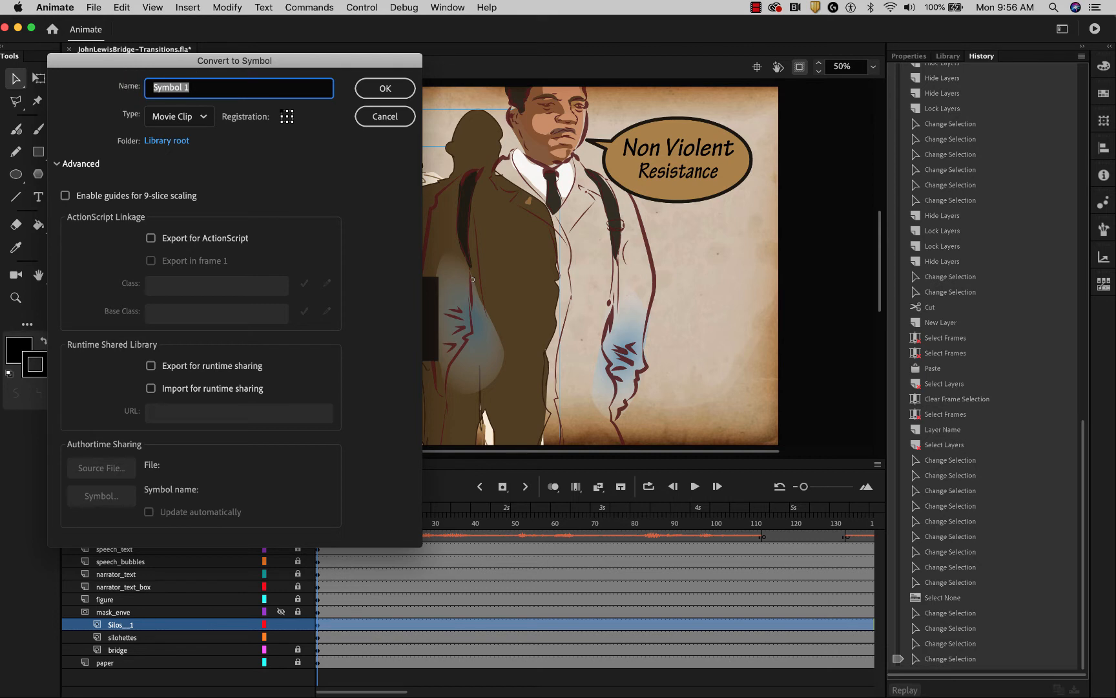
type("Silo")
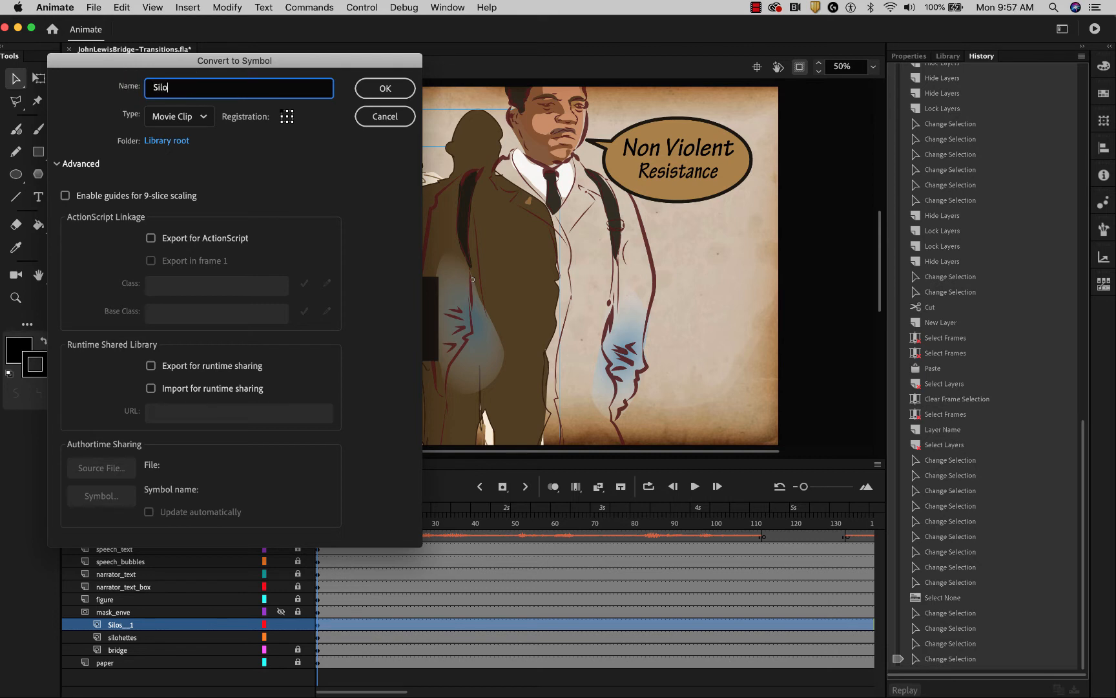
type("s-")
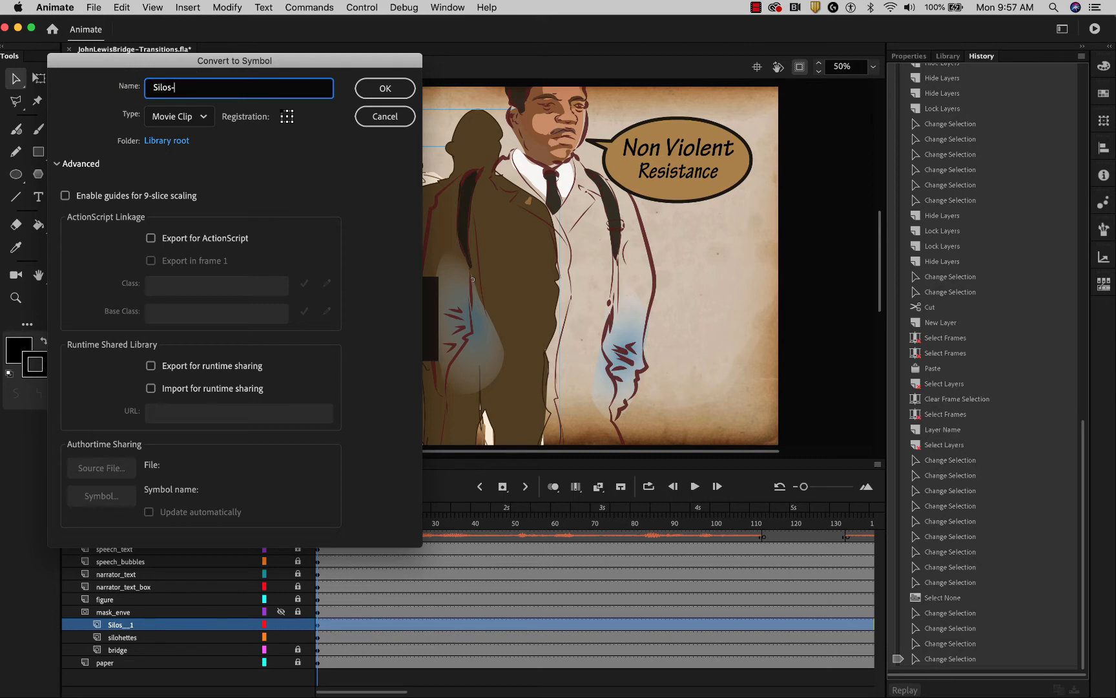
type("1")
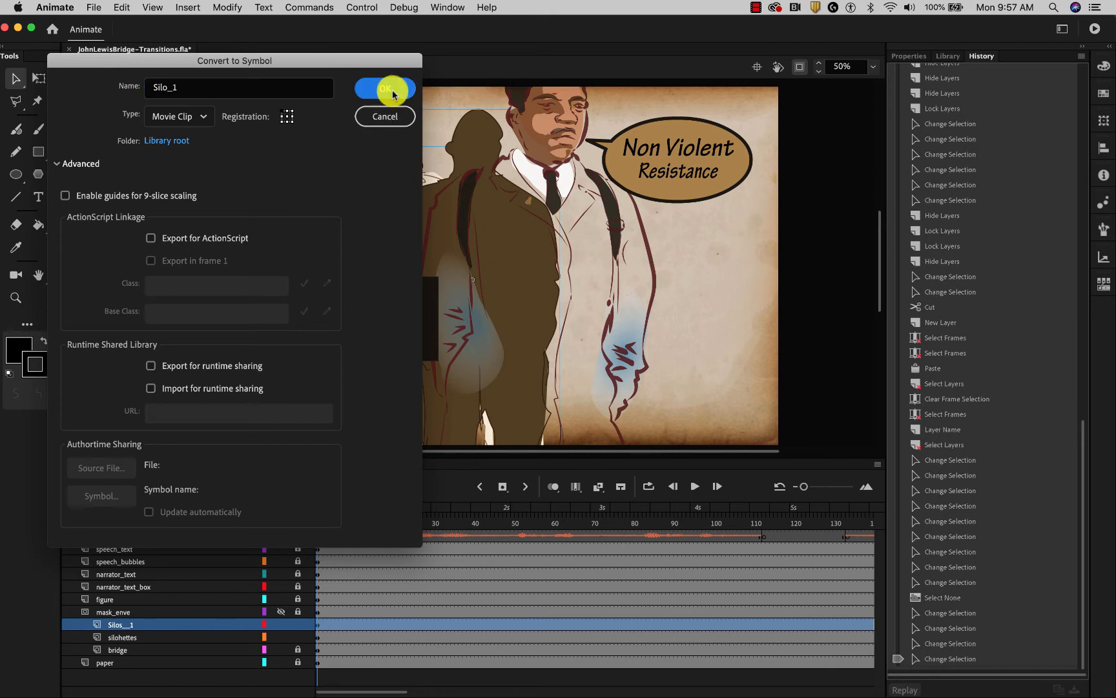
left_click(385, 88)
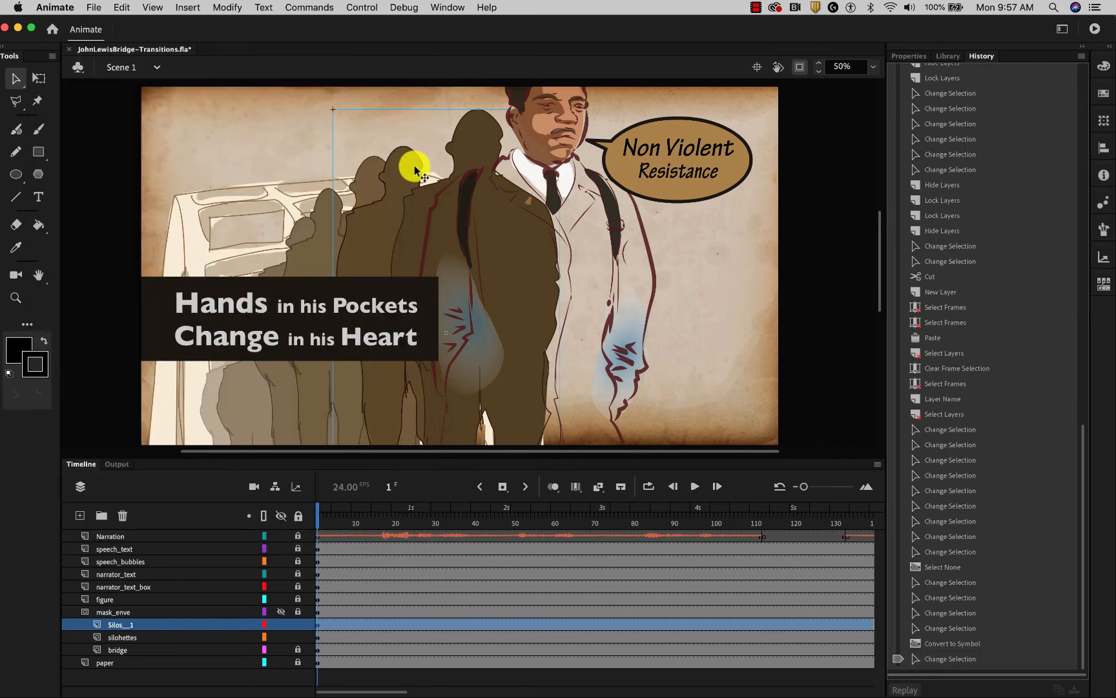
mouse_move(381, 184)
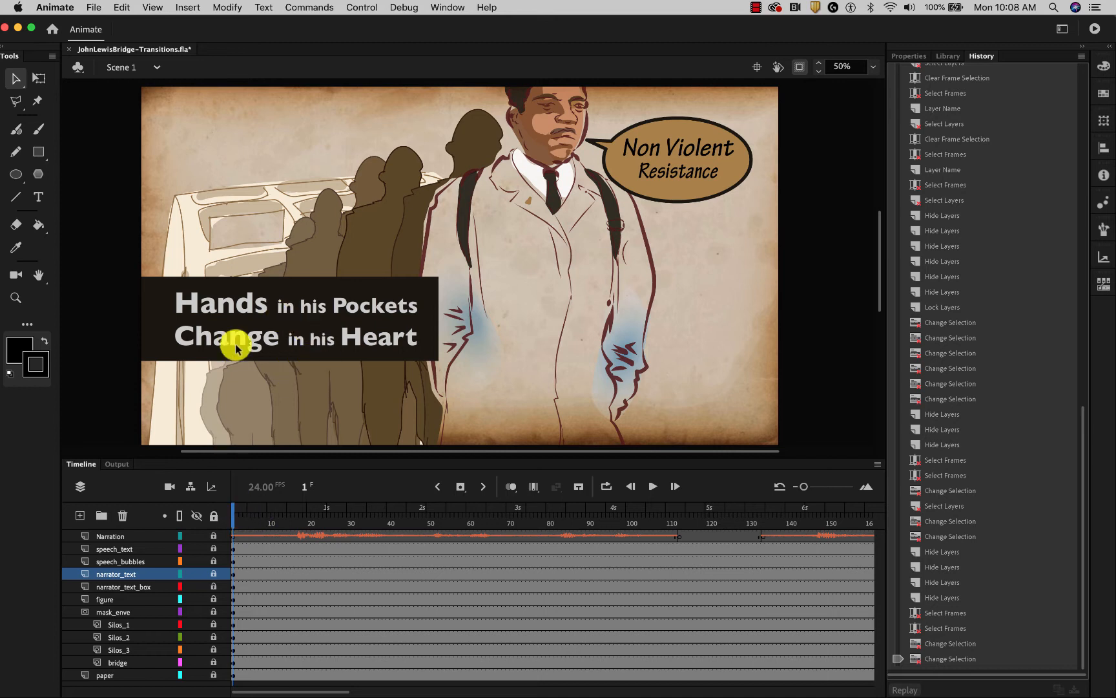
mouse_move(276, 327)
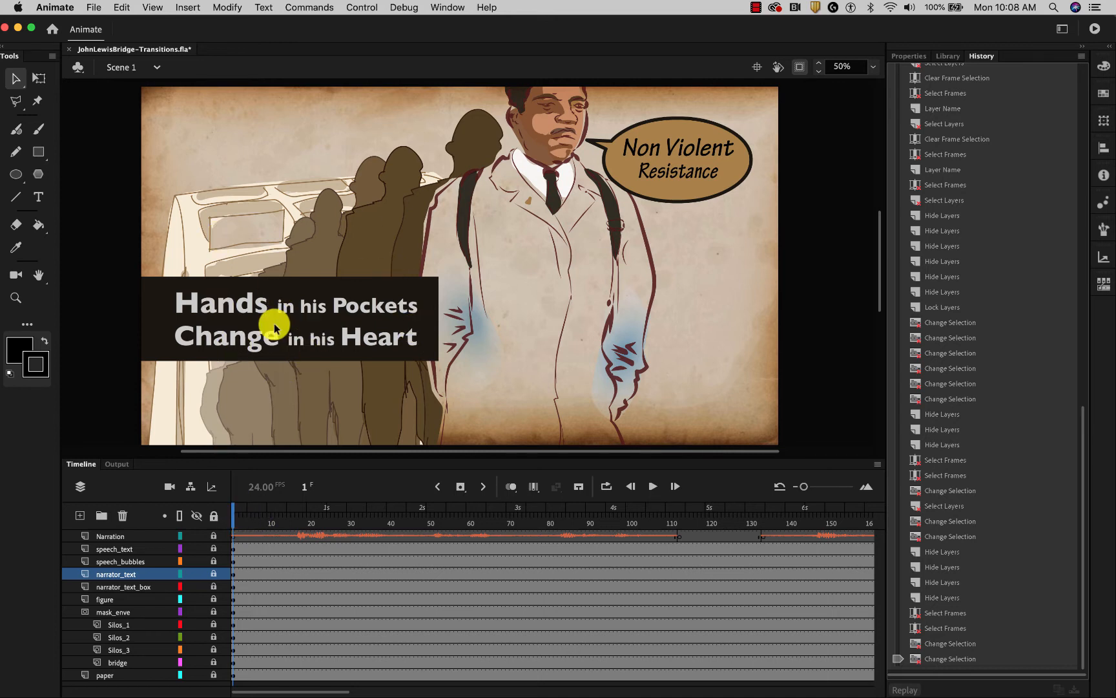
mouse_move(514, 525)
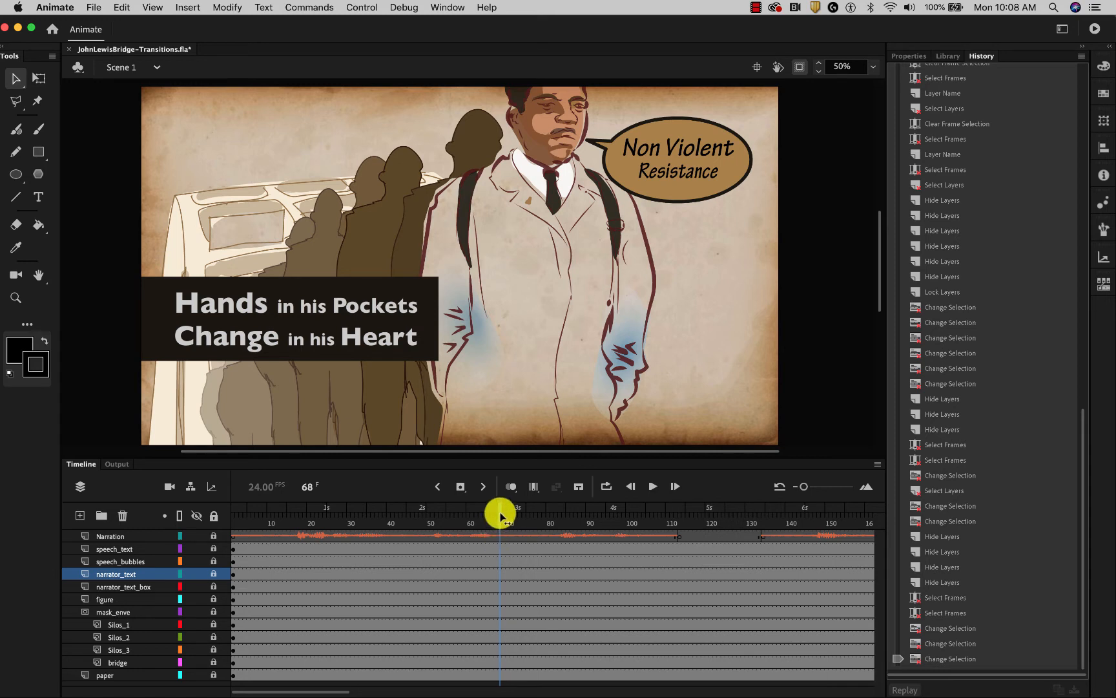
left_click(651, 486)
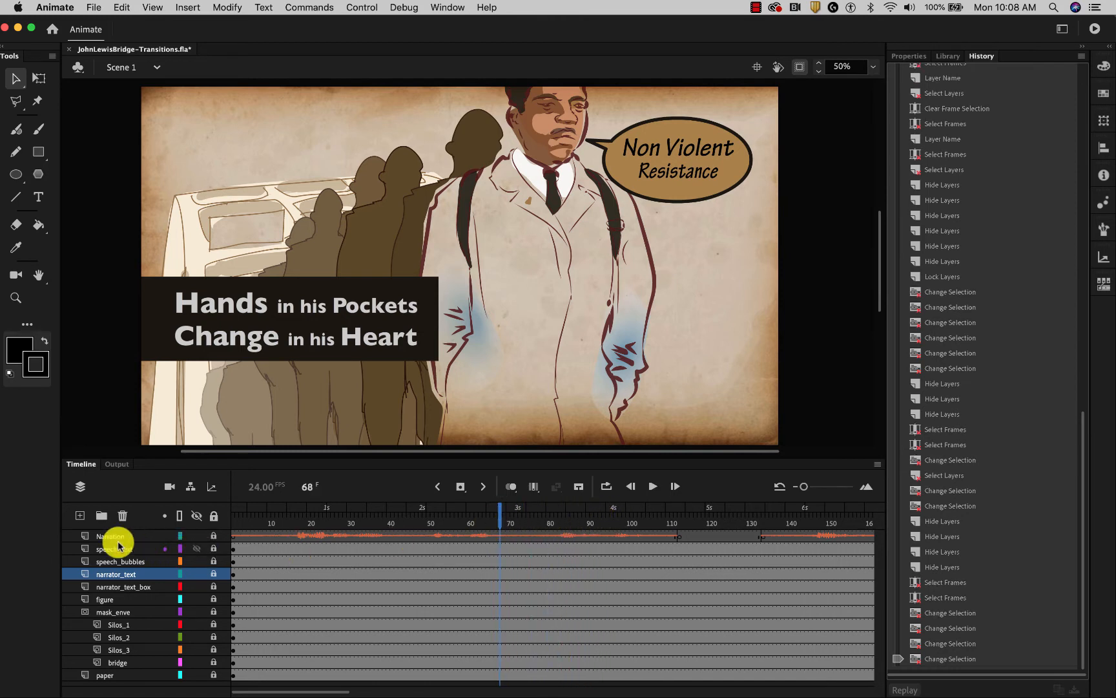
Add a Markers layer above Narration with a keyframe at frame 68
left_click(111, 535)
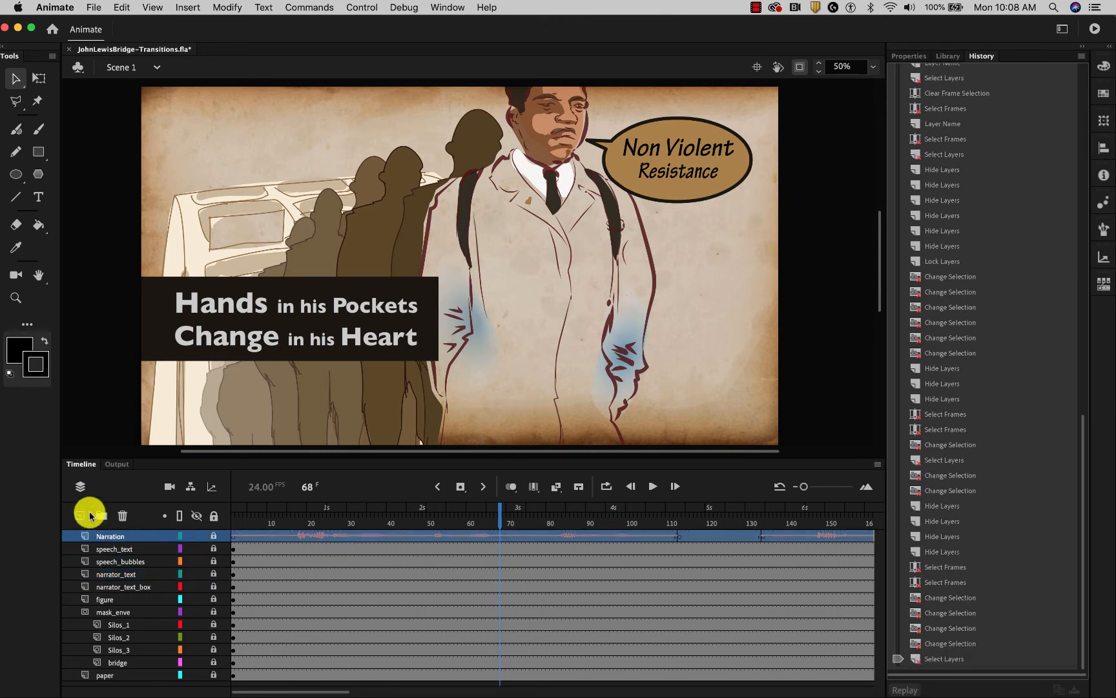
left_click(79, 515)
type("Markers")
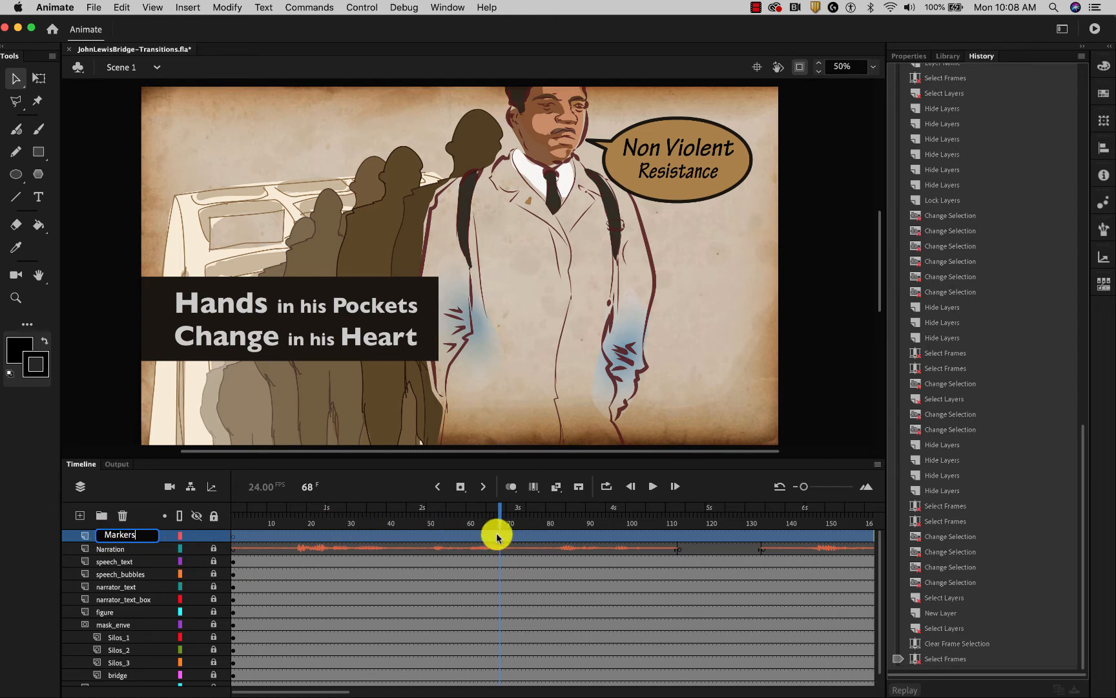
right_click(498, 537)
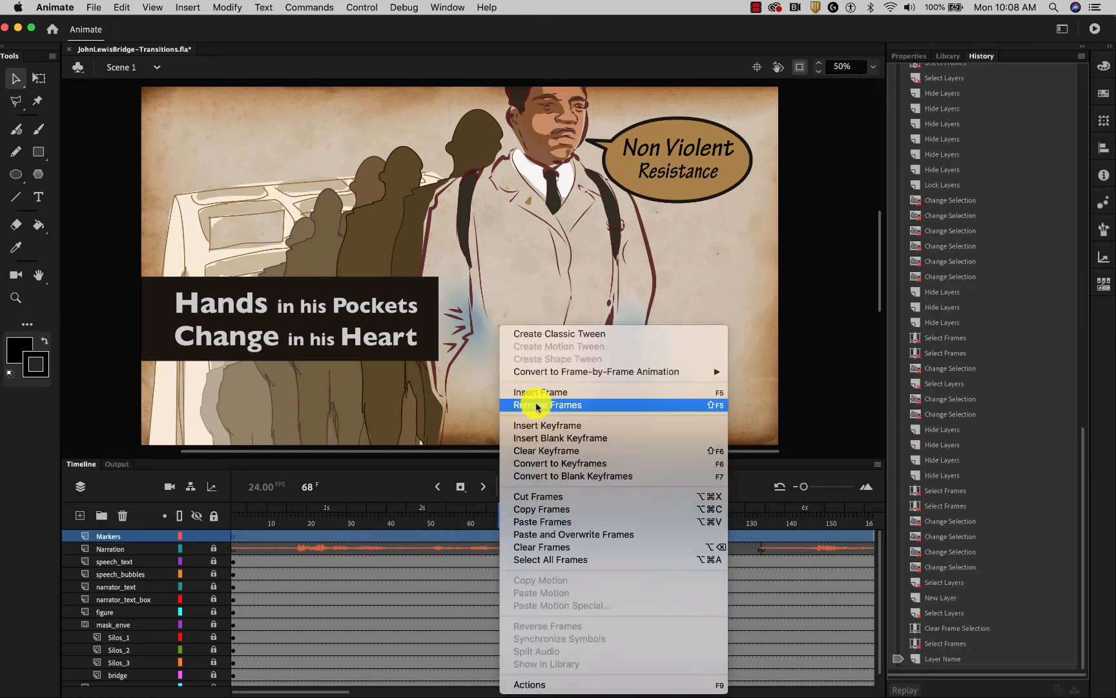
mouse_move(535, 425)
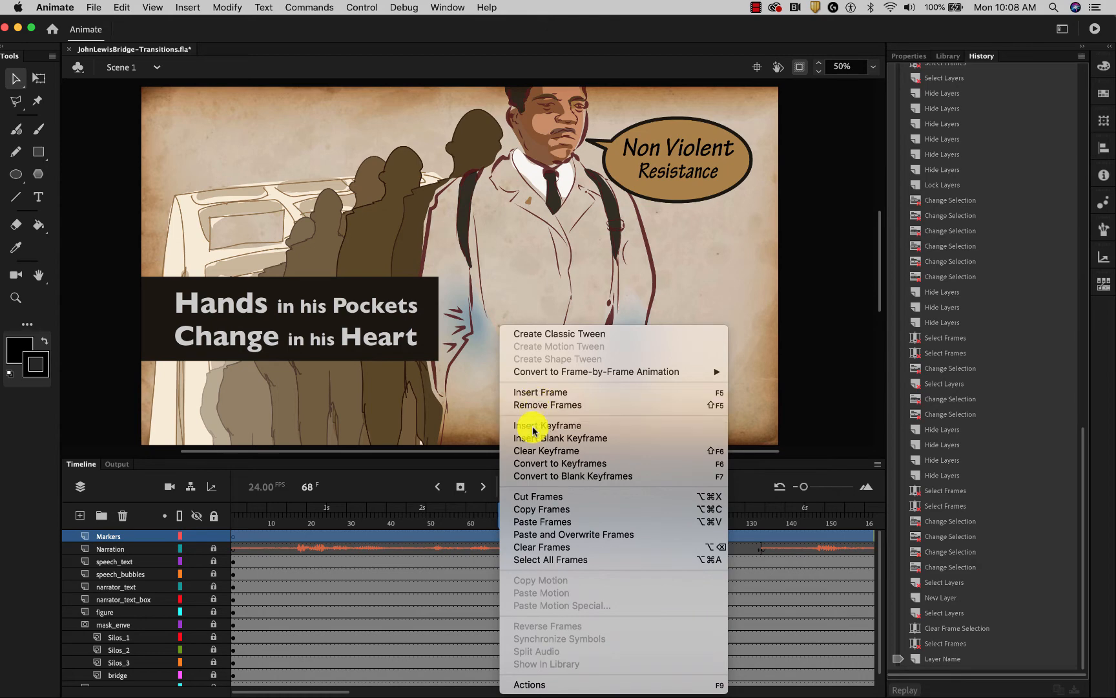
left_click(549, 425)
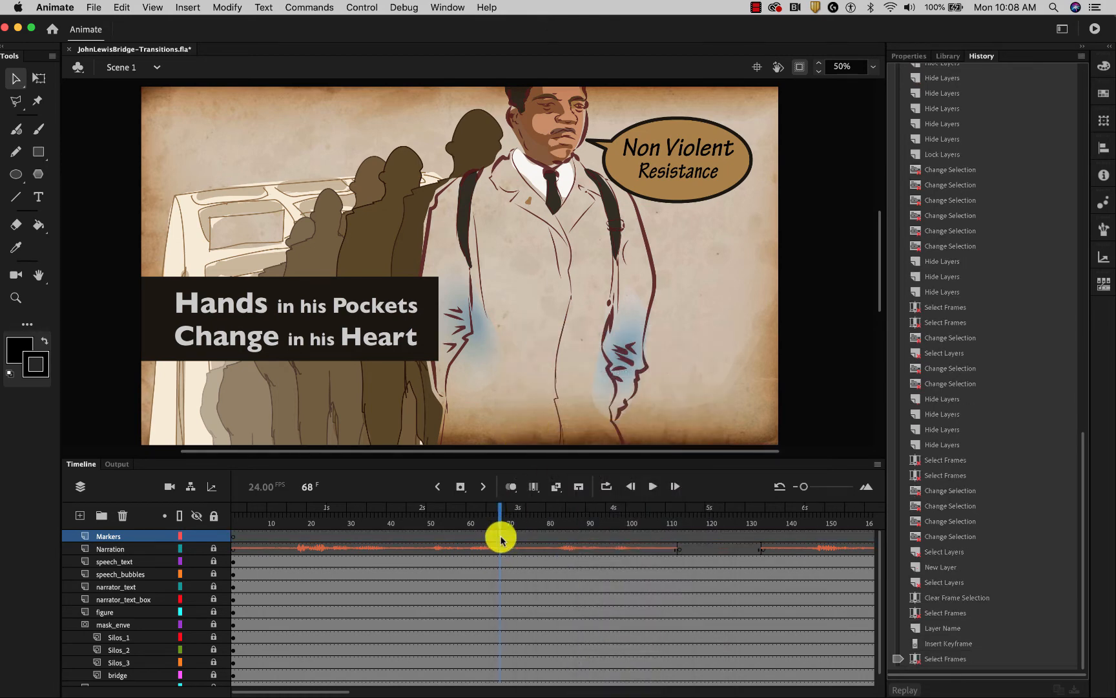
Label the frame 68 keyframe 'Start Hands' in Properties
left_click(908, 56)
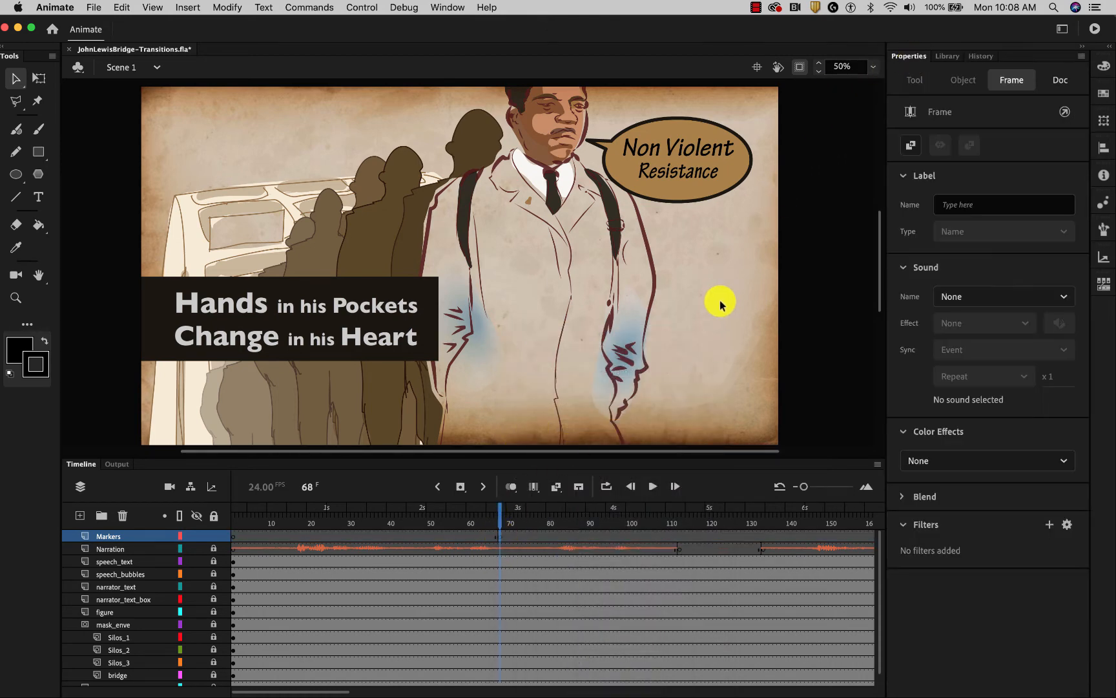
left_click(1004, 205)
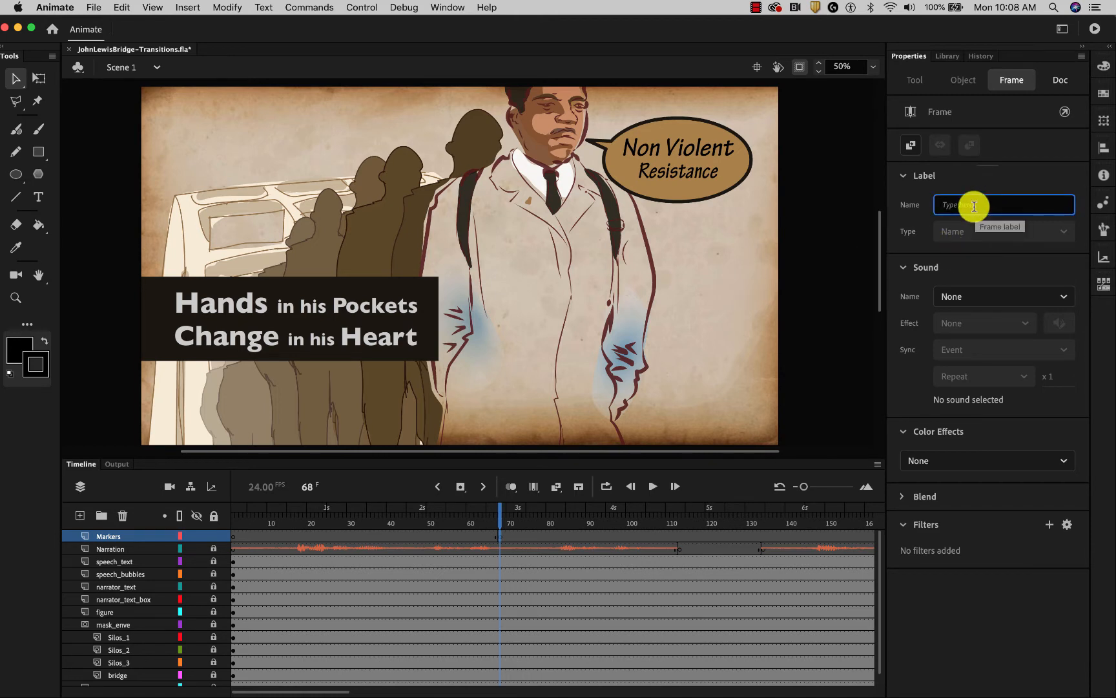
type("Star")
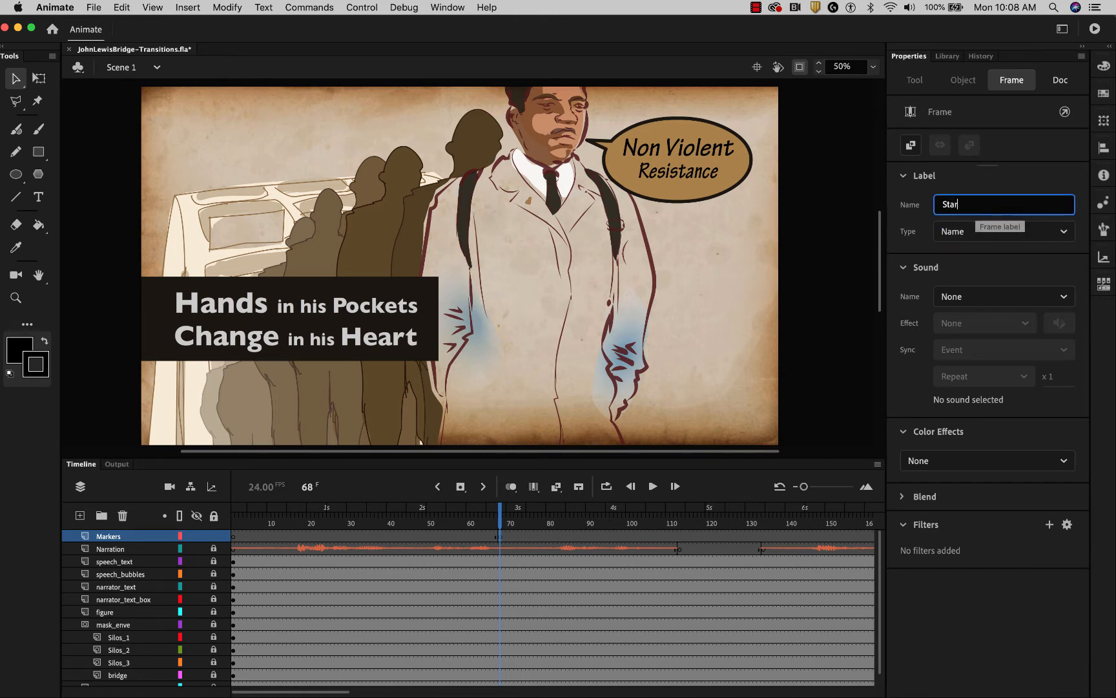
type("t Hands")
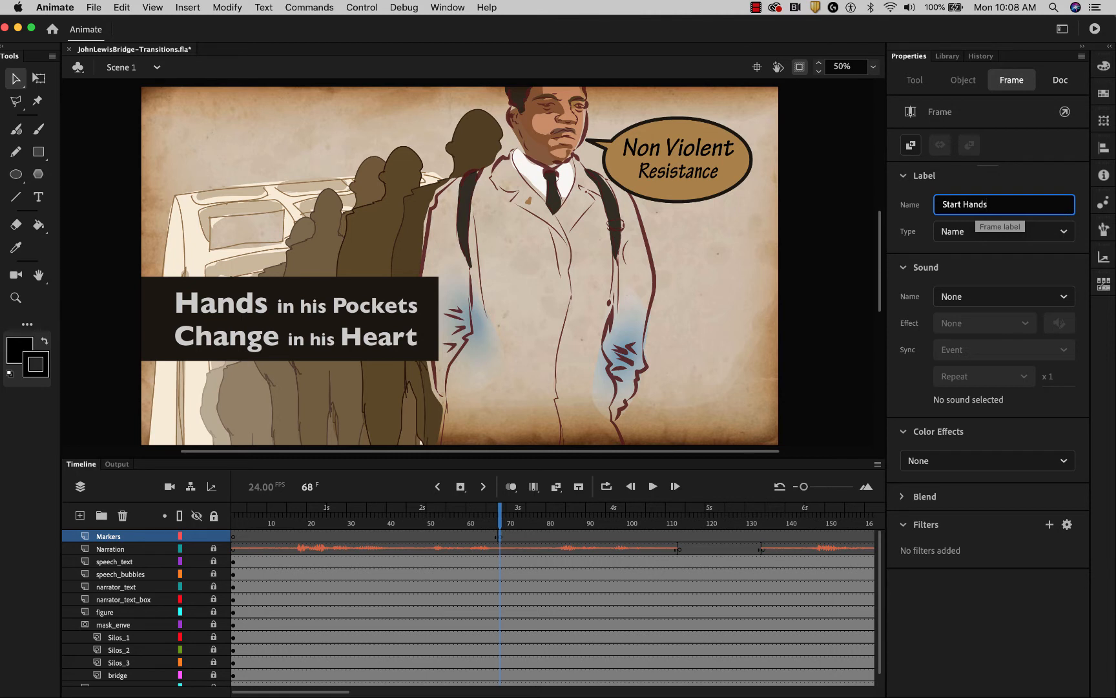
left_click(1060, 79)
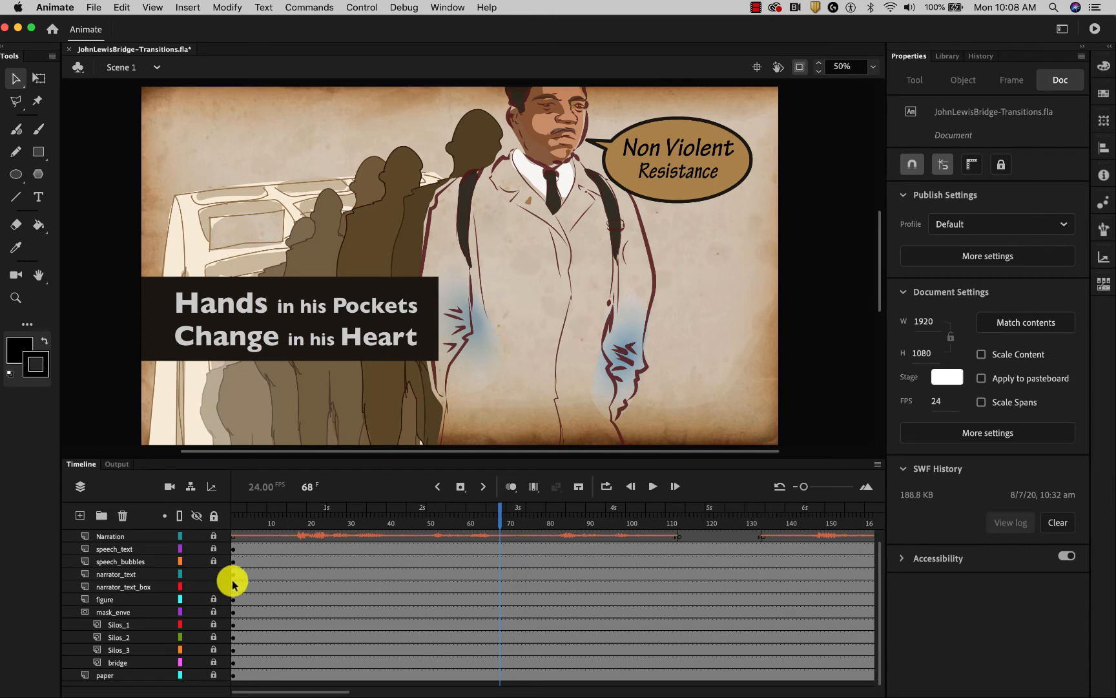
Move the narrator_text and narrator_text_box keyframes to frame 68 and scrub to check timing
left_click(116, 574)
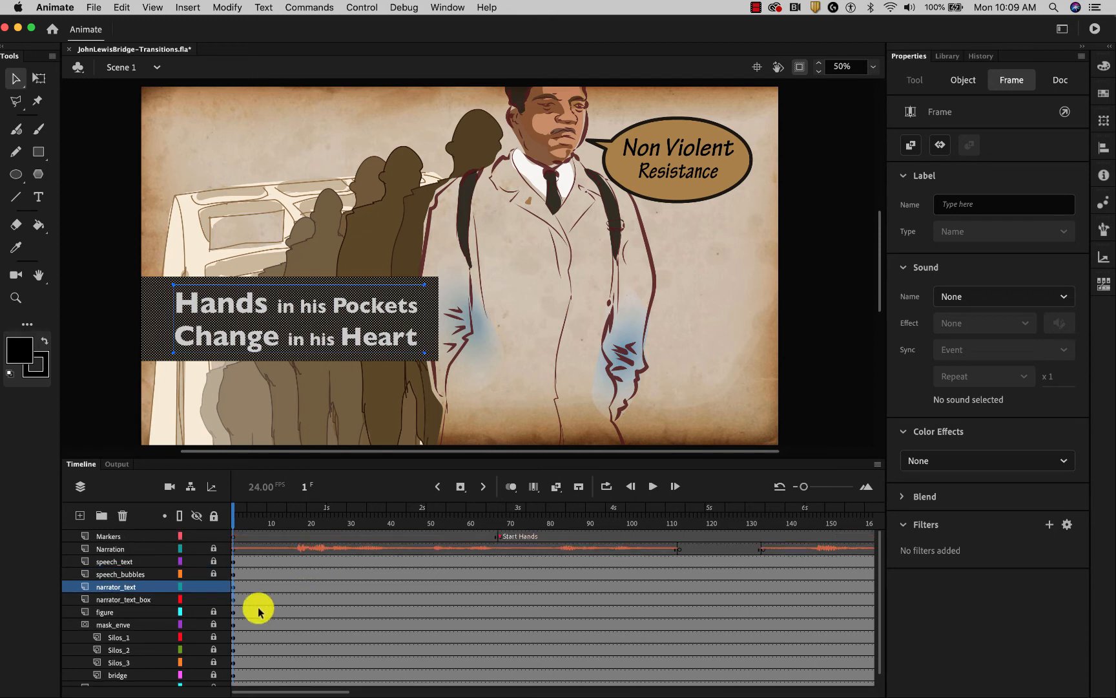
mouse_move(235, 603)
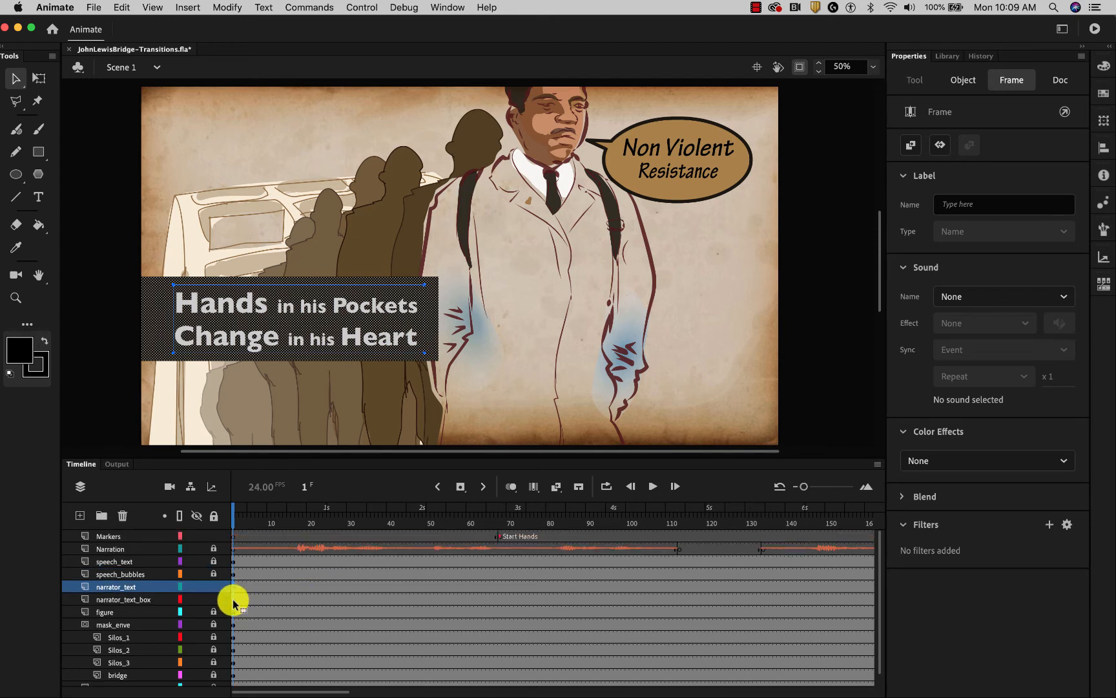
mouse_move(501, 594)
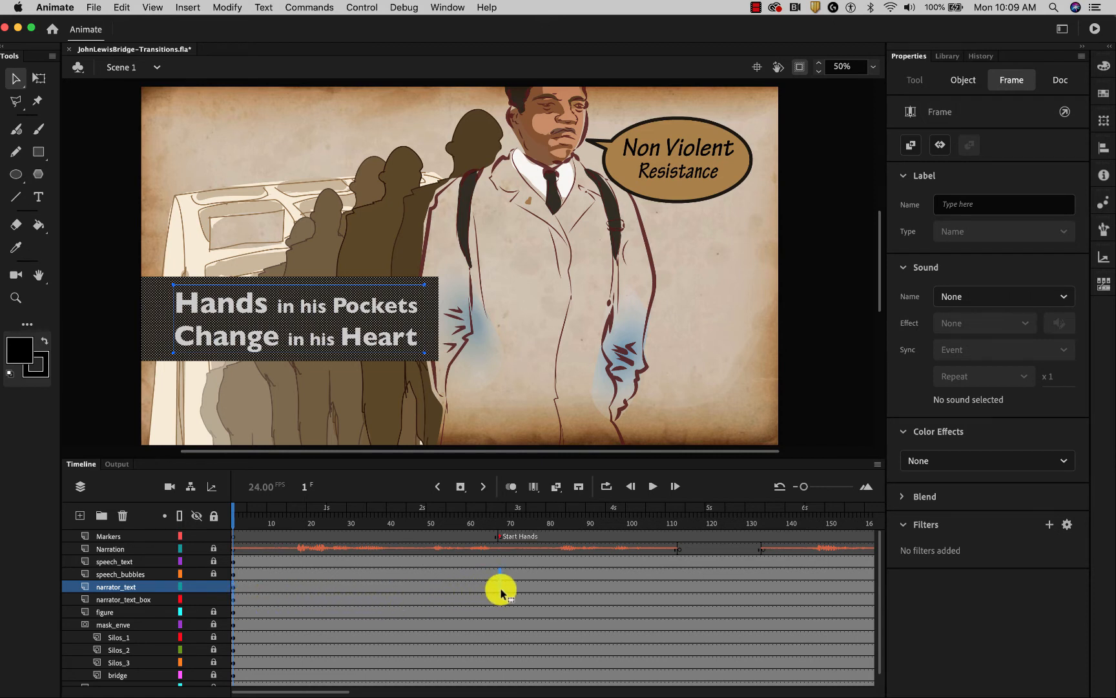
mouse_move(503, 599)
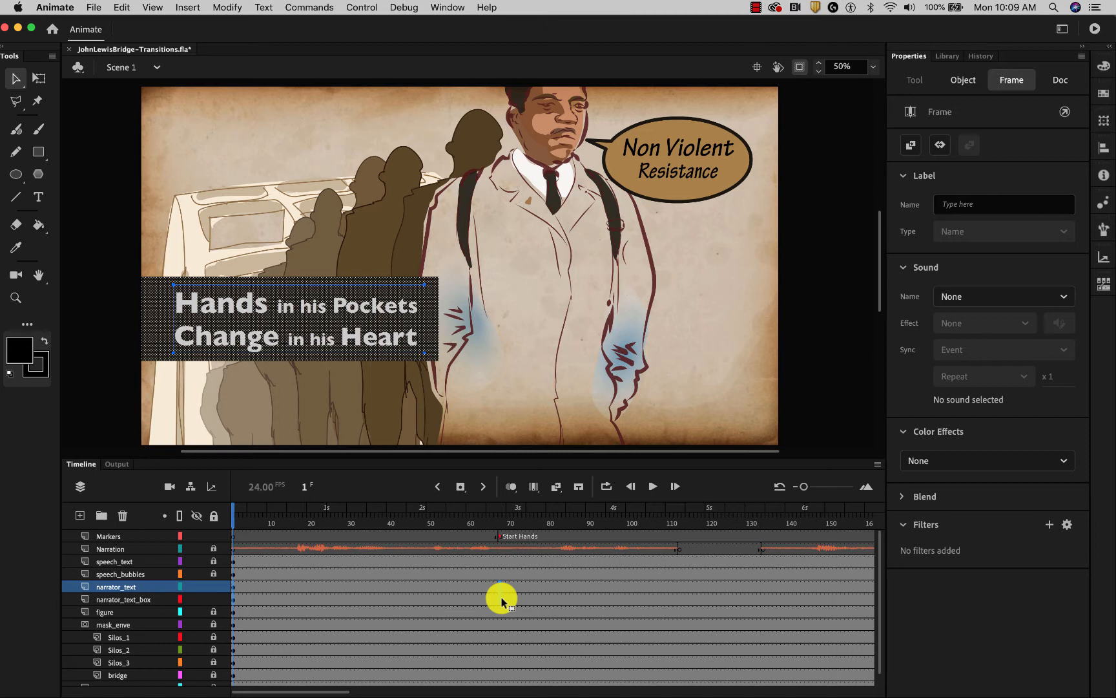
left_click(501, 512)
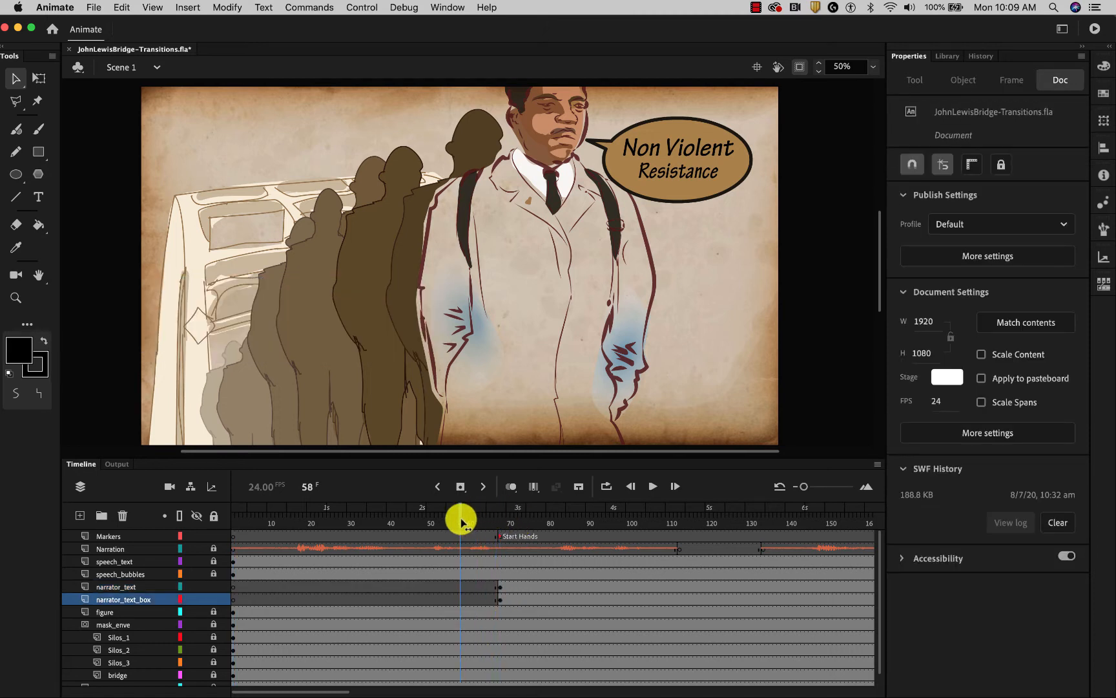
left_click(651, 486)
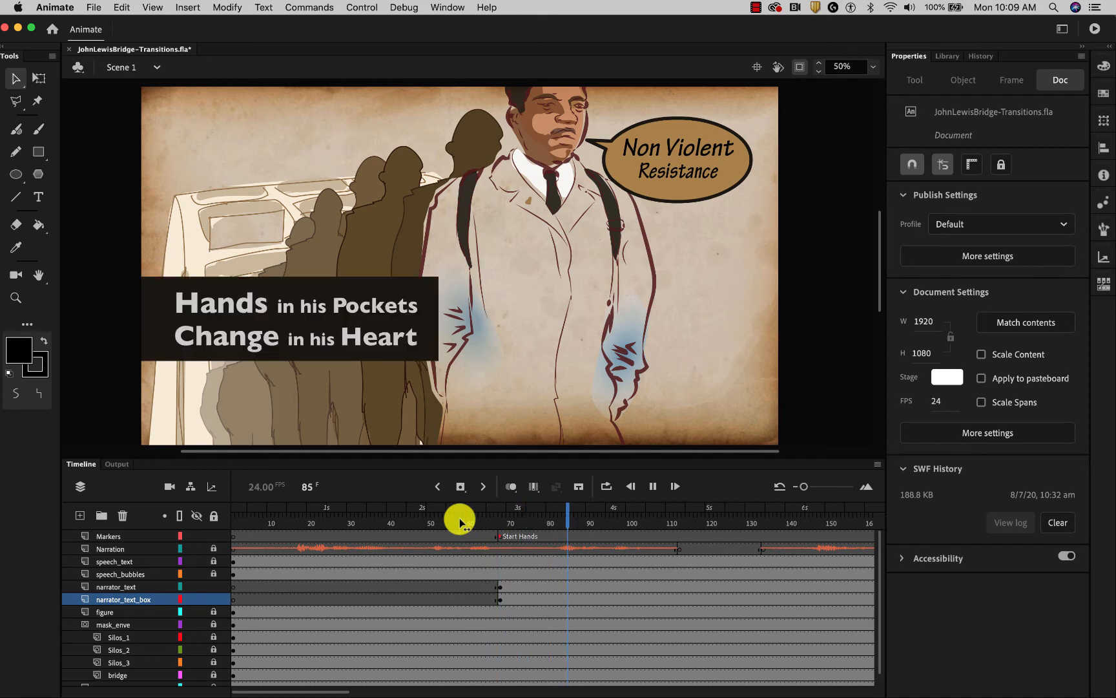
left_click(651, 487)
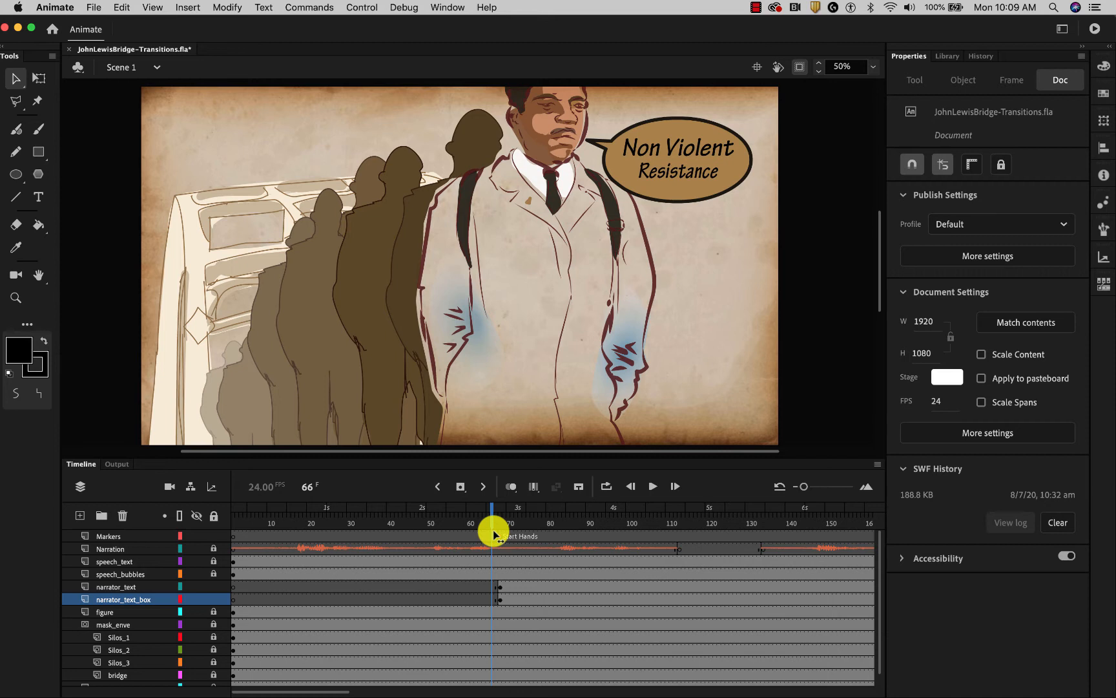
mouse_move(500, 533)
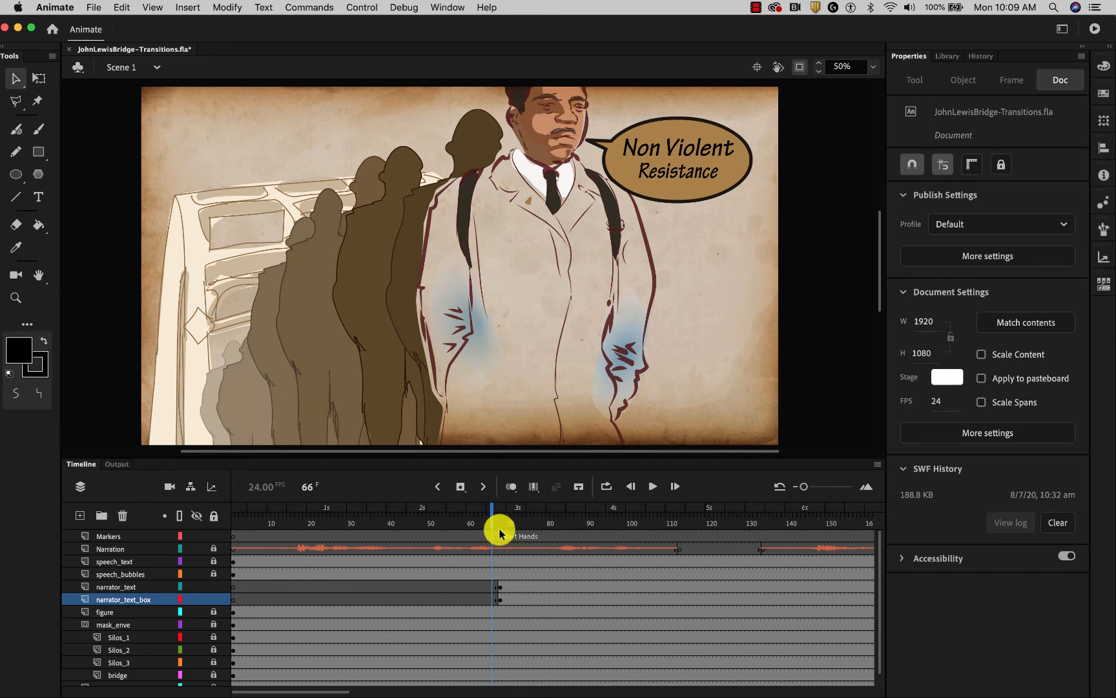
left_click(651, 487)
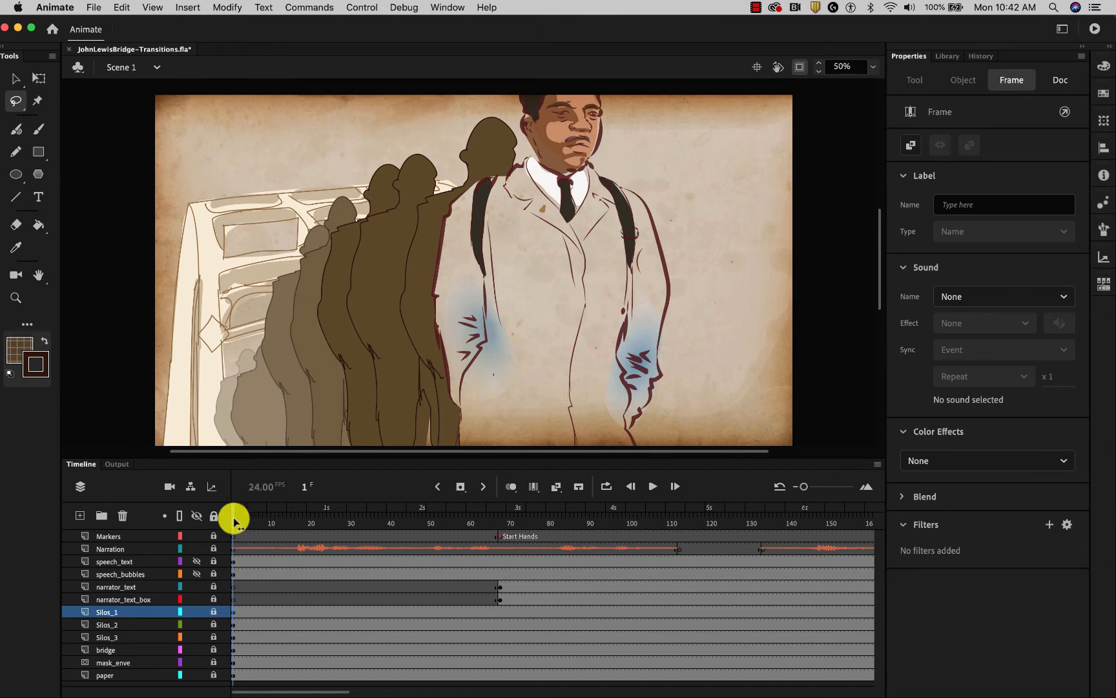
mouse_move(235, 518)
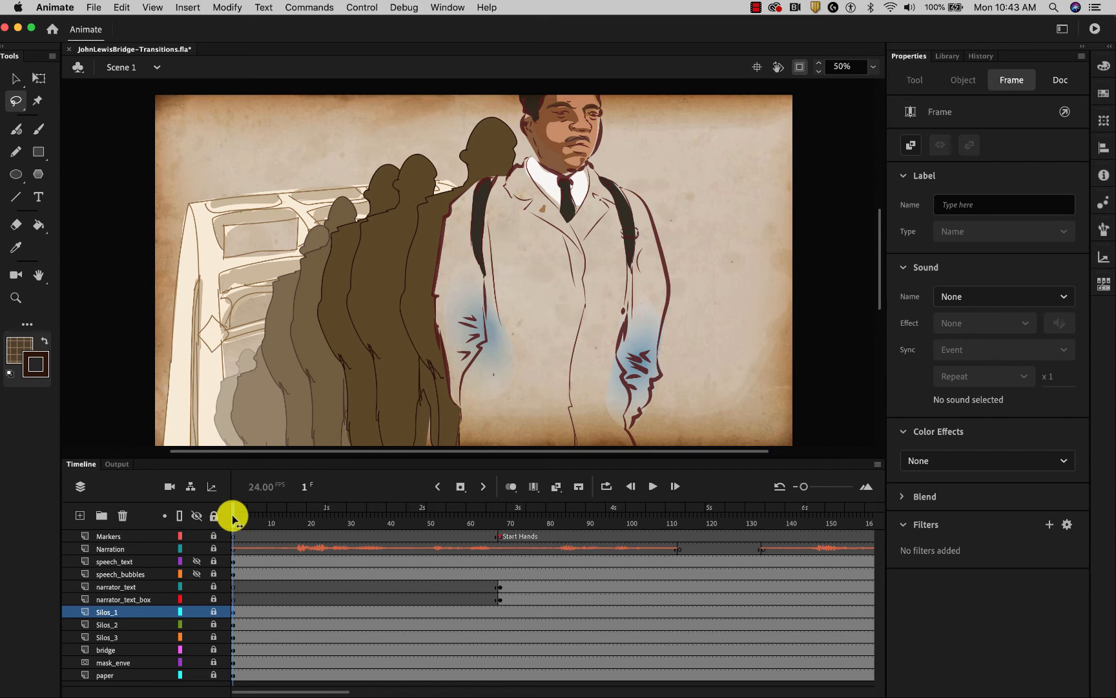
Unlock Silos_1 and add keyframes near frame 5 and at frame 62
left_click(1060, 79)
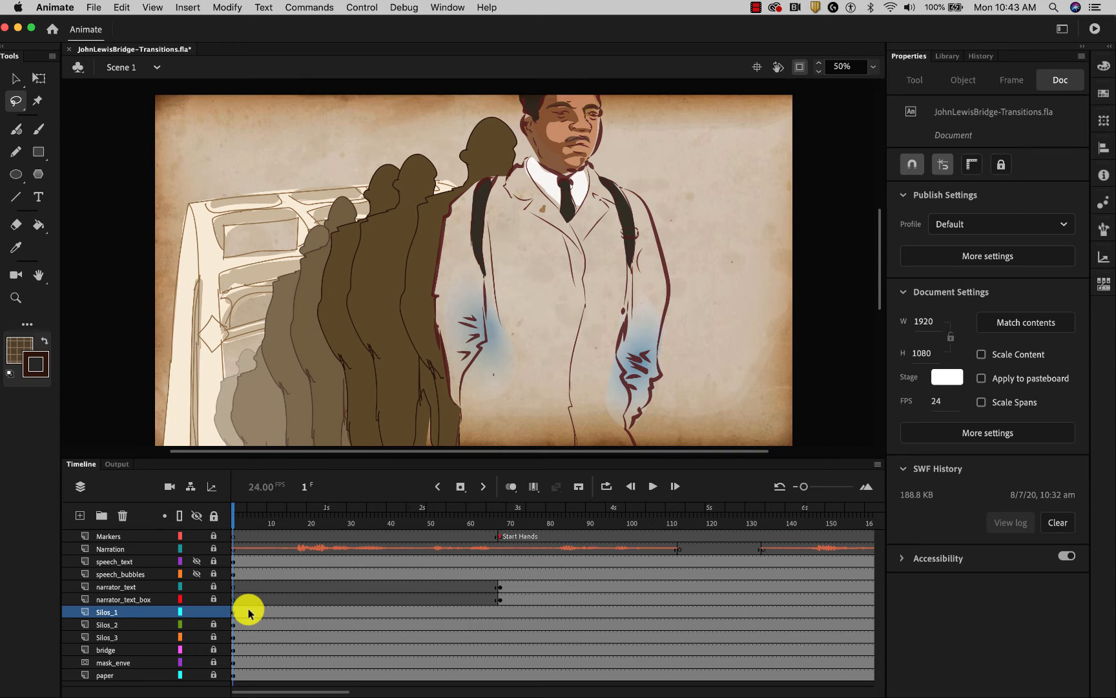
right_click(250, 610)
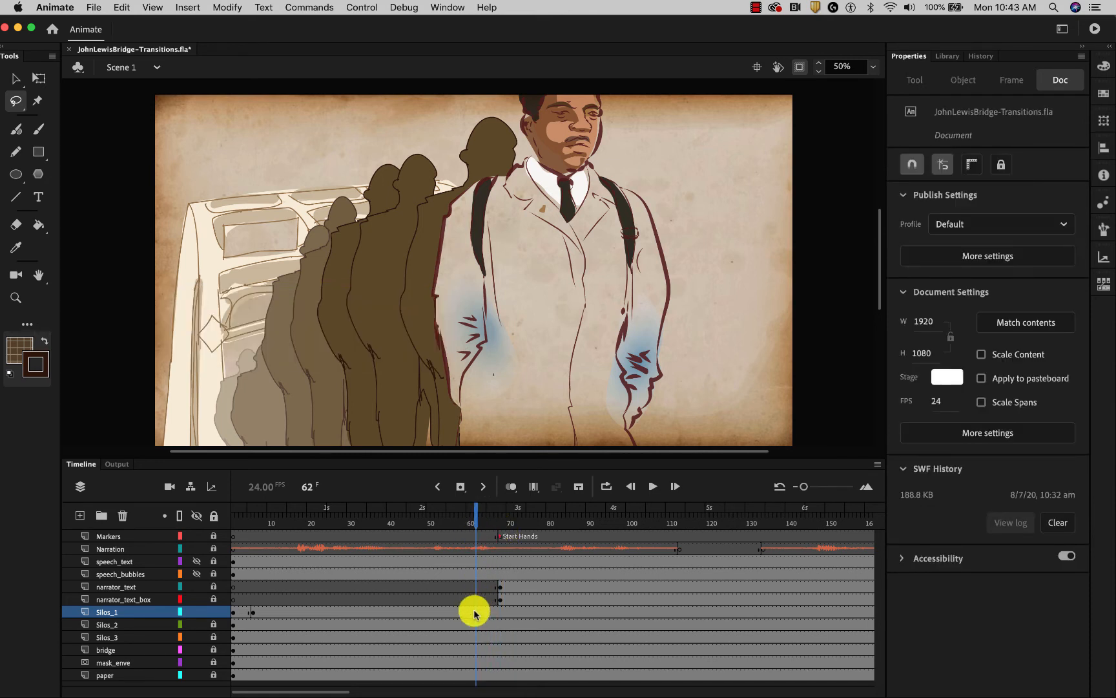
right_click(475, 611)
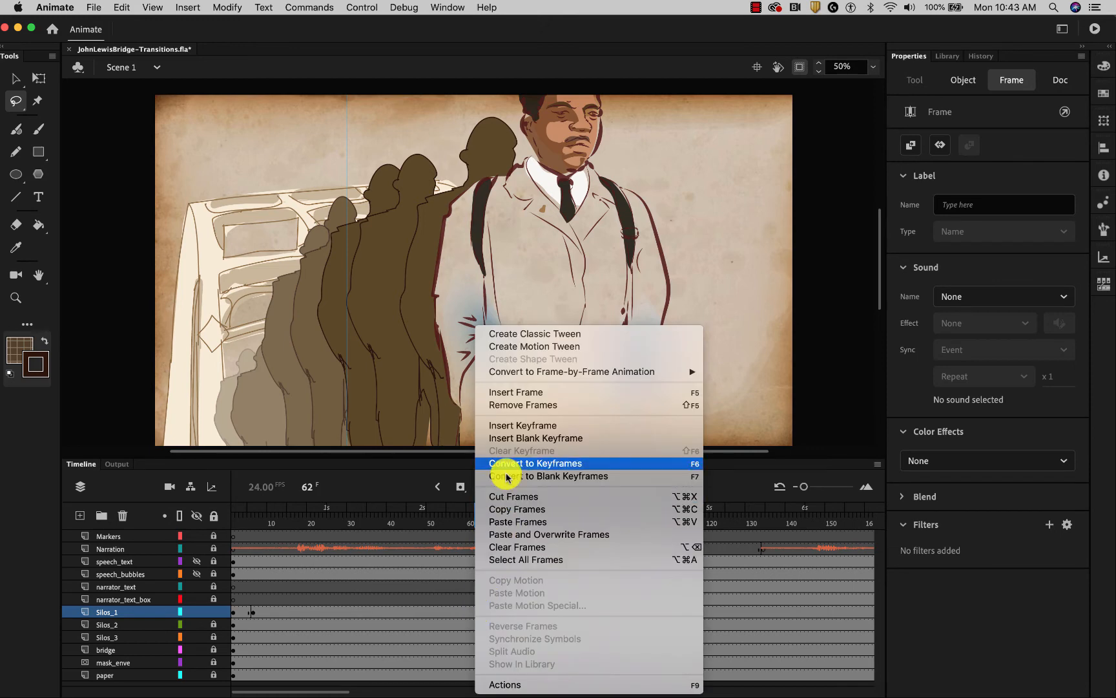
left_click(536, 463)
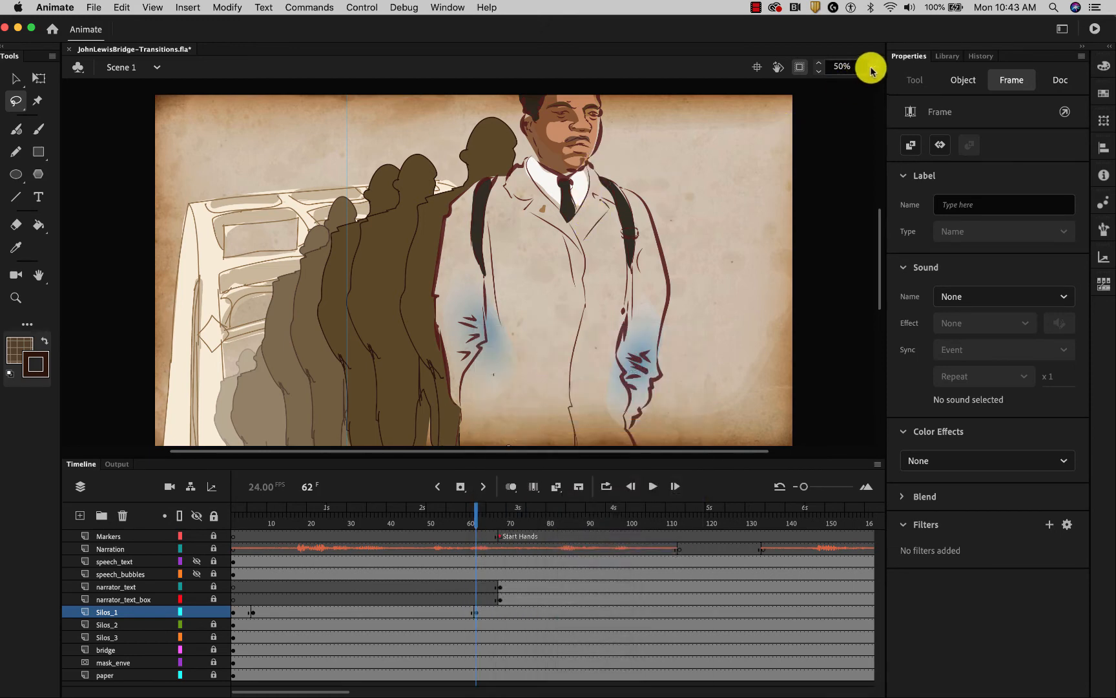
Zoom the stage out to 25% to see around the silhouette group
left_click(871, 65)
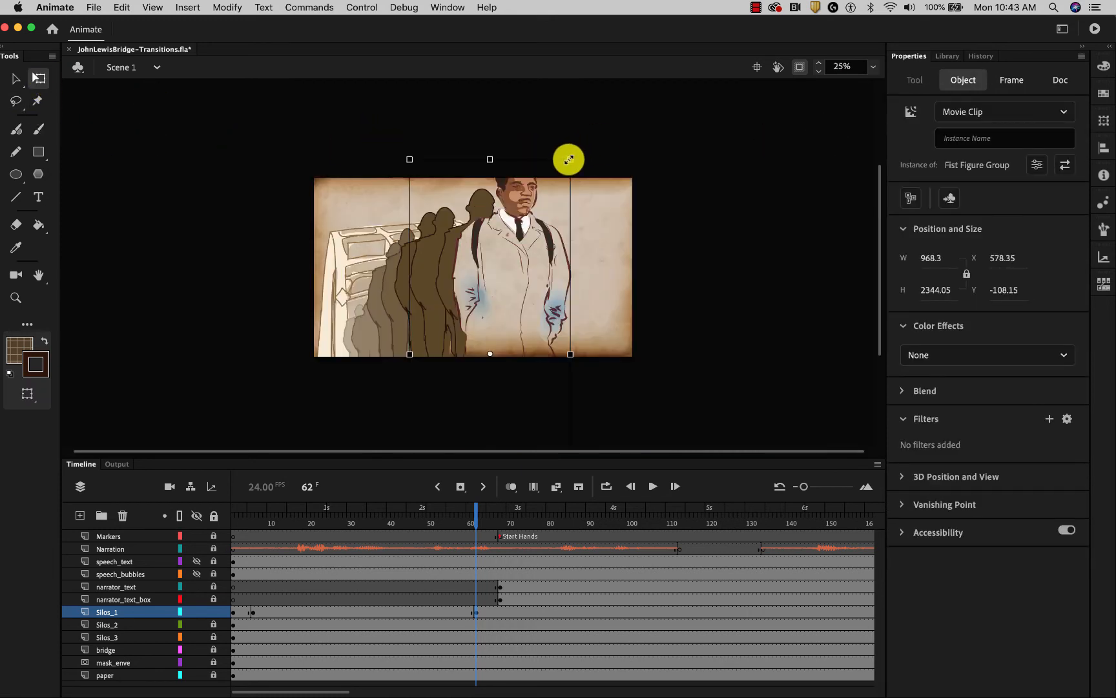
mouse_move(574, 153)
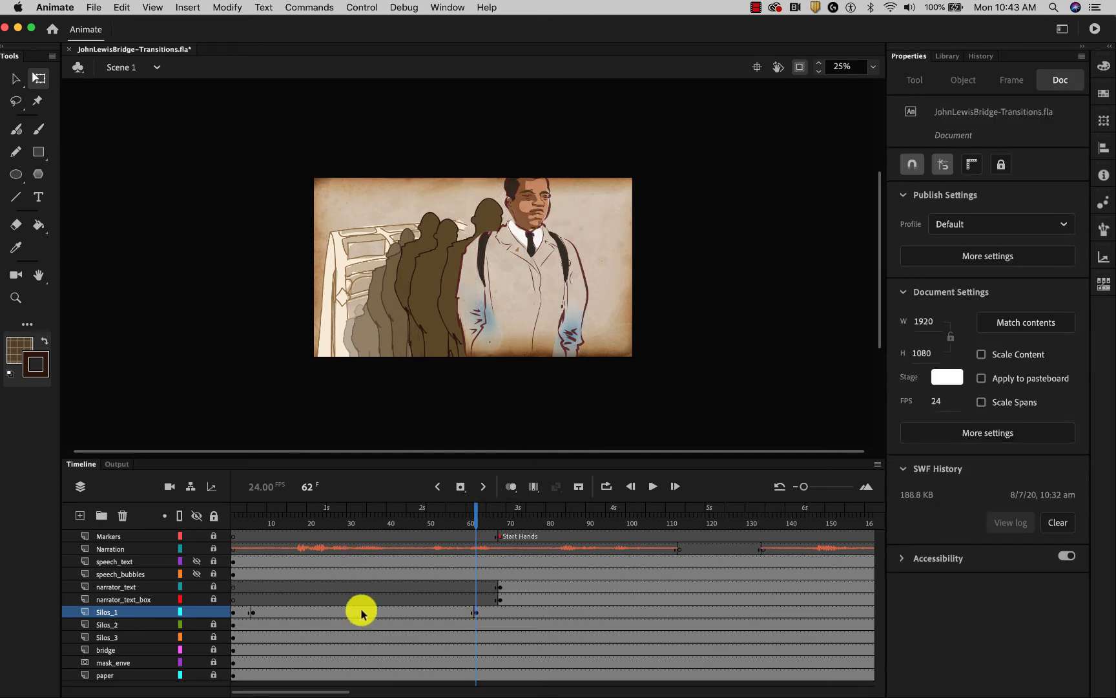
Create a classic tween on Silos_1 between frames 5 and 62 and play it
right_click(363, 611)
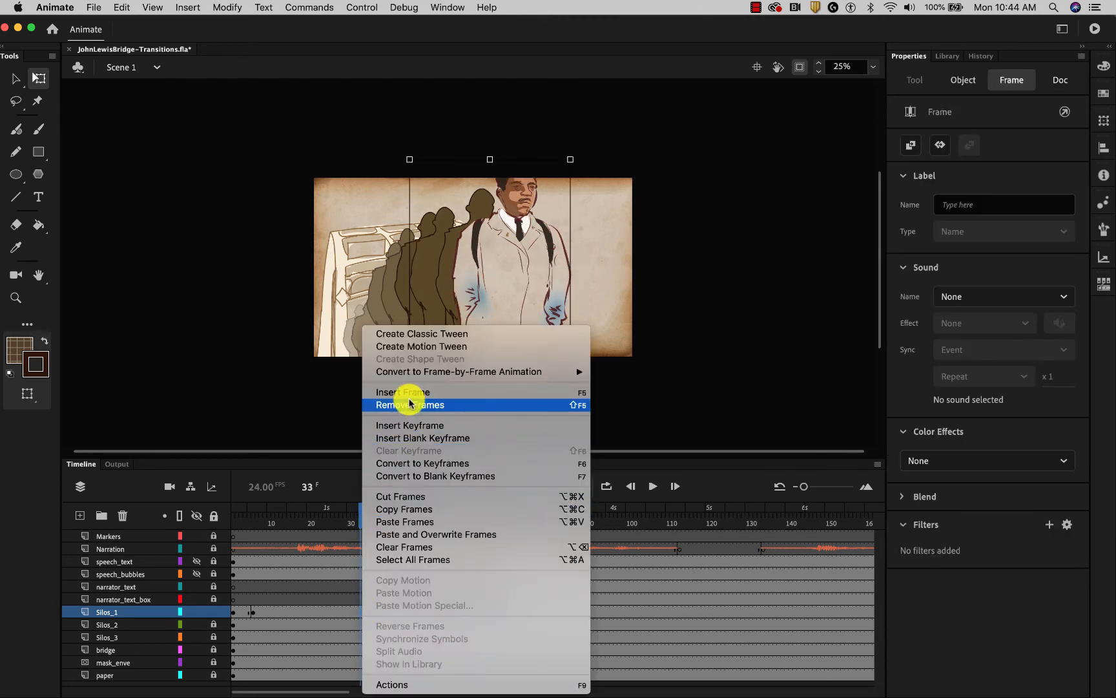
mouse_move(420, 333)
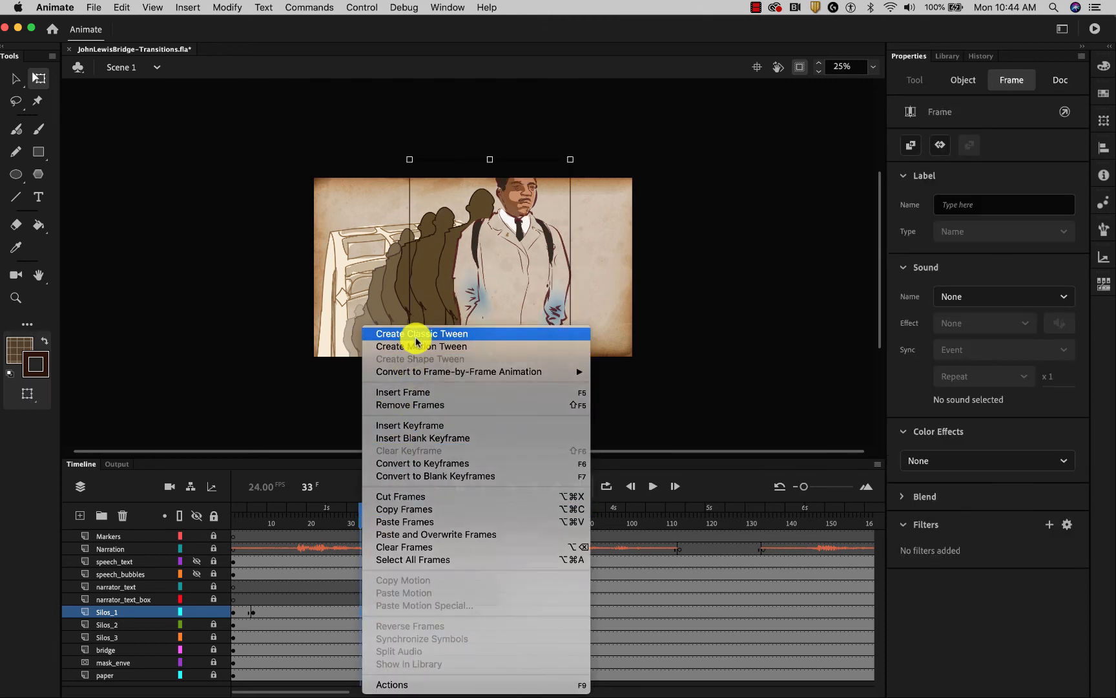
left_click(421, 333)
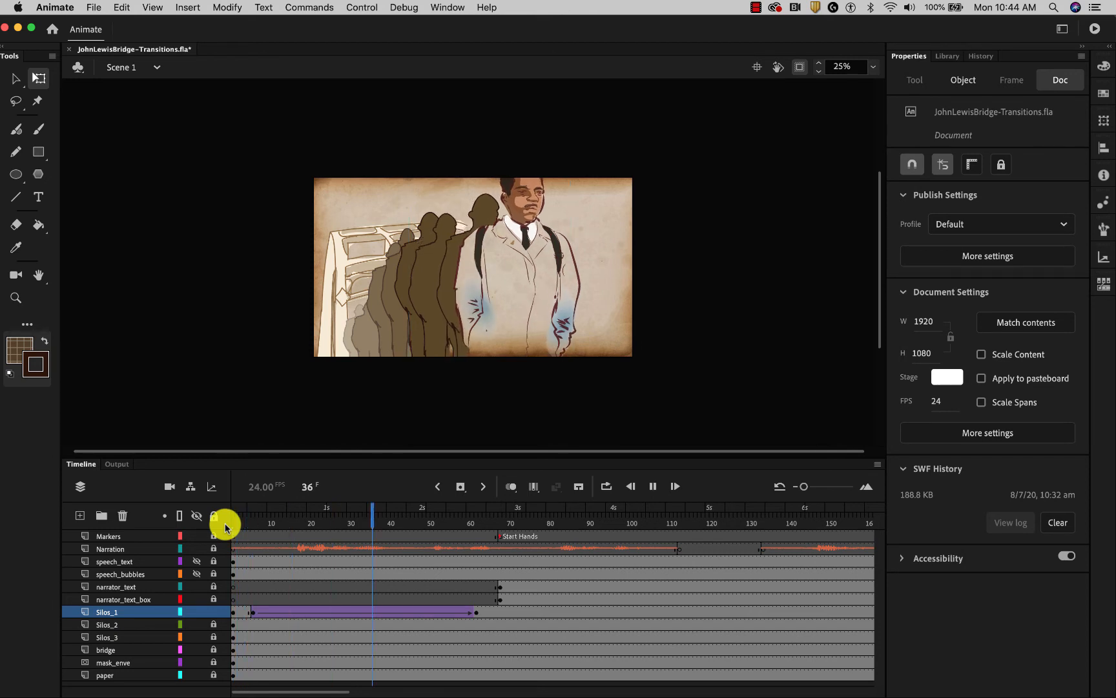
left_click(574, 508)
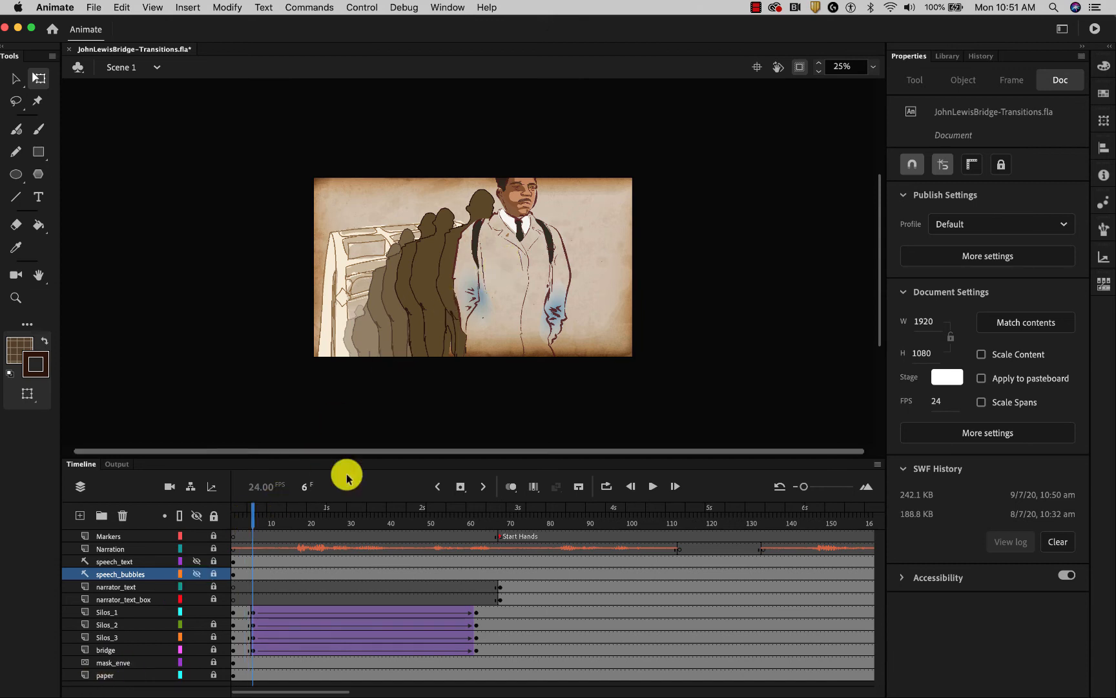
mouse_move(436, 298)
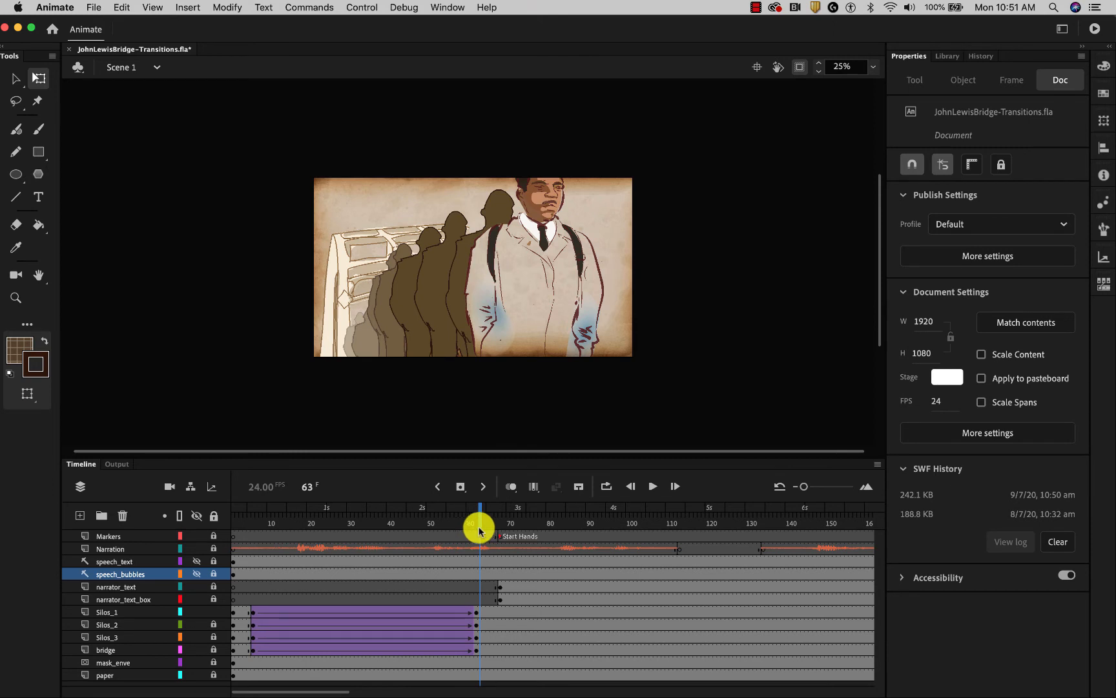
mouse_move(525, 276)
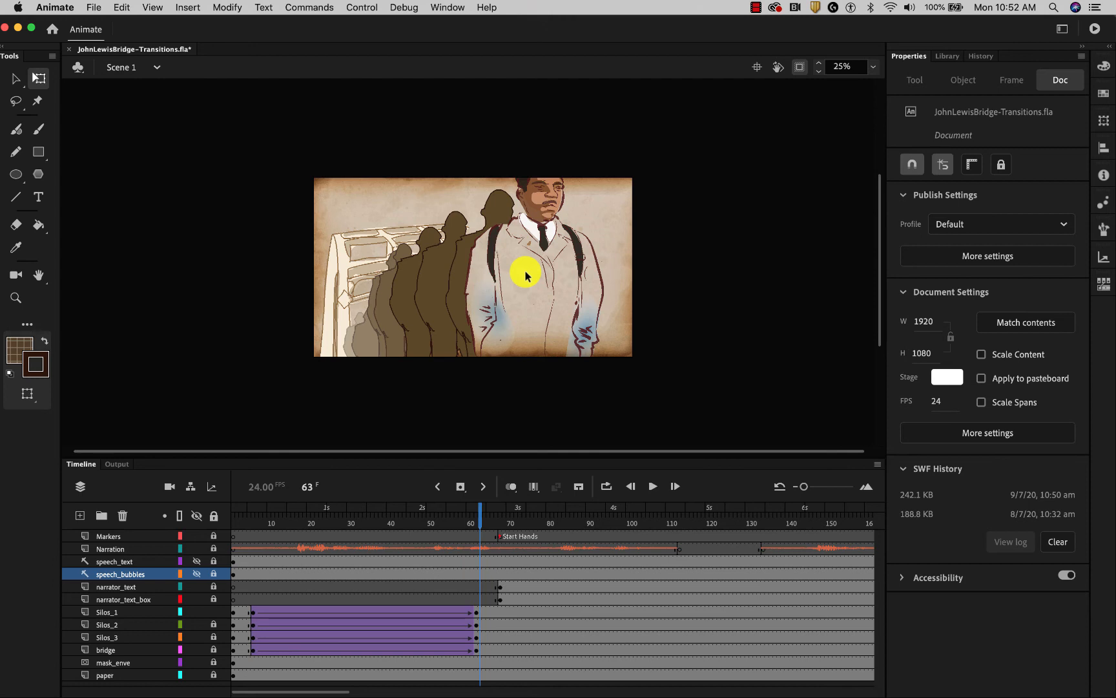
mouse_move(437, 434)
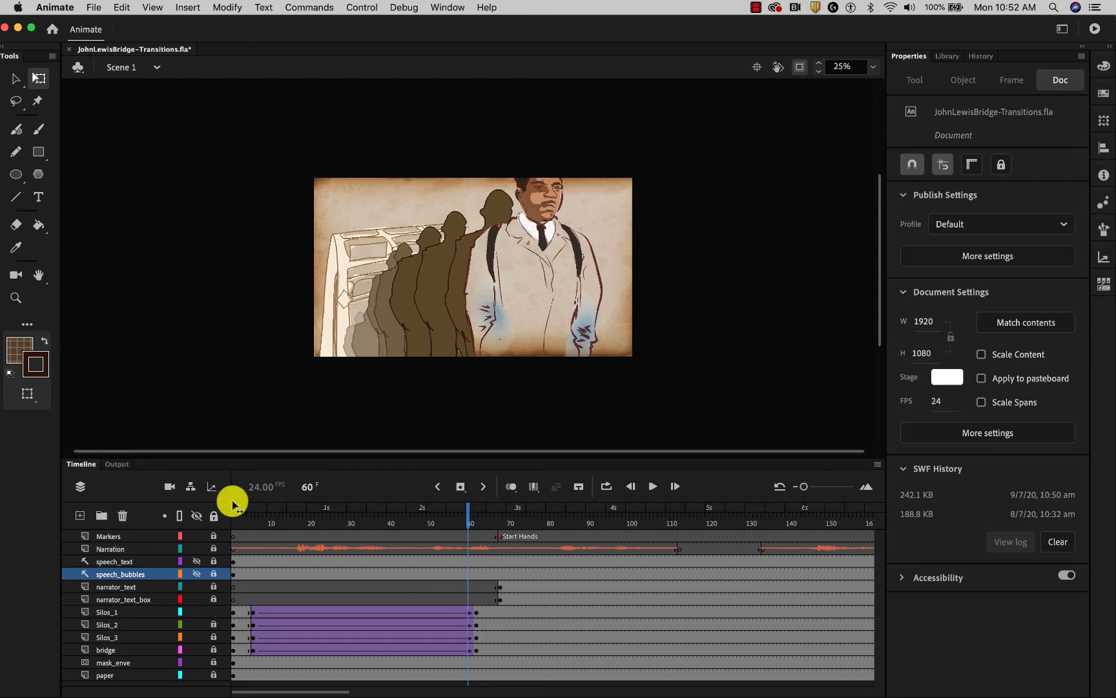
Scrub the timeline to check playback, then switch to the Pocket Effect document
left_click(652, 486)
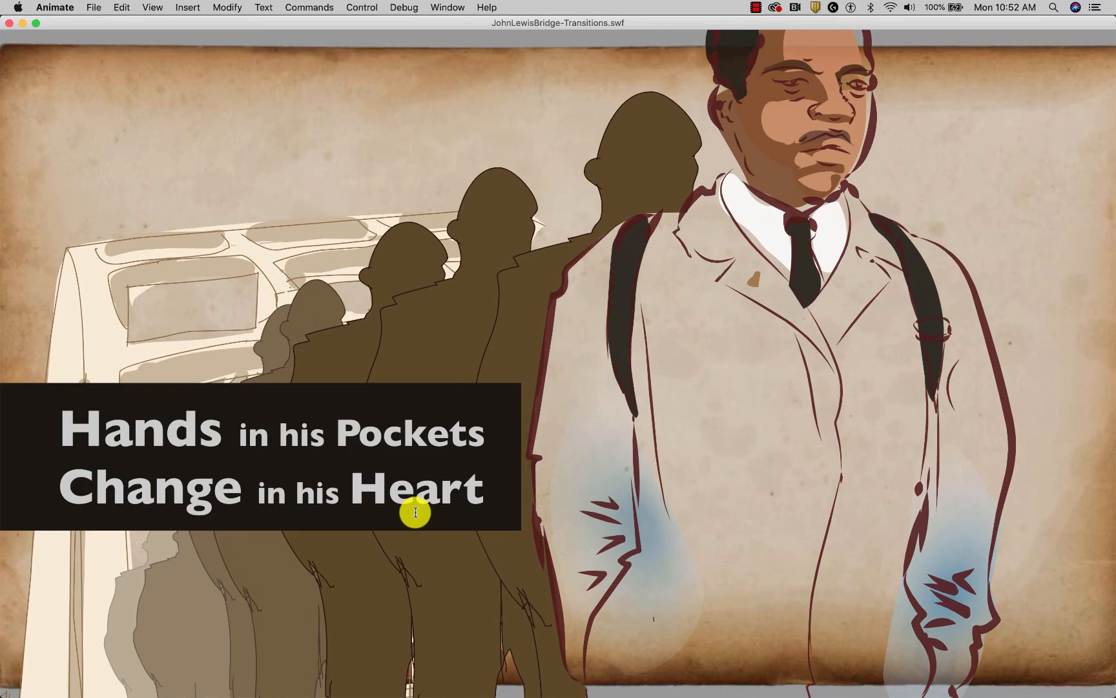
mouse_move(77, 54)
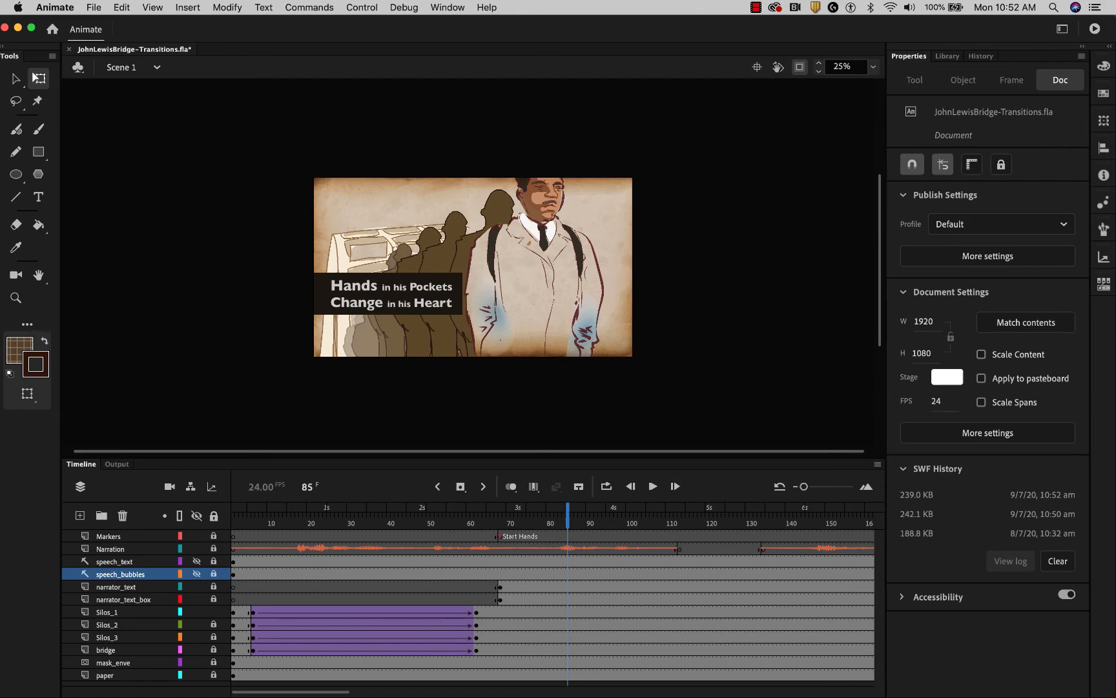
left_click(238, 50)
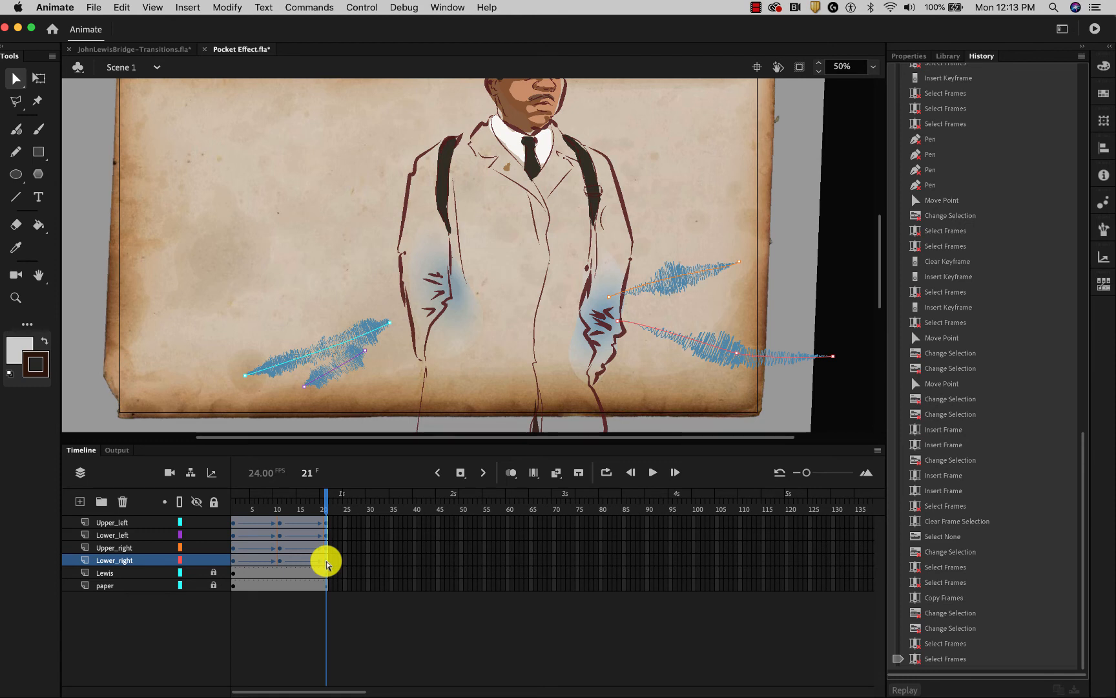
Copy the four scribble layers' frames, then switch to JohnLewisBridge-Transitions.fla
right_click(326, 562)
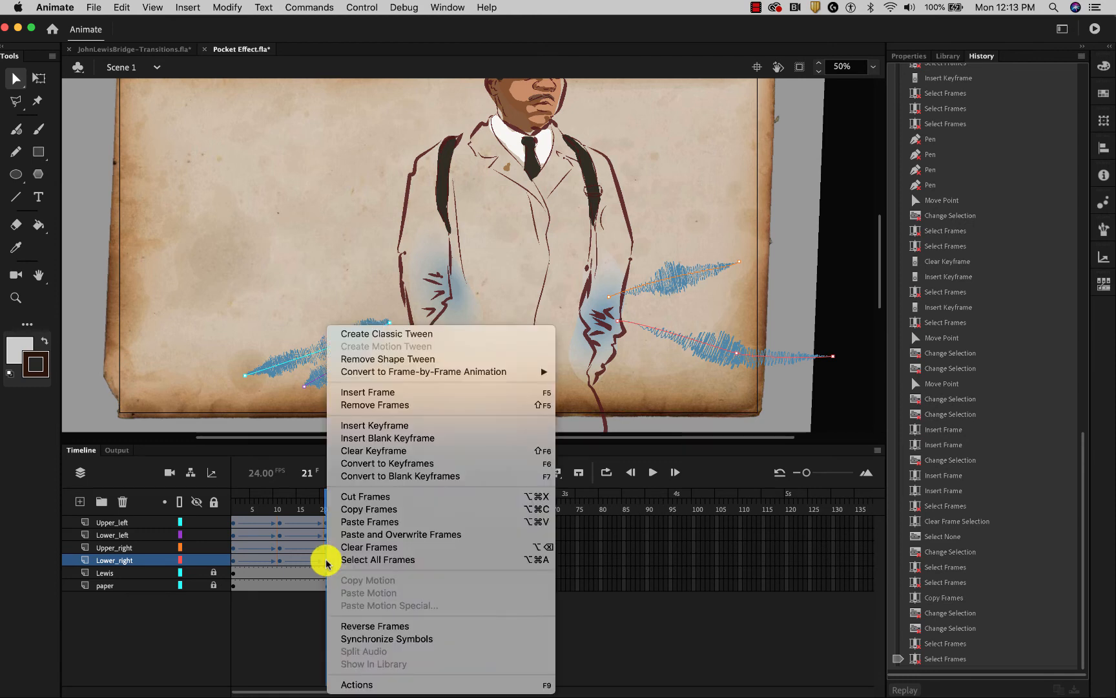
mouse_move(368, 509)
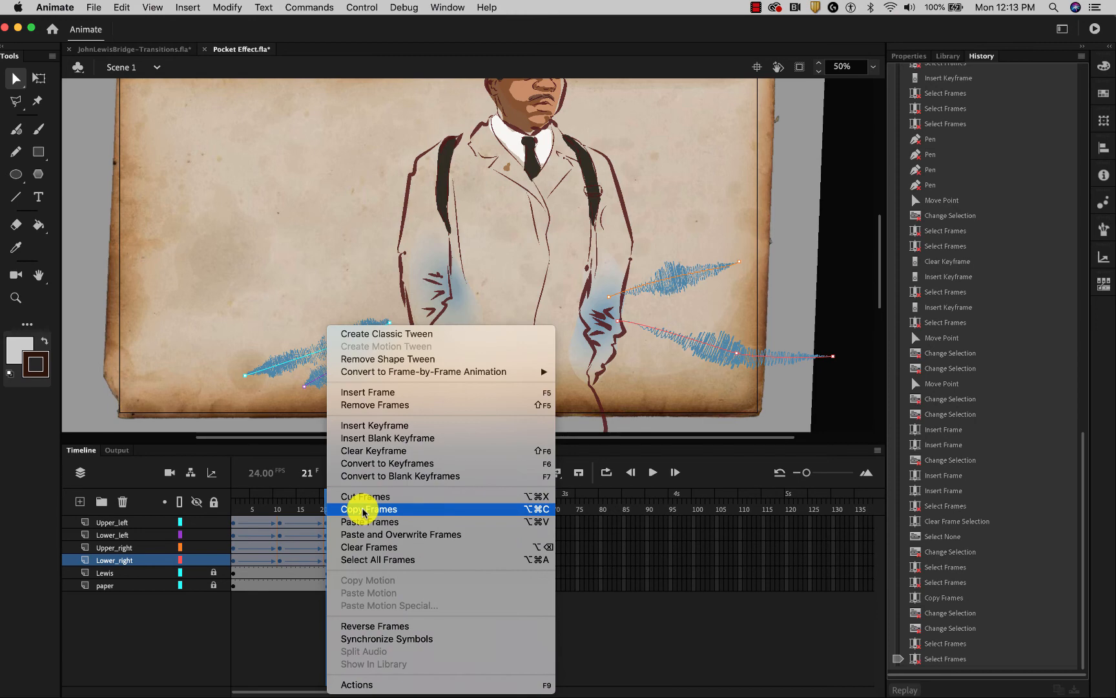
left_click(369, 508)
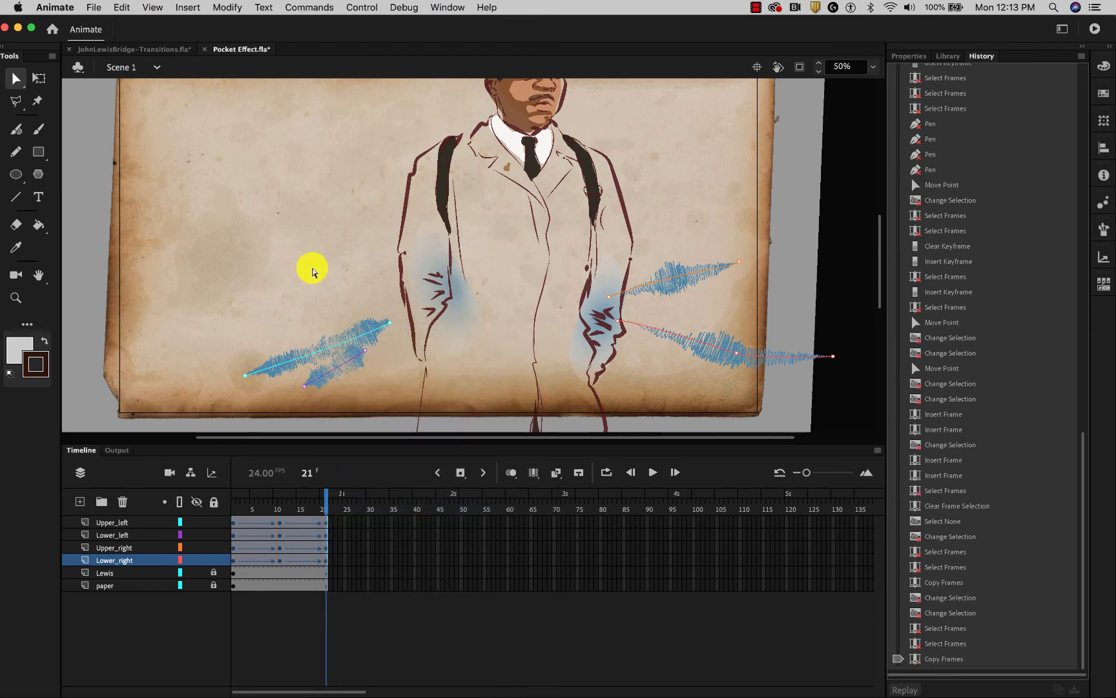
left_click(132, 48)
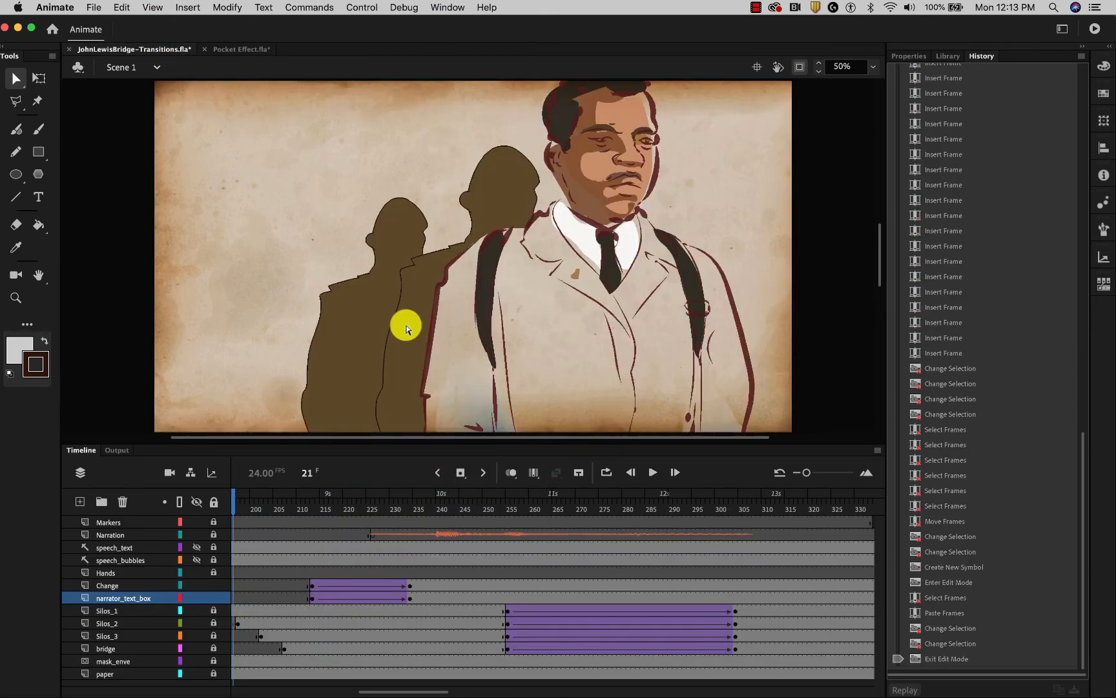
mouse_move(418, 81)
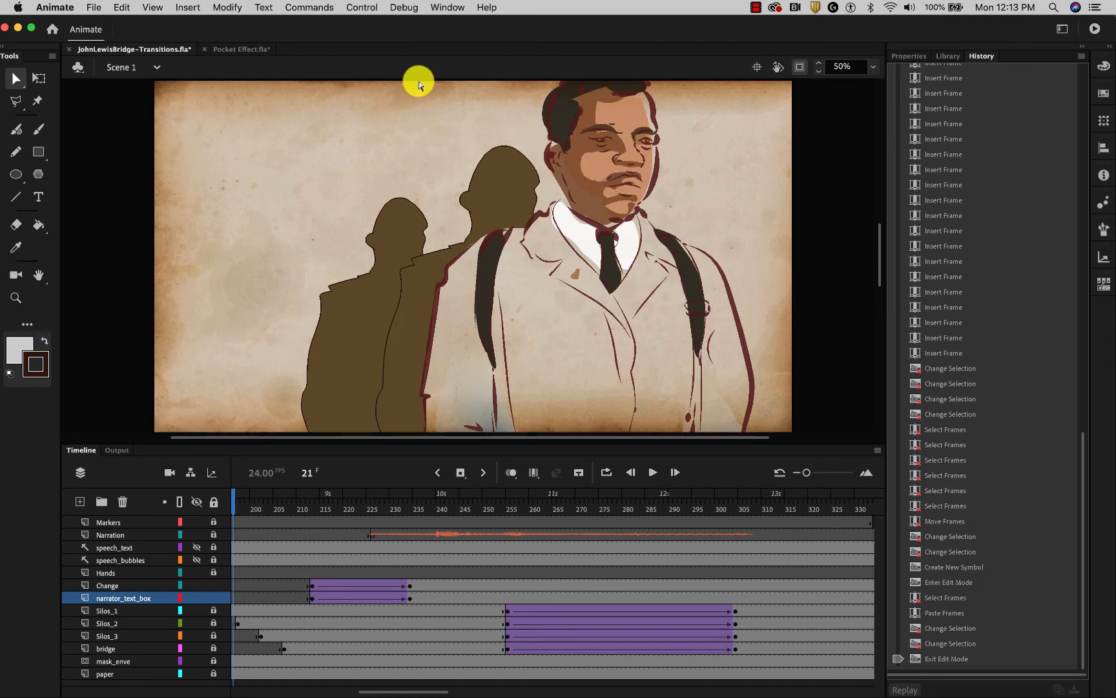
Create a new graphic symbol named 'Pocket Special effect'
left_click(187, 7)
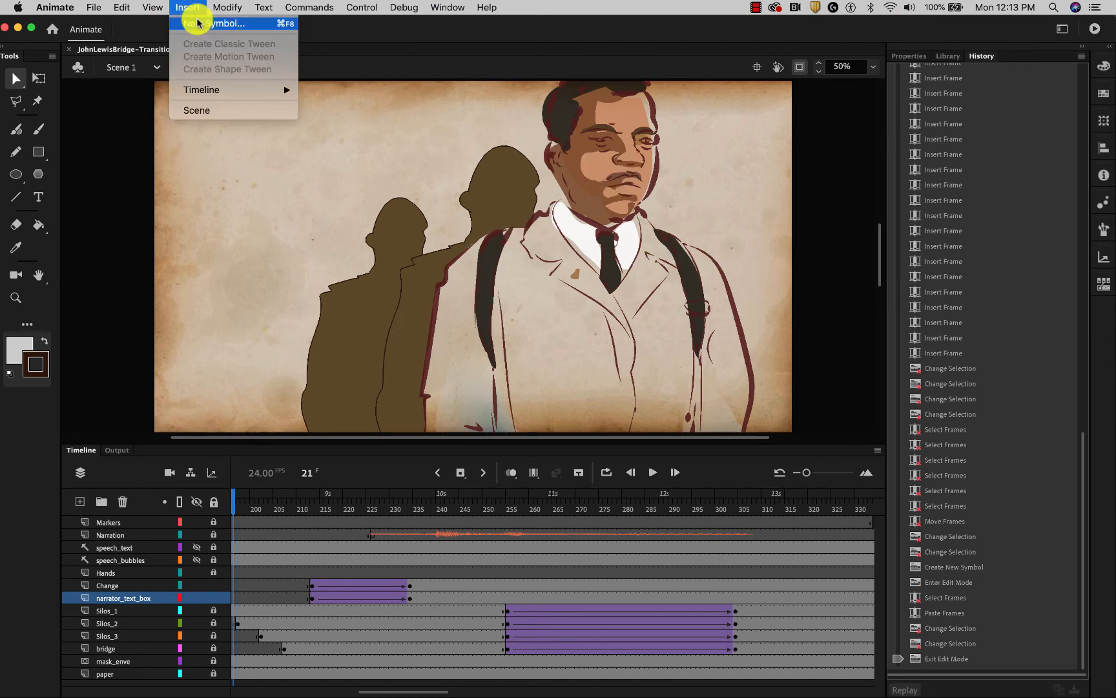
left_click(221, 23)
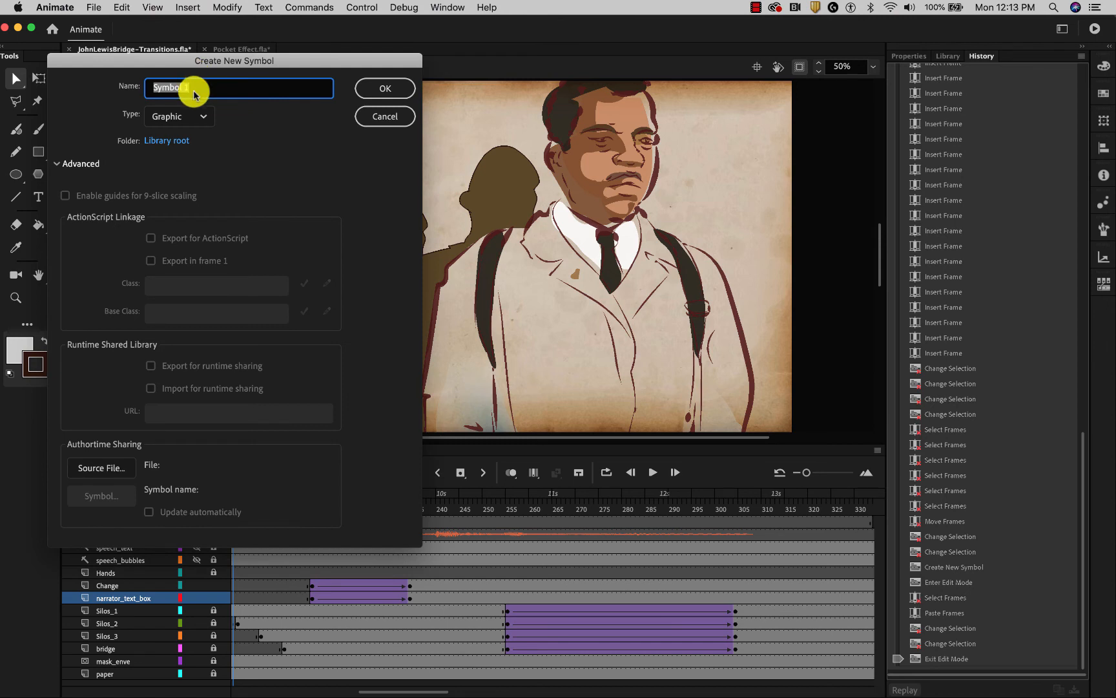
left_click(178, 116)
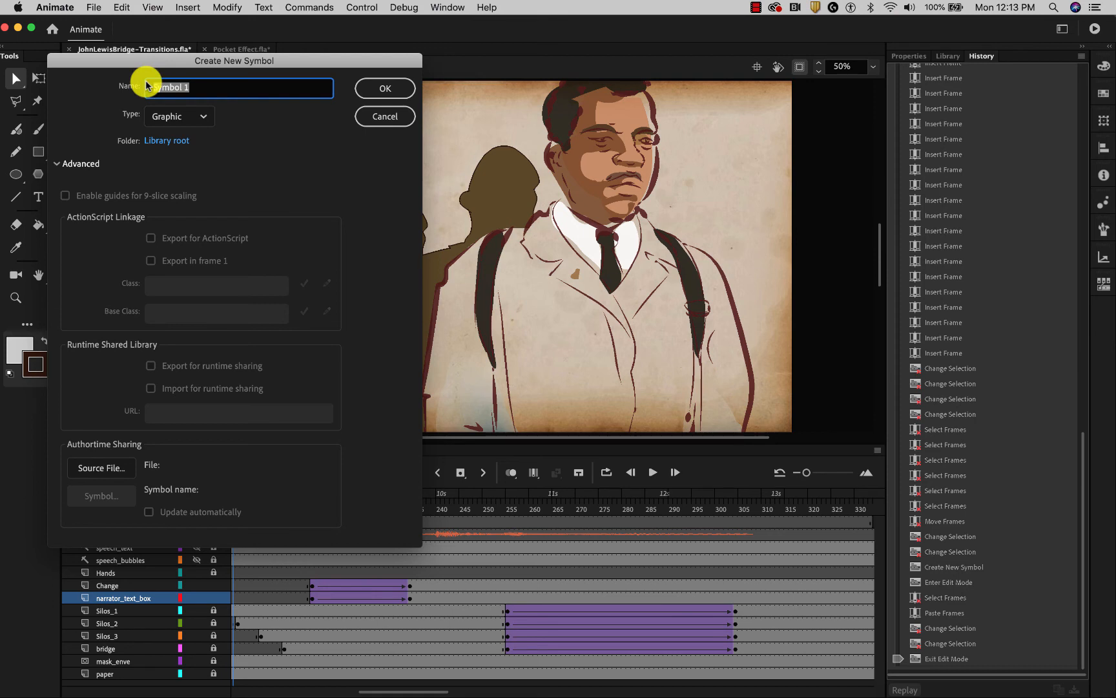
type("Pocket Sp")
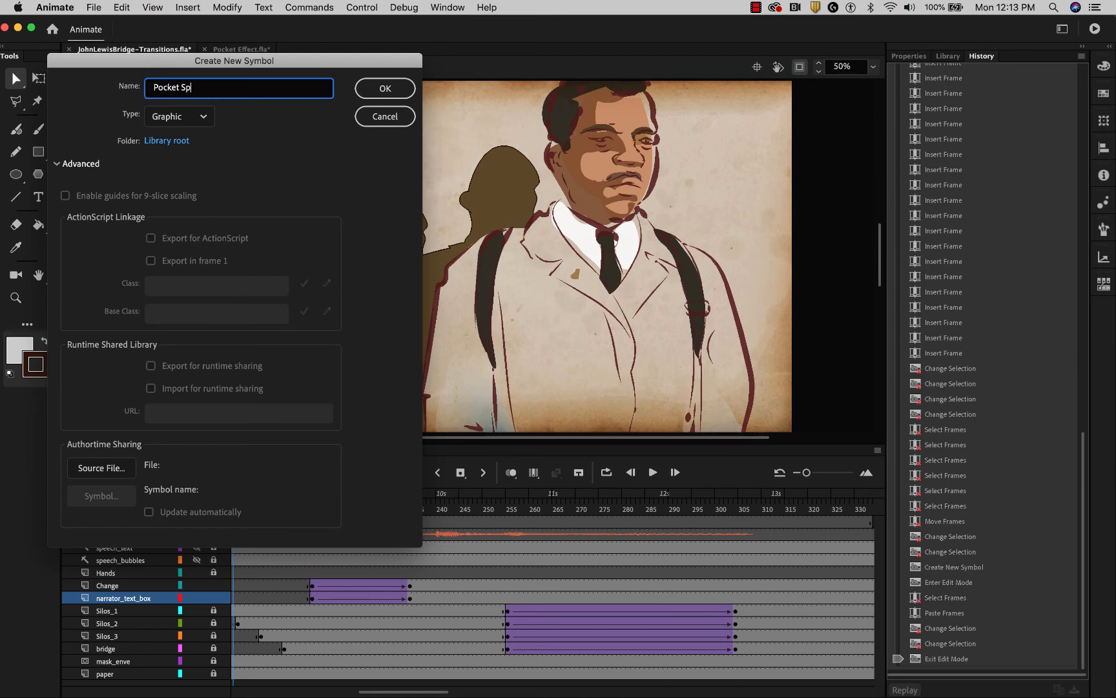
type("ecial")
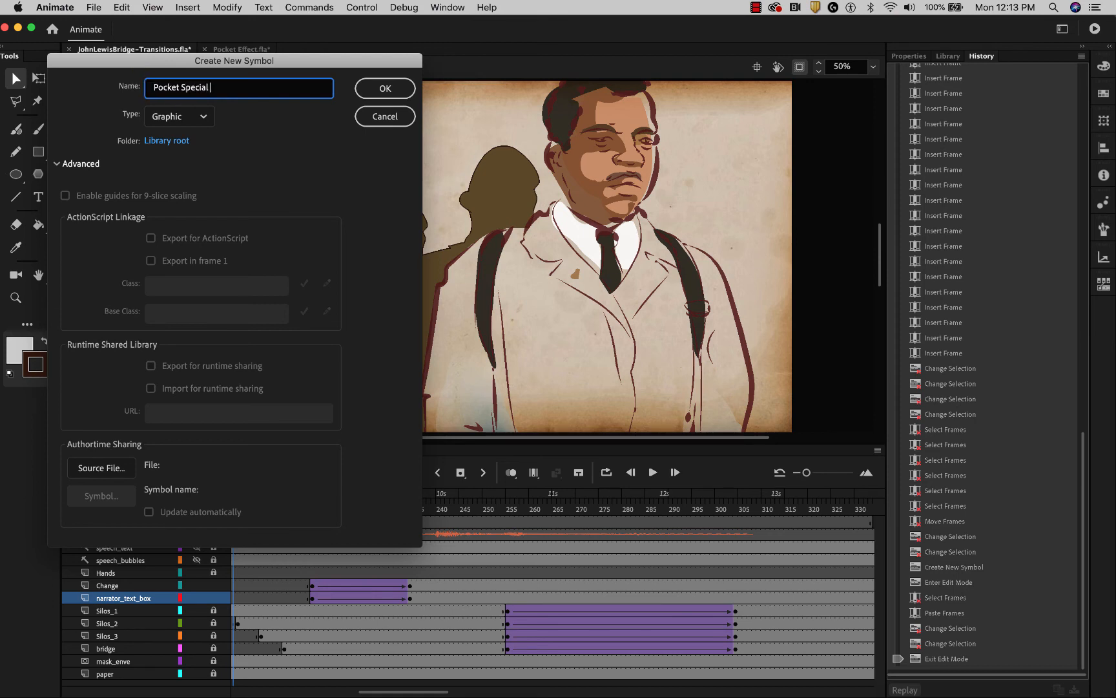
type("effect")
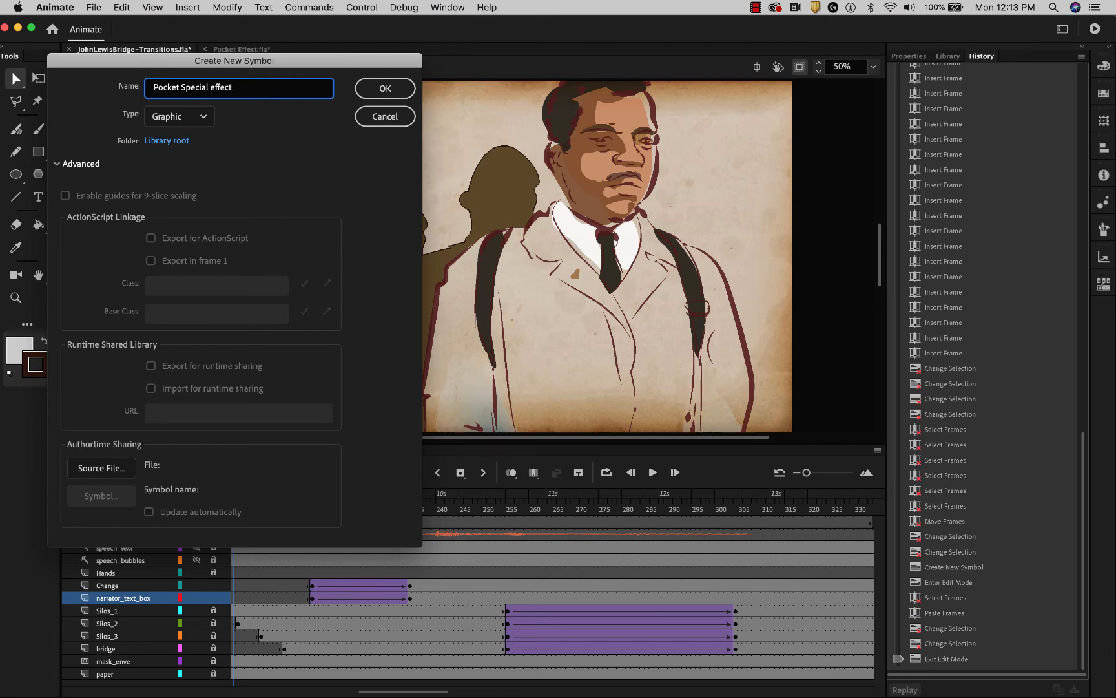
left_click(384, 88)
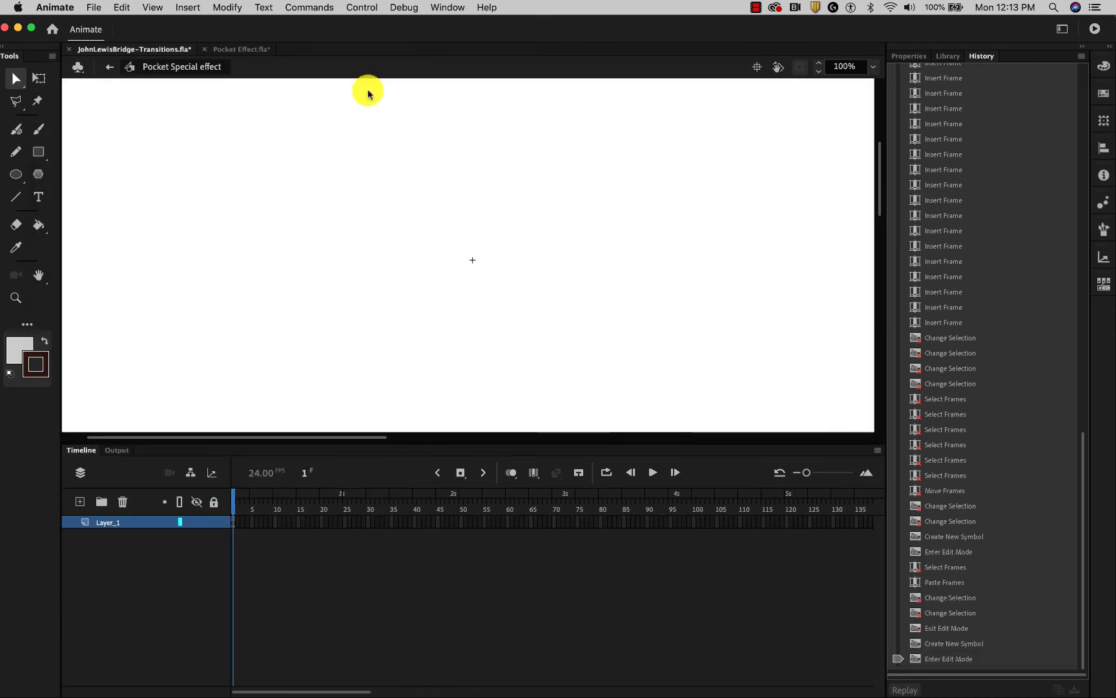
Paste the scribble frames into the symbol, zoom to 50%, and return to Scene 1
right_click(235, 522)
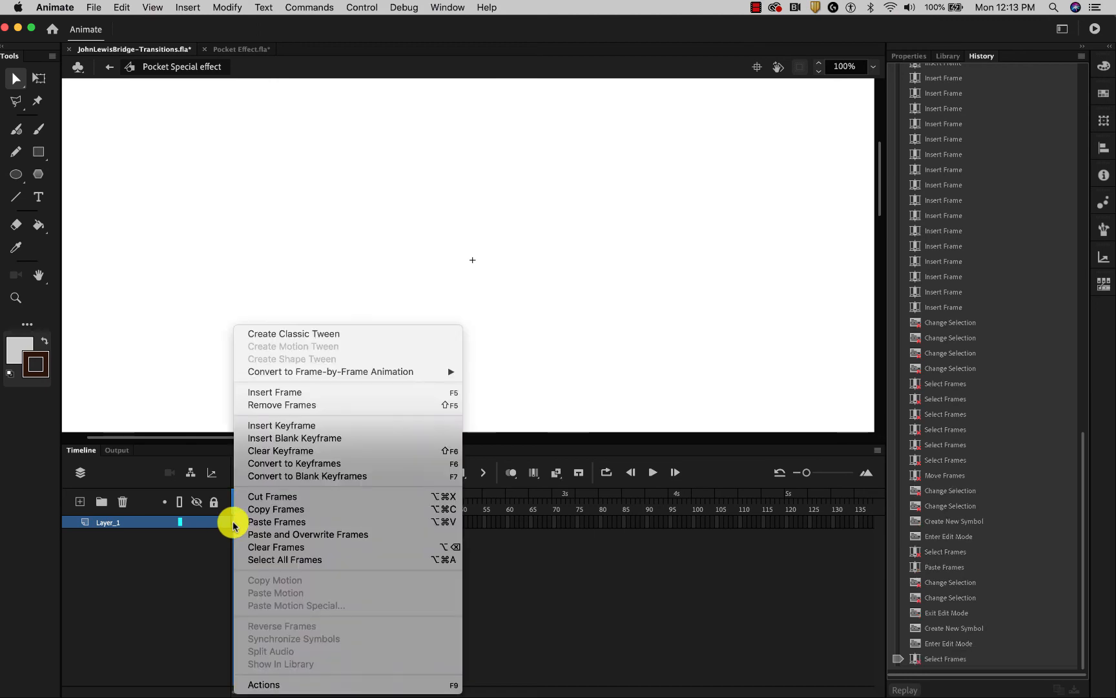
mouse_move(266, 475)
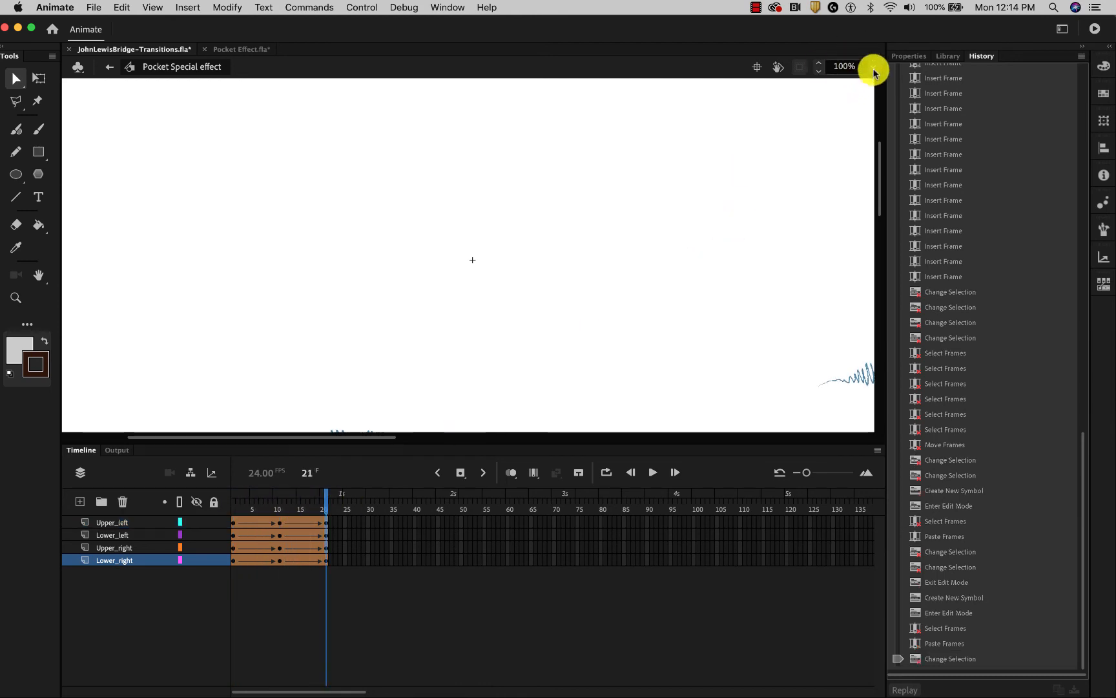
left_click(872, 67)
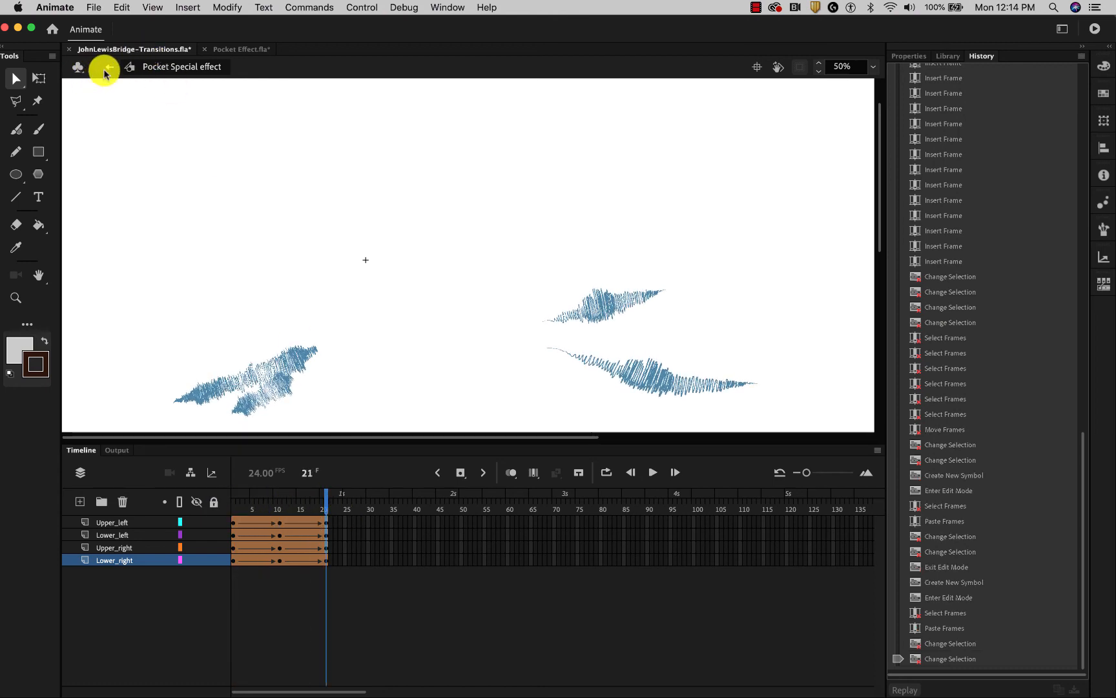
left_click(105, 66)
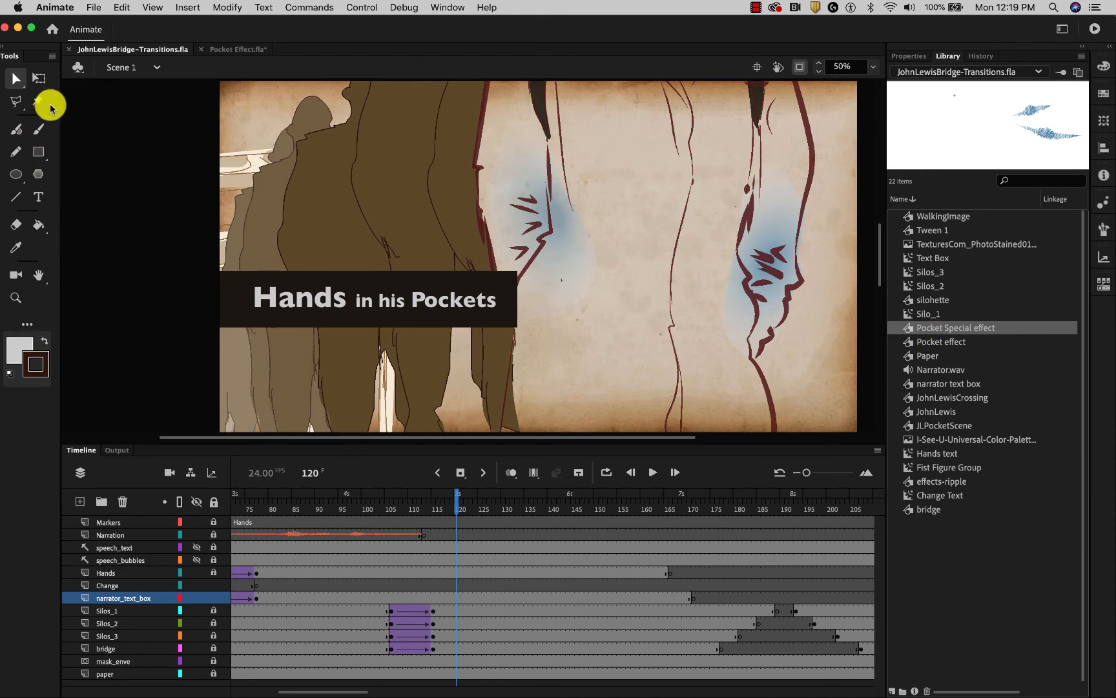
Add a Pocket_Effect layer with a blank keyframe at frame 120 holding the scribble symbol
left_click(82, 502)
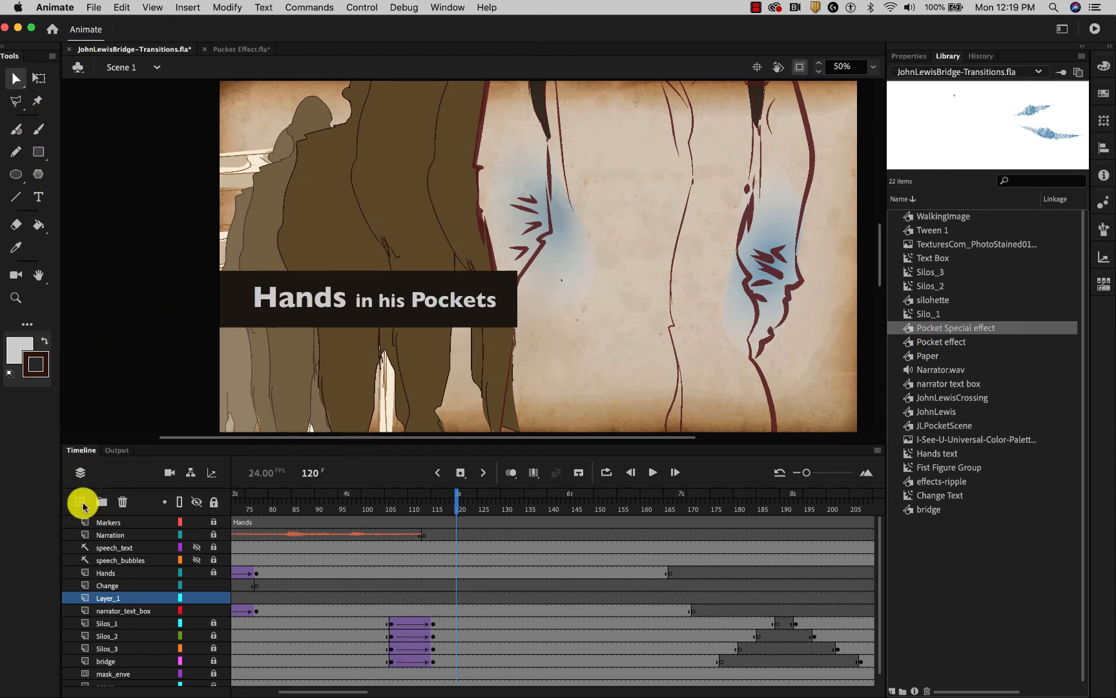
left_click(108, 597)
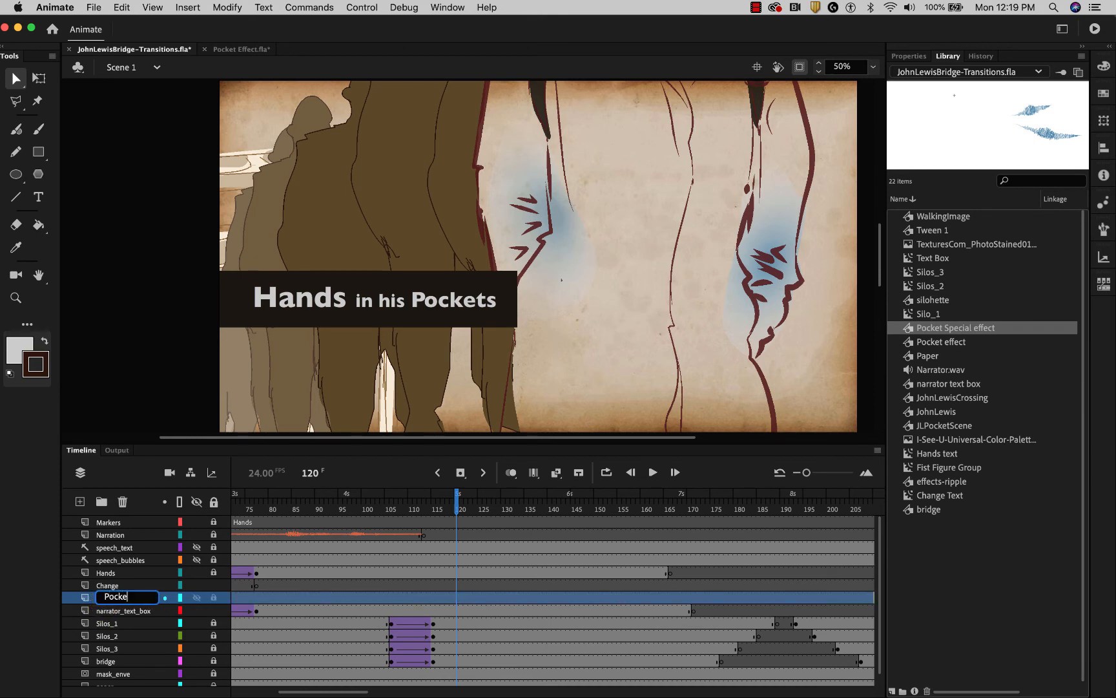
type("Pocket Effect")
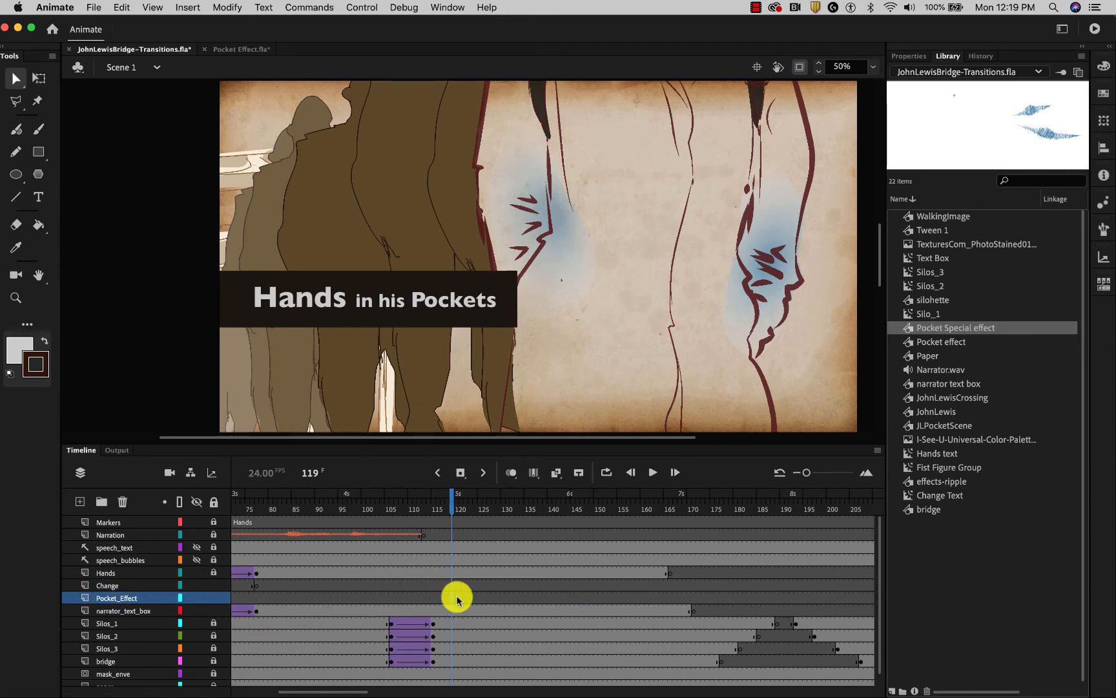
right_click(456, 598)
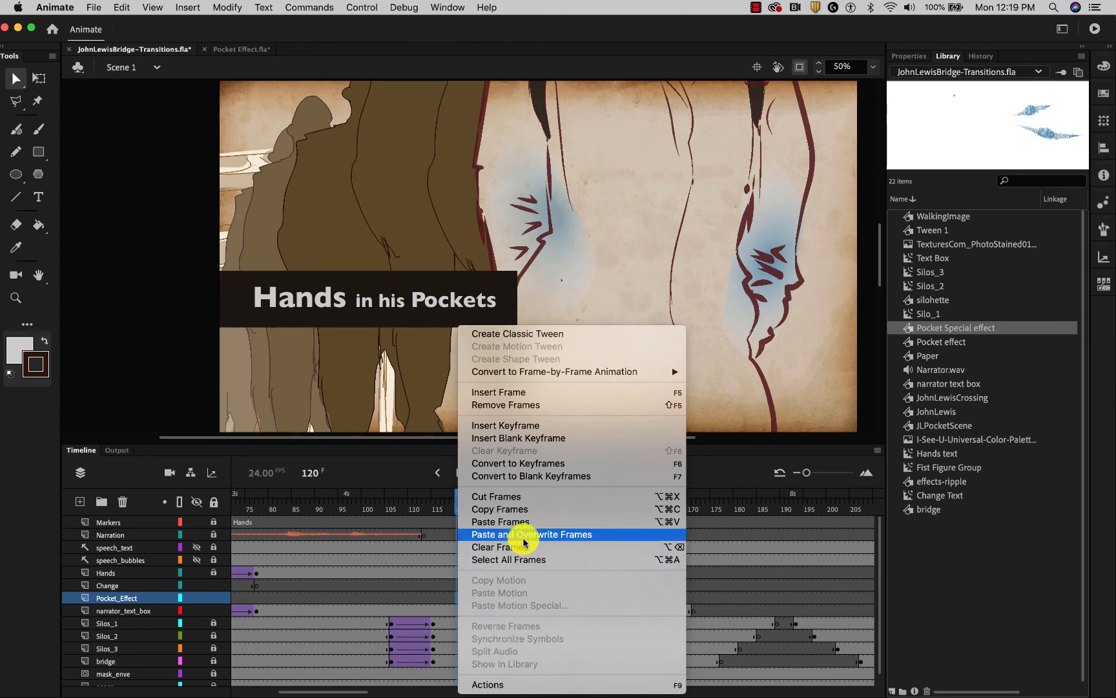
mouse_move(508, 425)
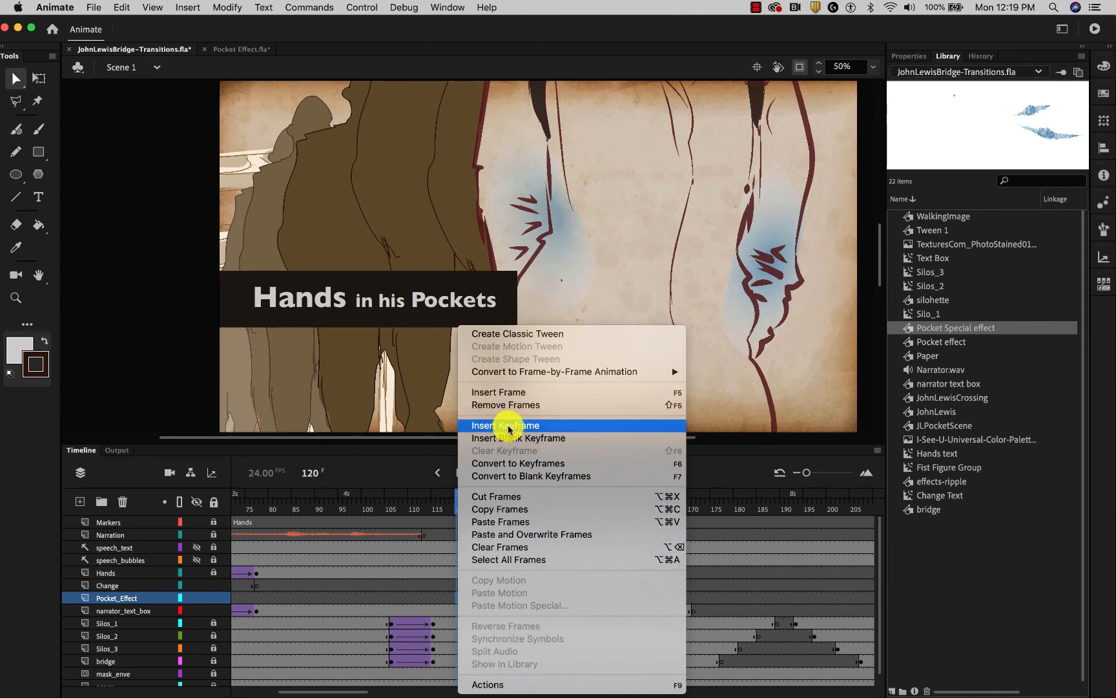
mouse_move(509, 438)
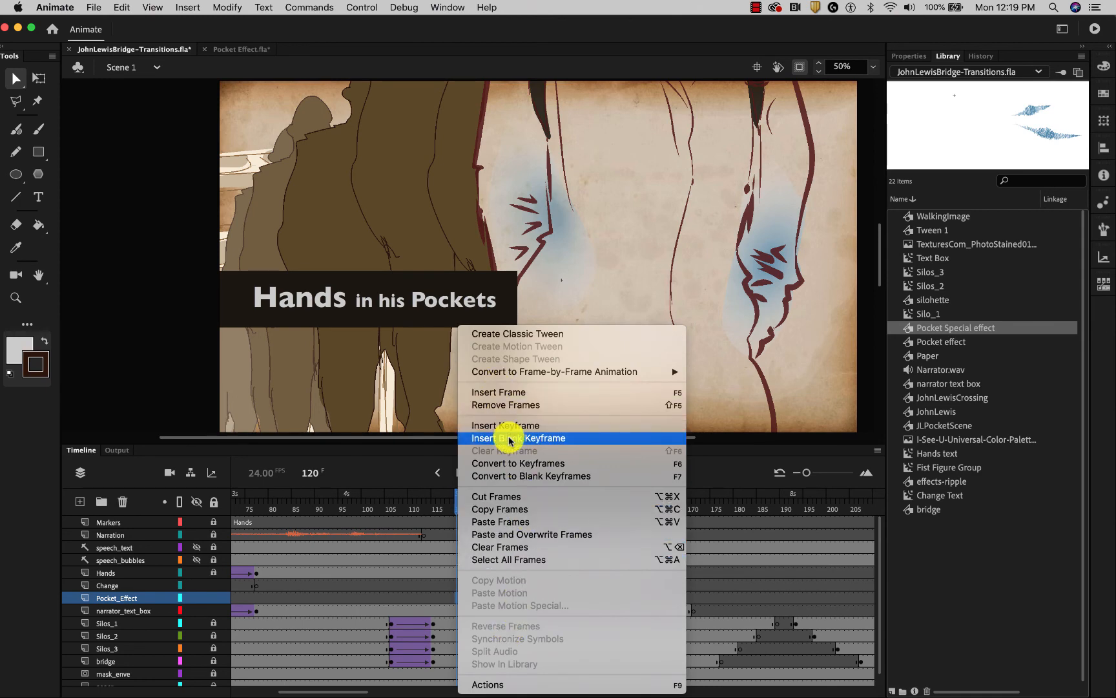
left_click(517, 438)
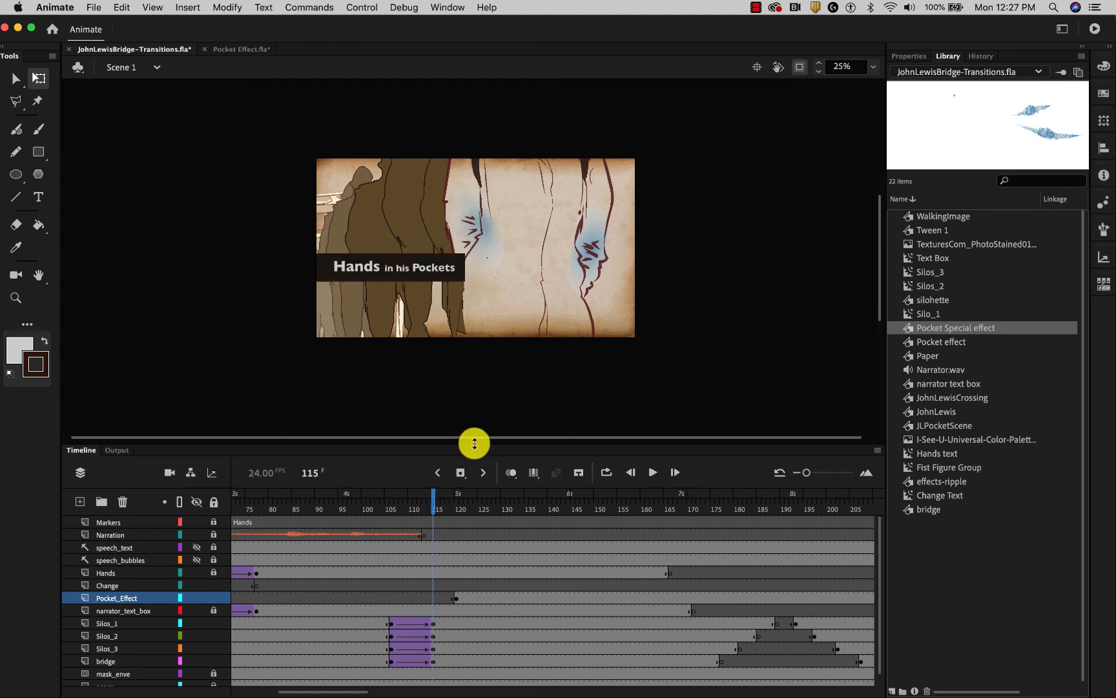
mouse_move(457, 533)
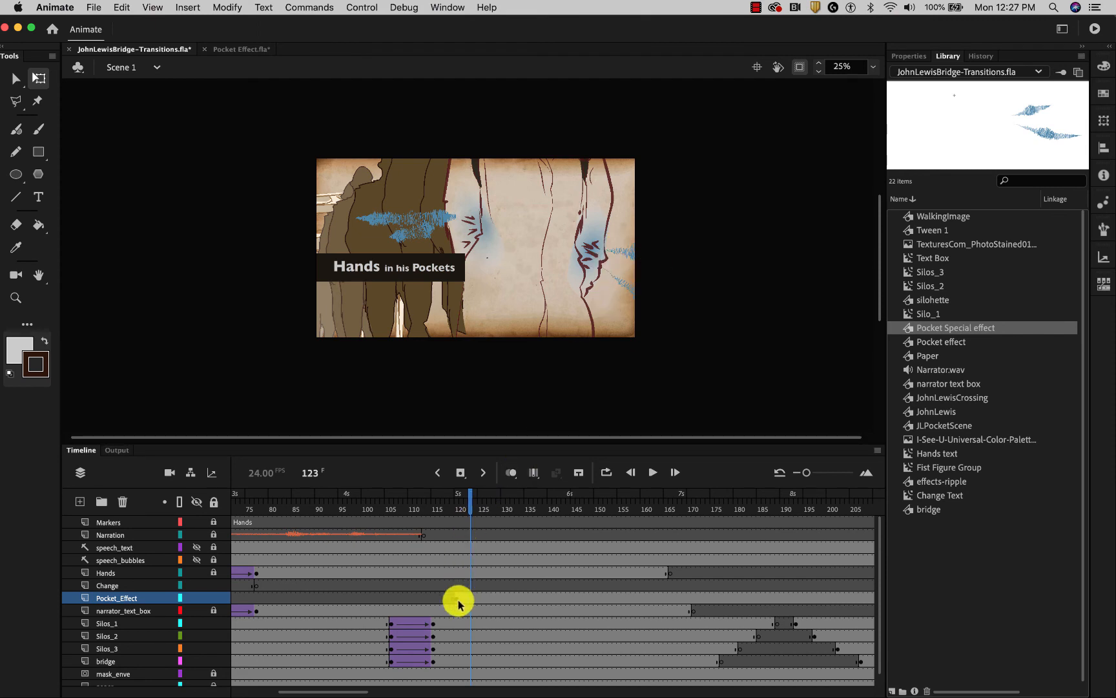
mouse_move(257, 573)
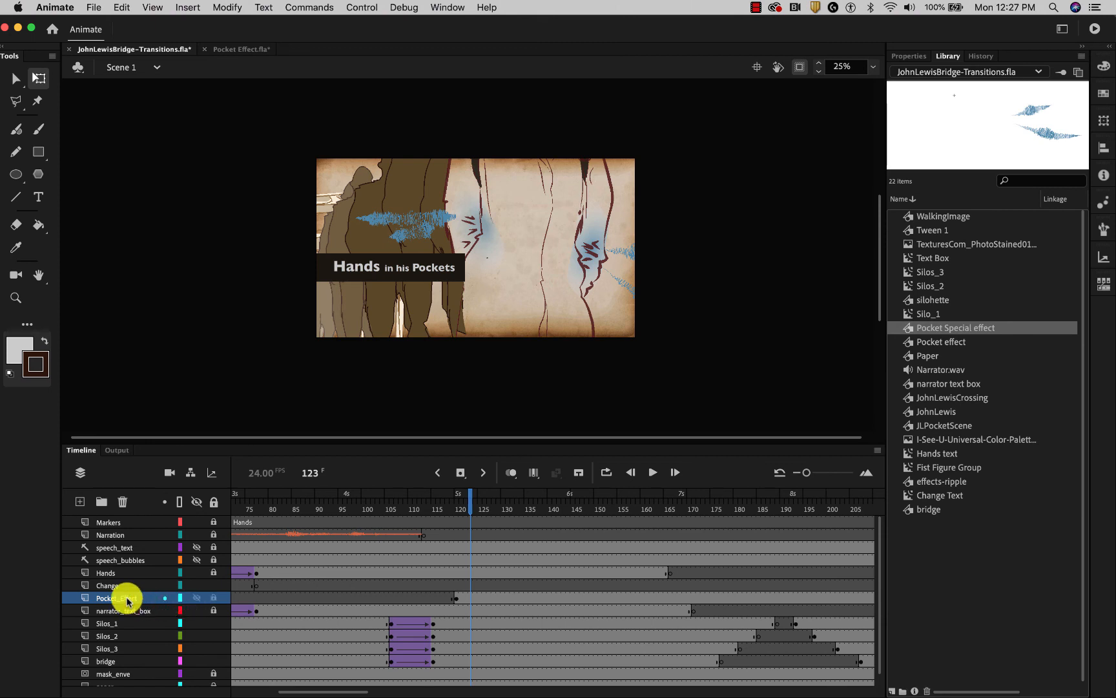
left_click(116, 597)
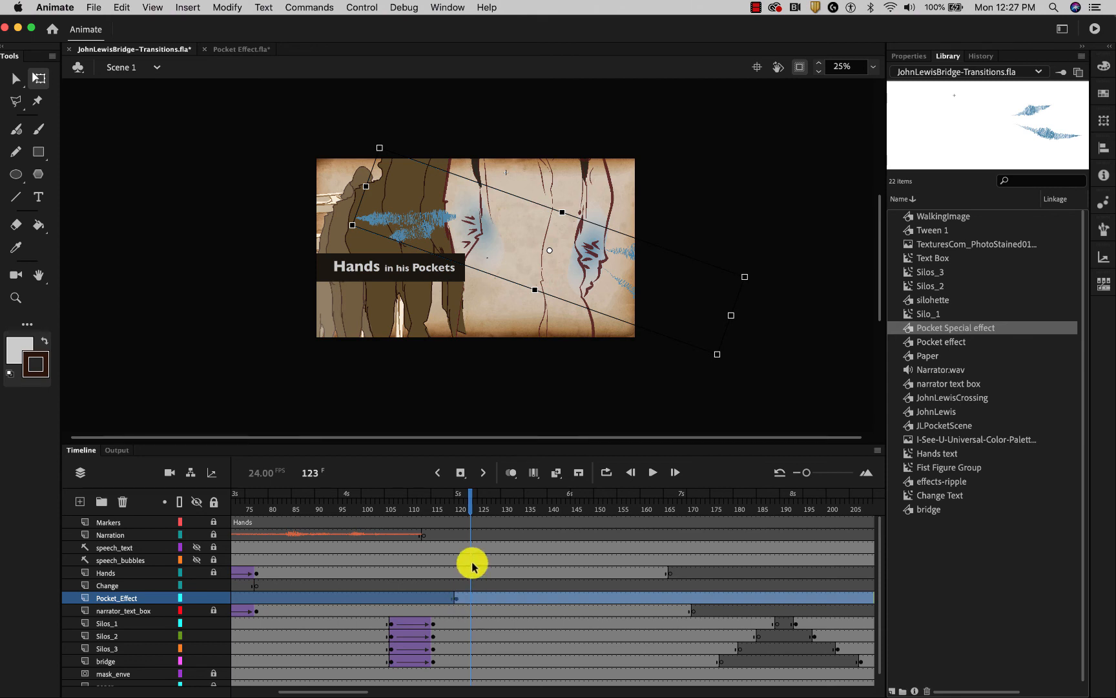
left_click(106, 623)
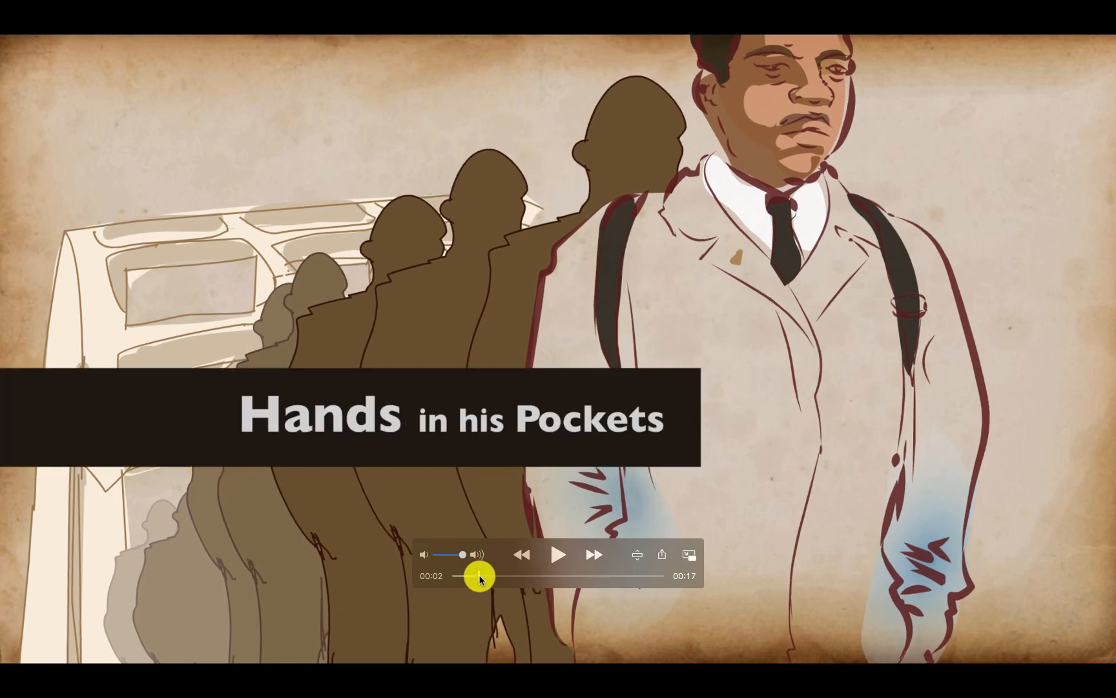
mouse_move(453, 424)
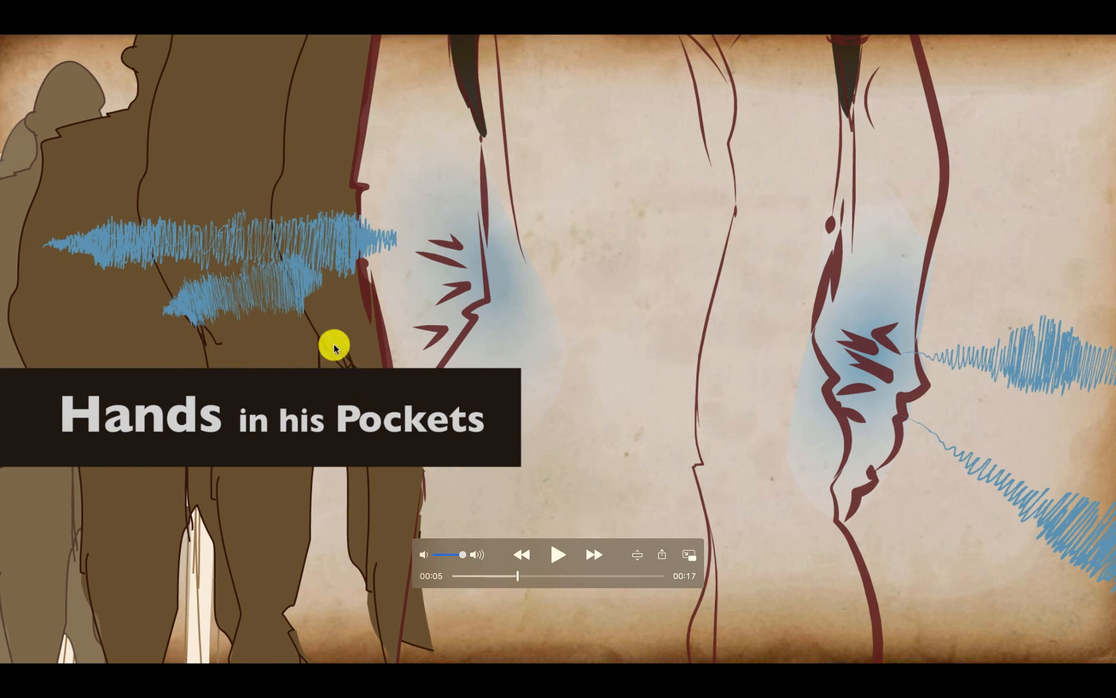
mouse_move(440, 290)
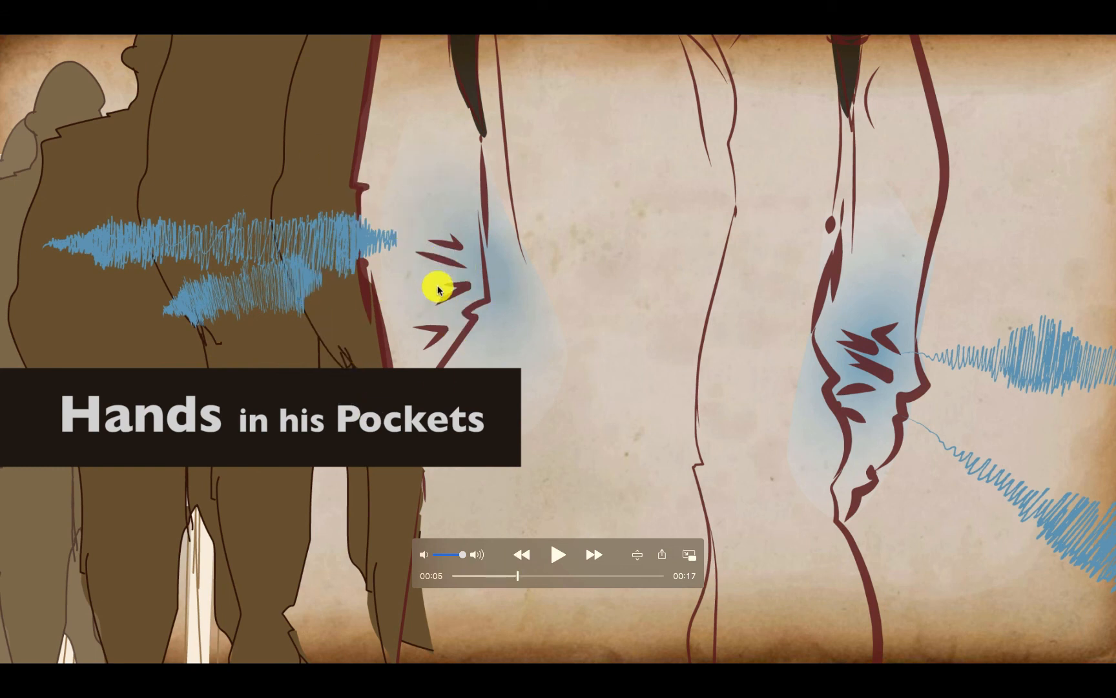